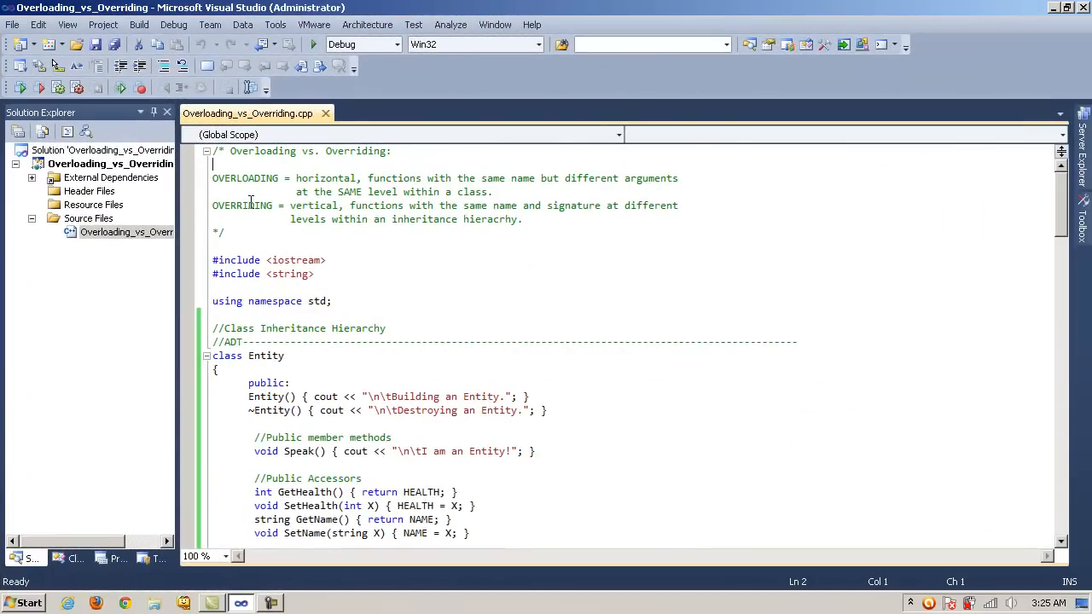
# Highlight the words horizontal, OVERLOADING and OVERRIDING in the header comment
pyautogui.click(252, 205)
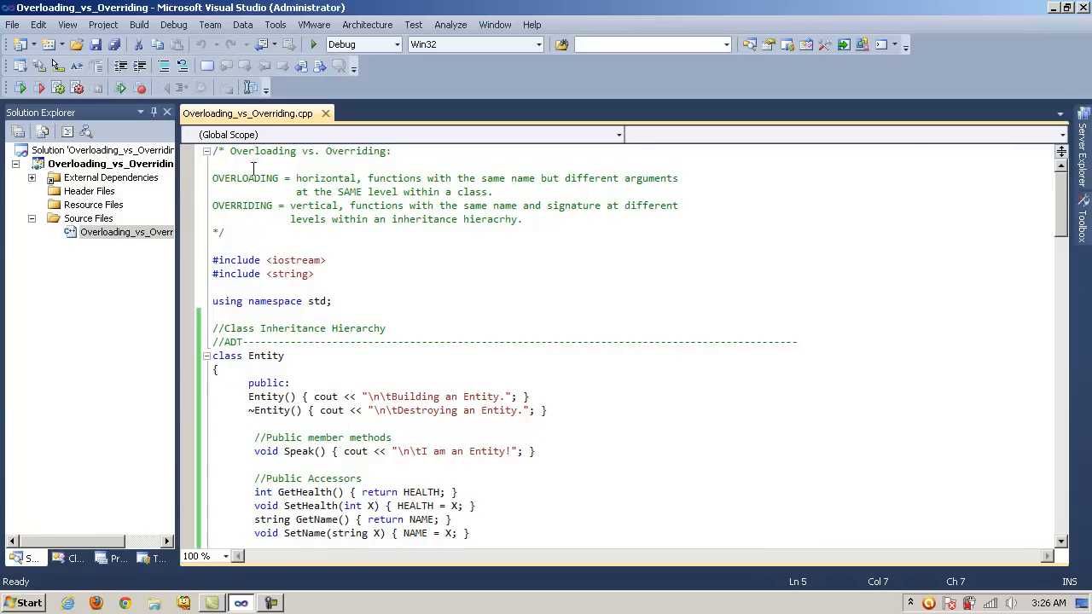
pyautogui.click(491, 191)
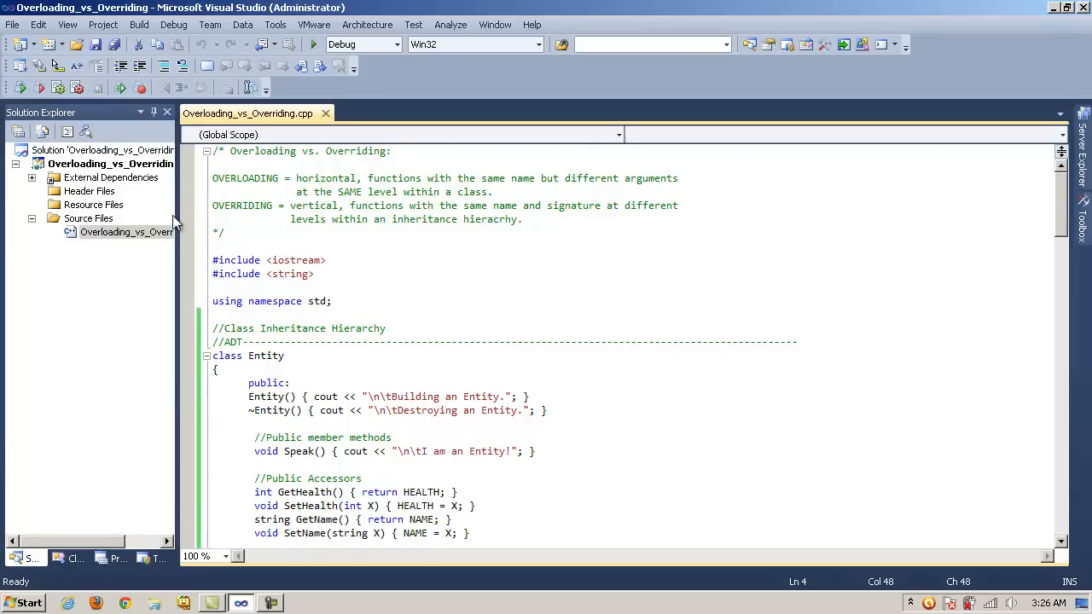
pyautogui.doubleClick(326, 177)
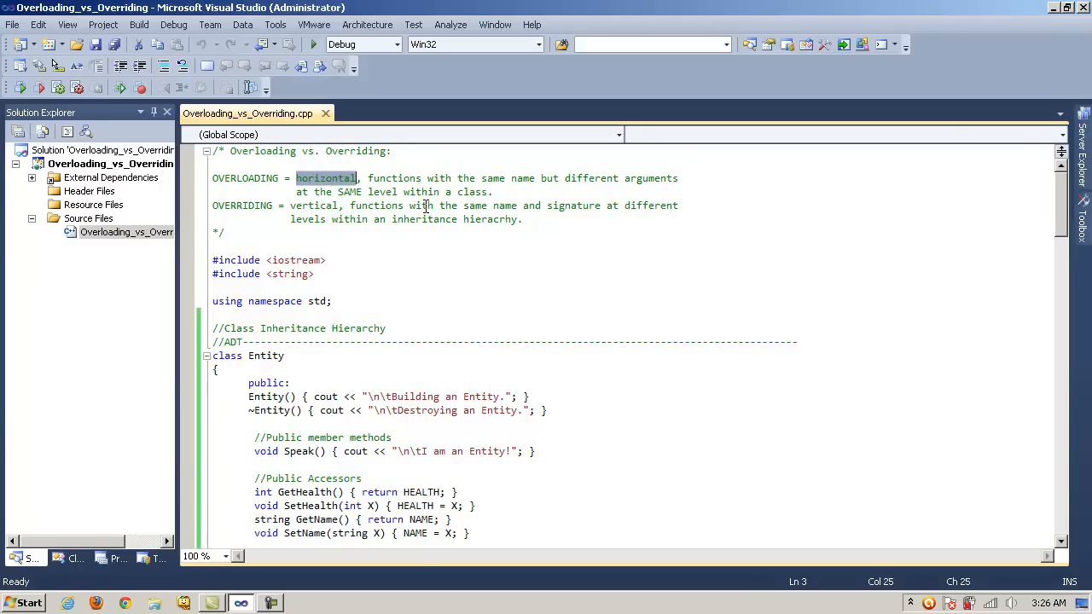
pyautogui.moveTo(498, 195)
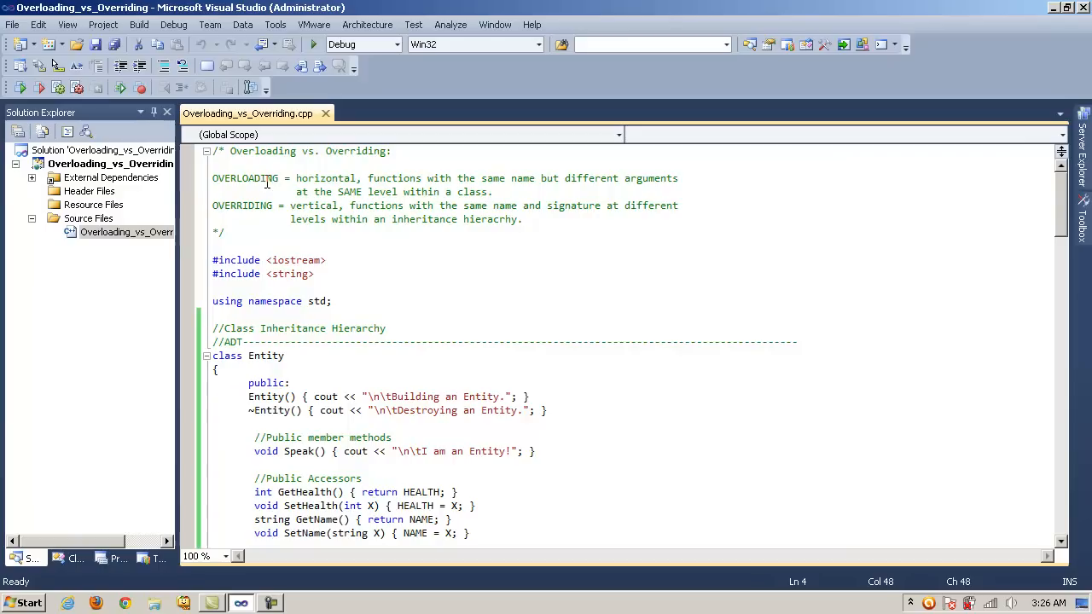
pyautogui.doubleClick(245, 178)
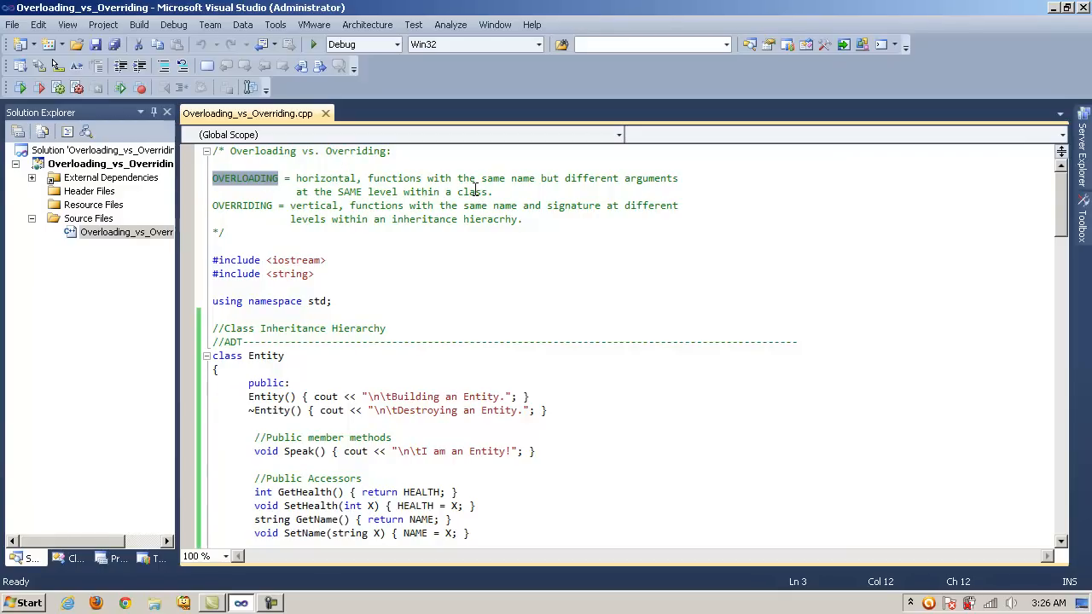
pyautogui.doubleClick(241, 205)
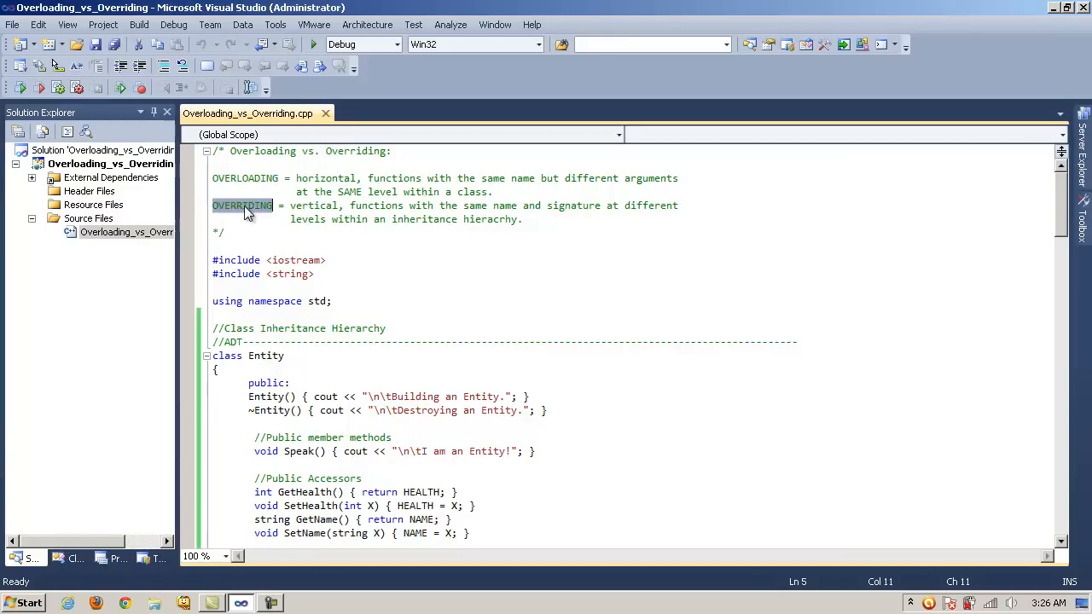
pyautogui.doubleClick(313, 206)
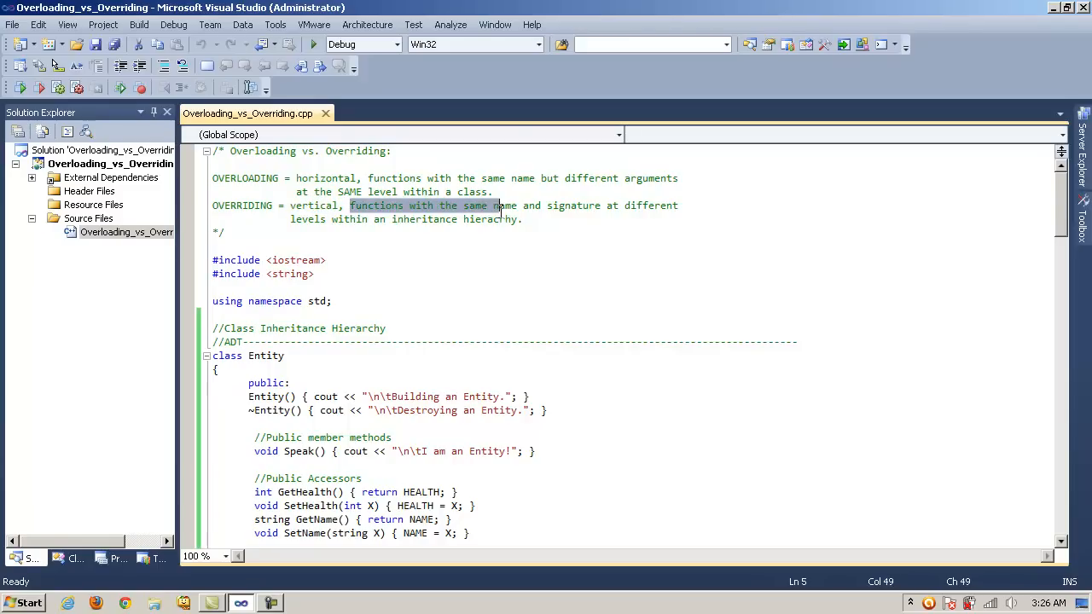
pyautogui.click(341, 206)
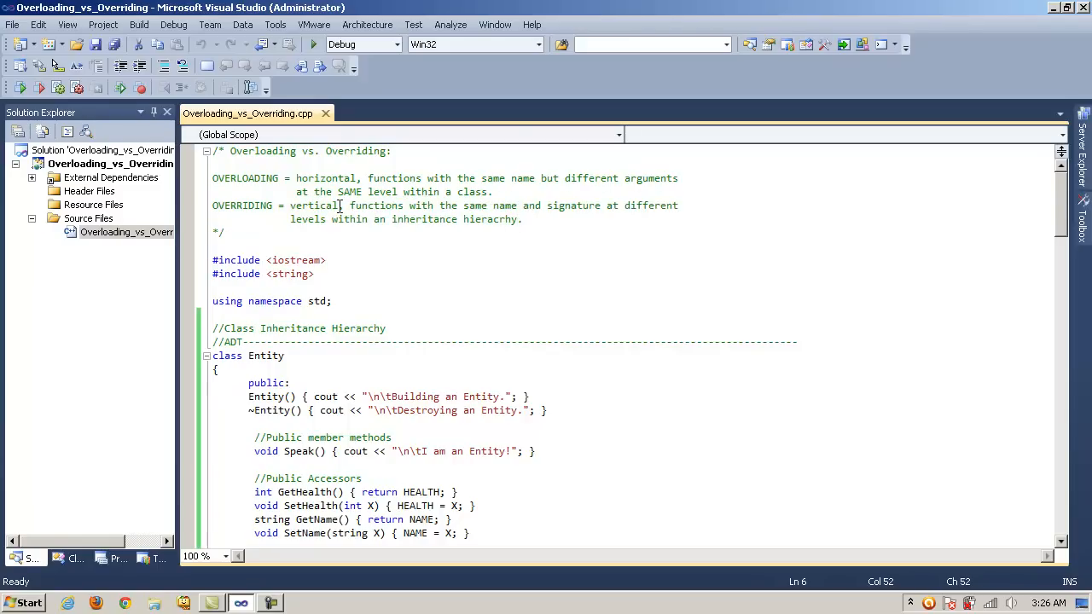
pyautogui.click(349, 206)
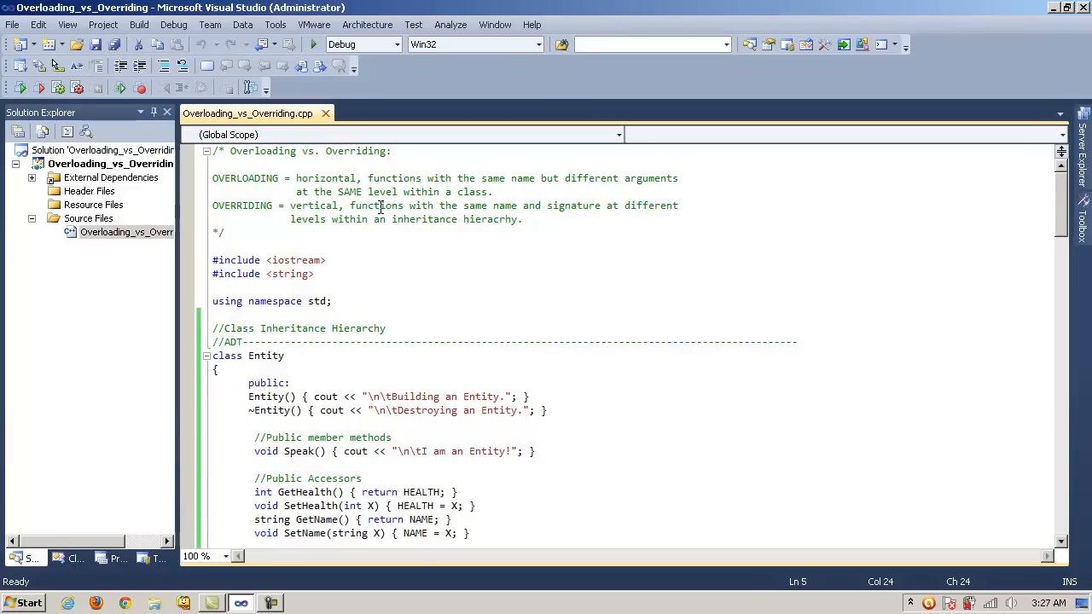
pyautogui.moveTo(539, 211)
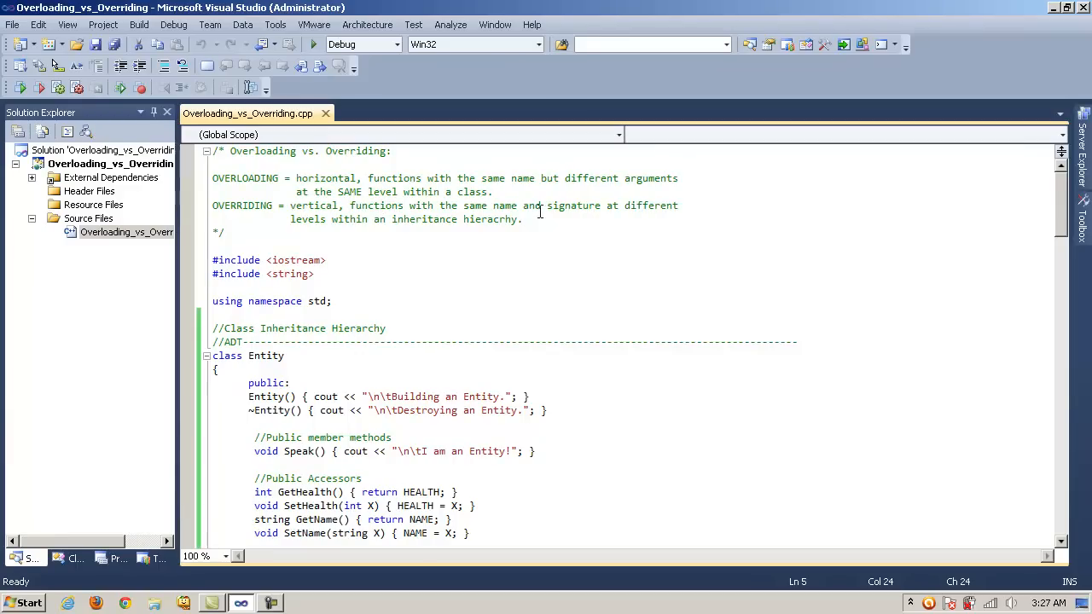
pyautogui.click(532, 205)
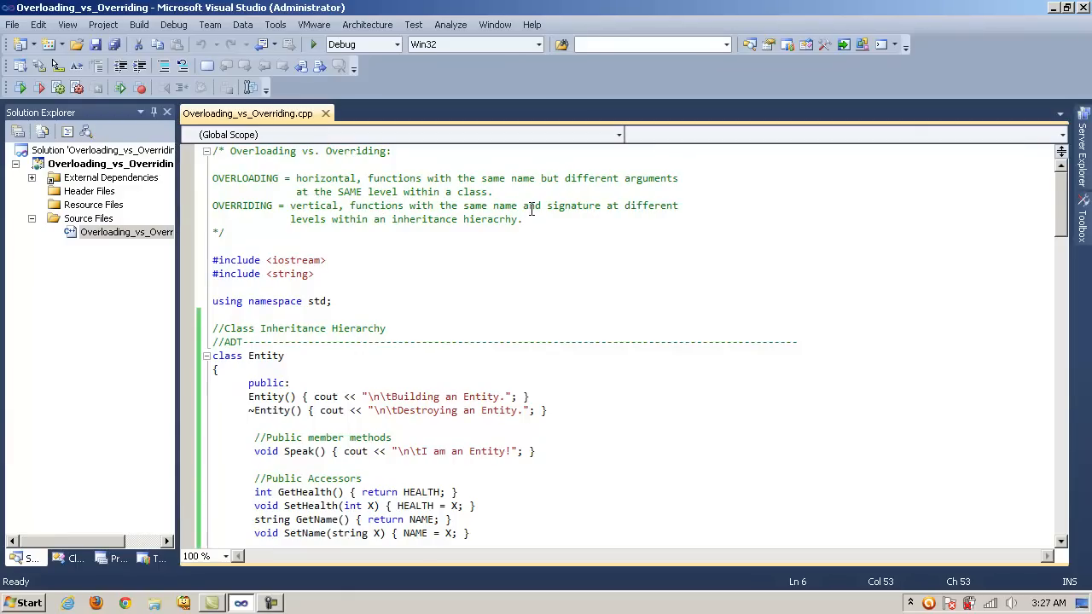
pyautogui.click(260, 424)
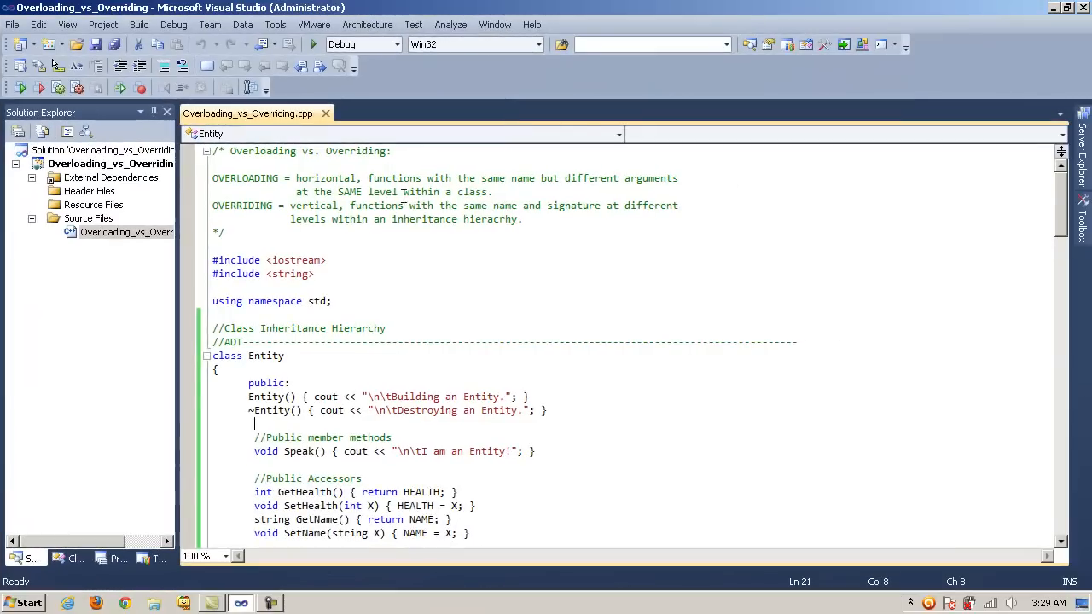
# Scroll down and highlight the Speak(string X) prototype
pyautogui.scroll(-3)
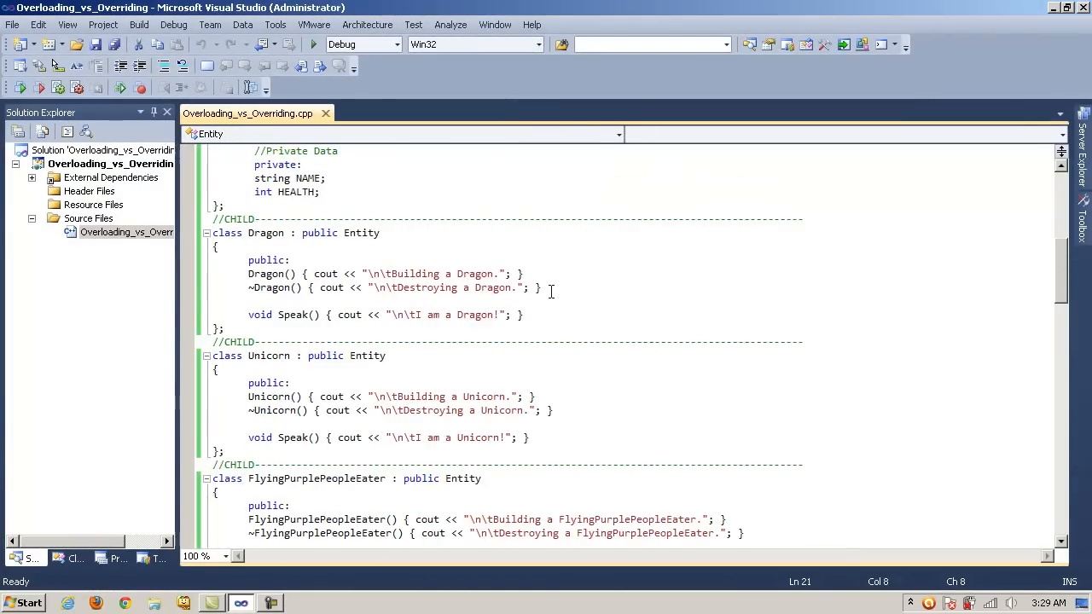
pyautogui.scroll(-3)
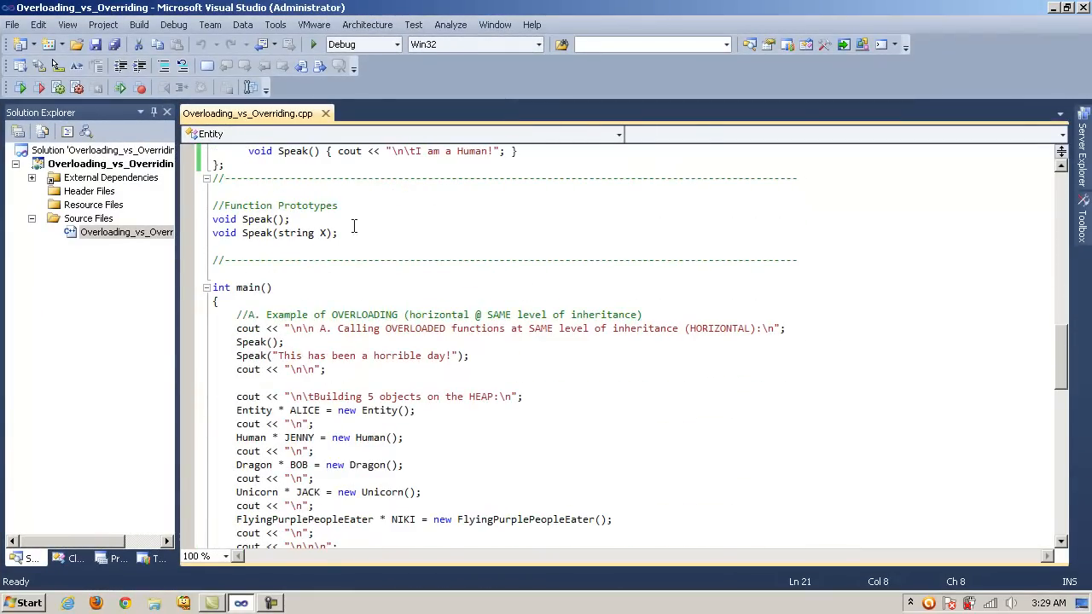
pyautogui.click(335, 232)
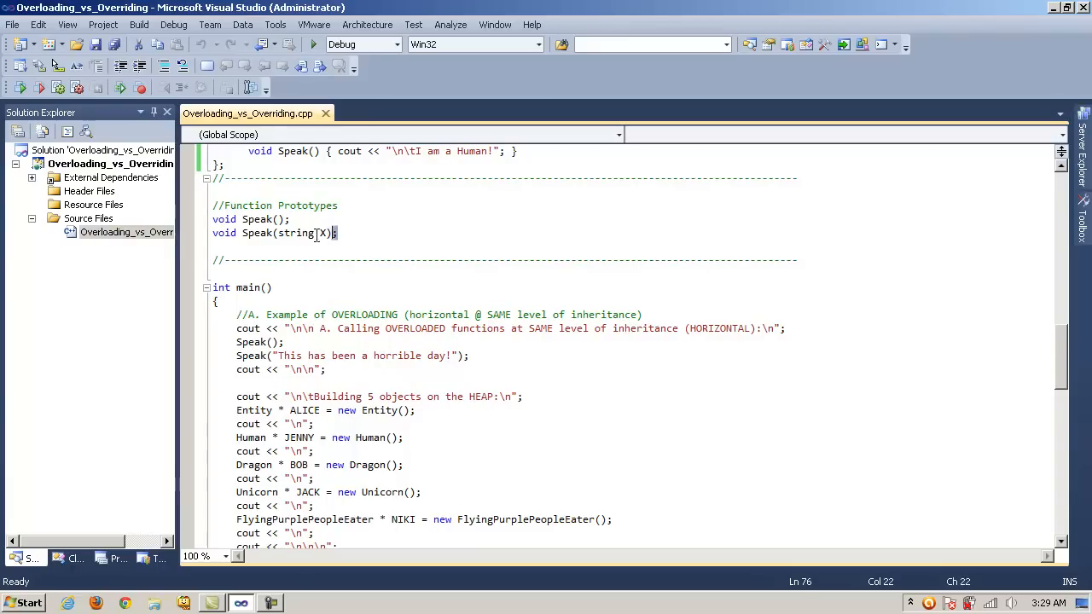
pyautogui.click(267, 219)
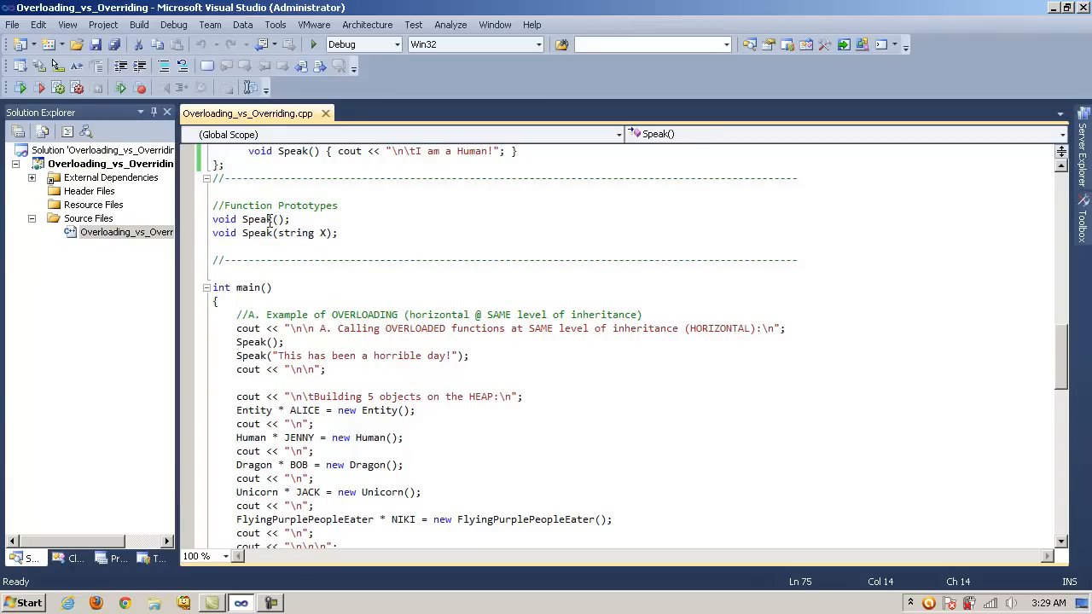
pyautogui.click(267, 219)
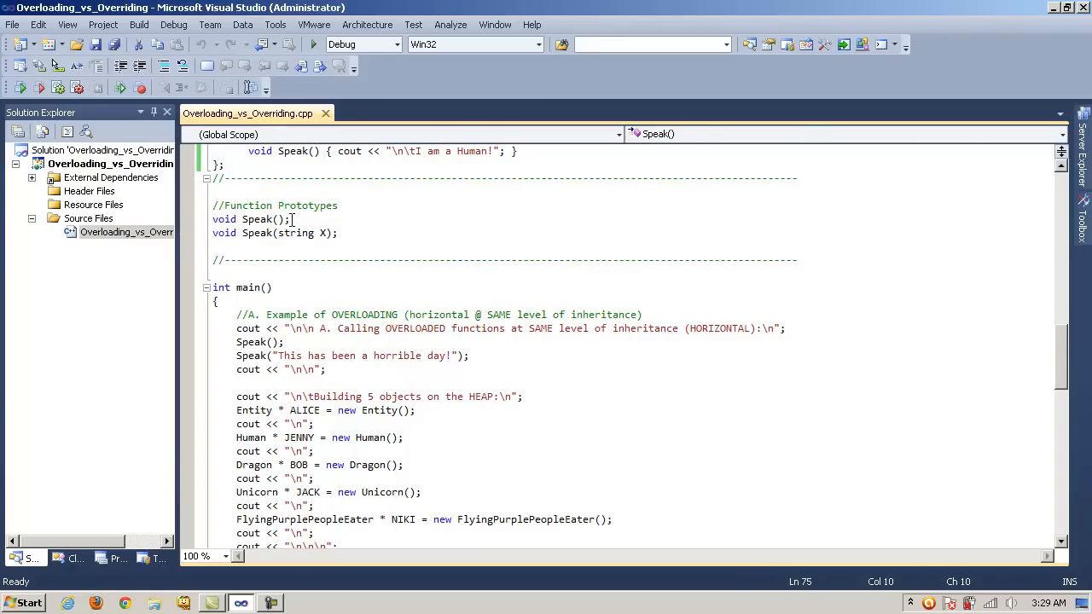
pyautogui.doubleClick(257, 219)
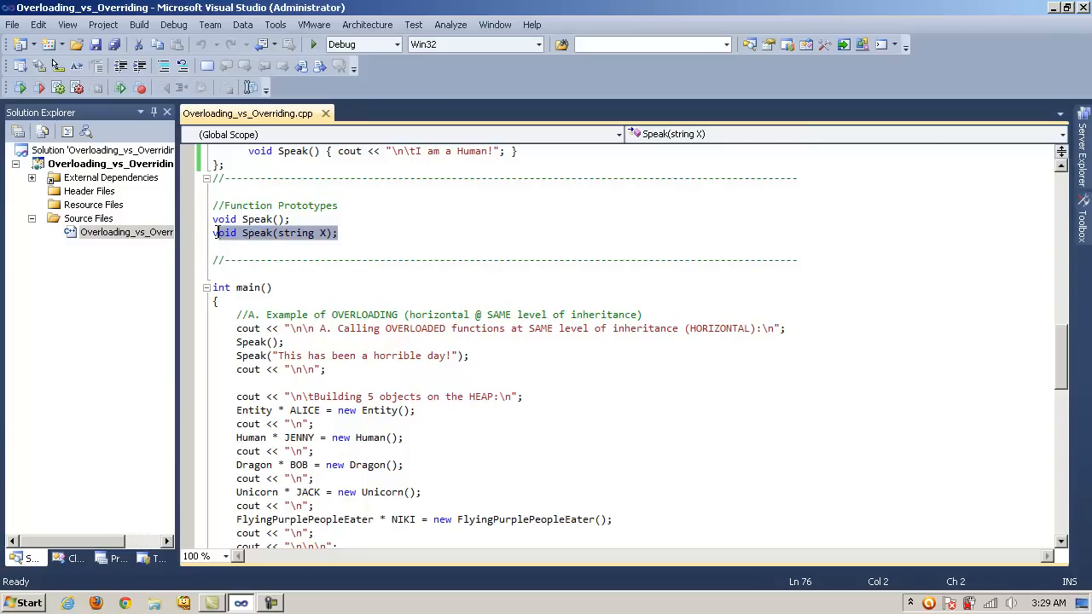
pyautogui.click(290, 219)
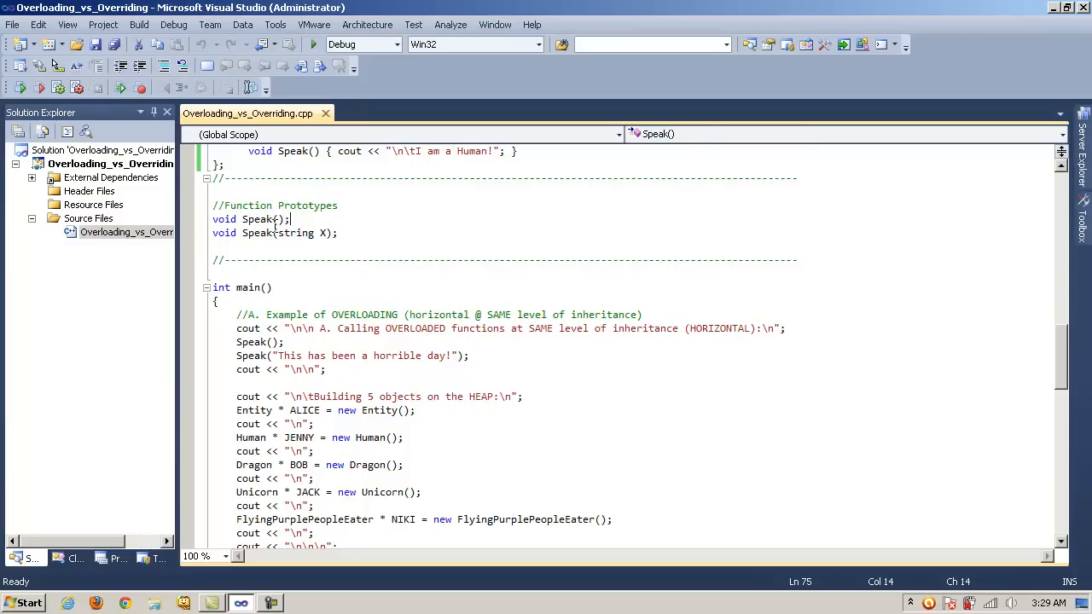
# Highlight both Speak prototypes, then the second prototype's string X parameter
pyautogui.click(260, 219)
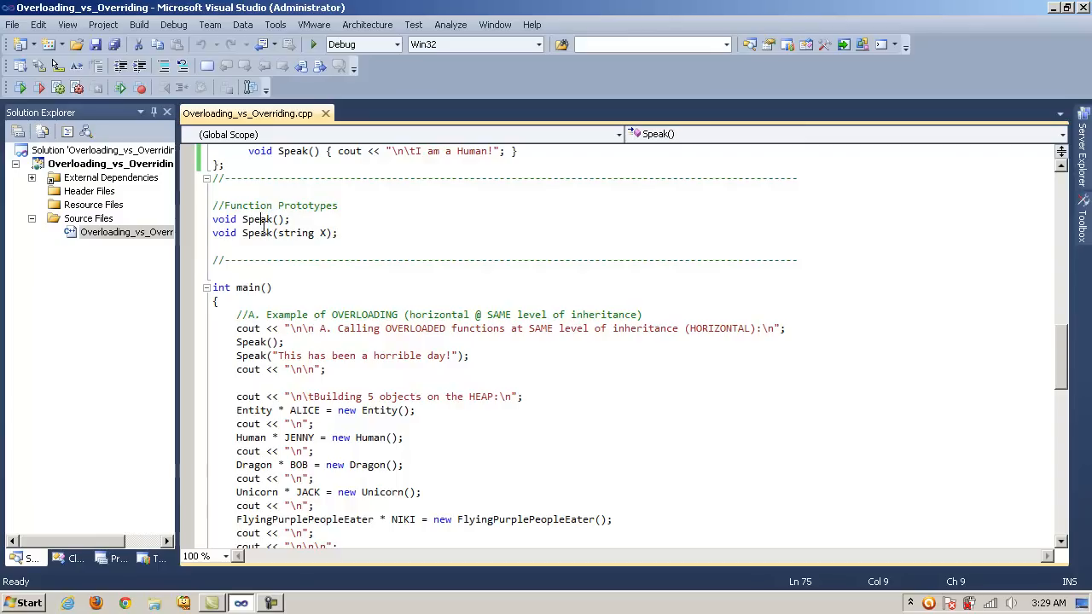
pyautogui.click(292, 219)
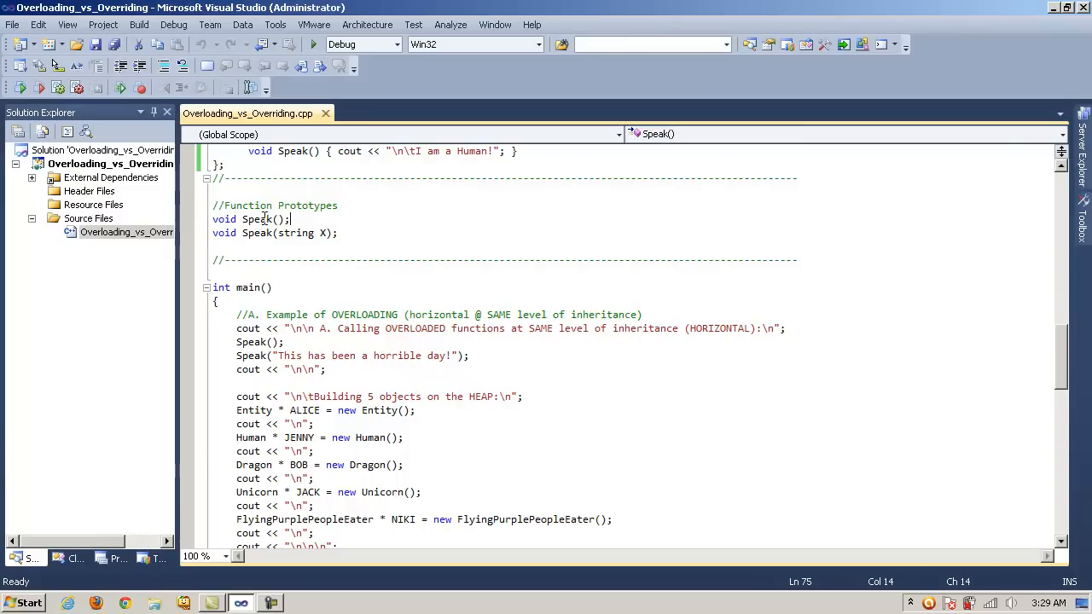
pyautogui.click(262, 233)
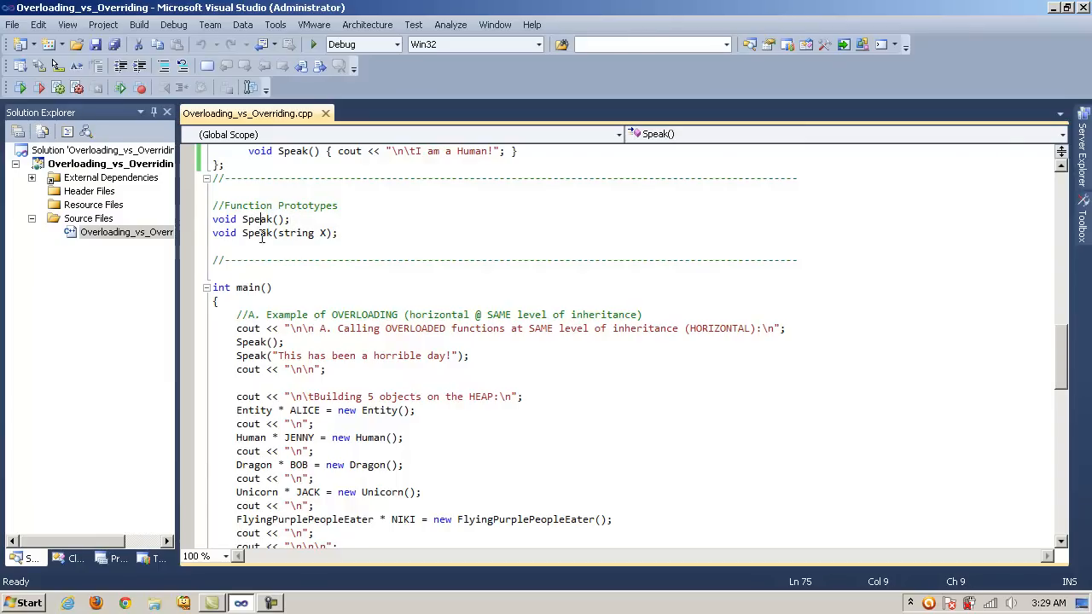
pyautogui.click(354, 227)
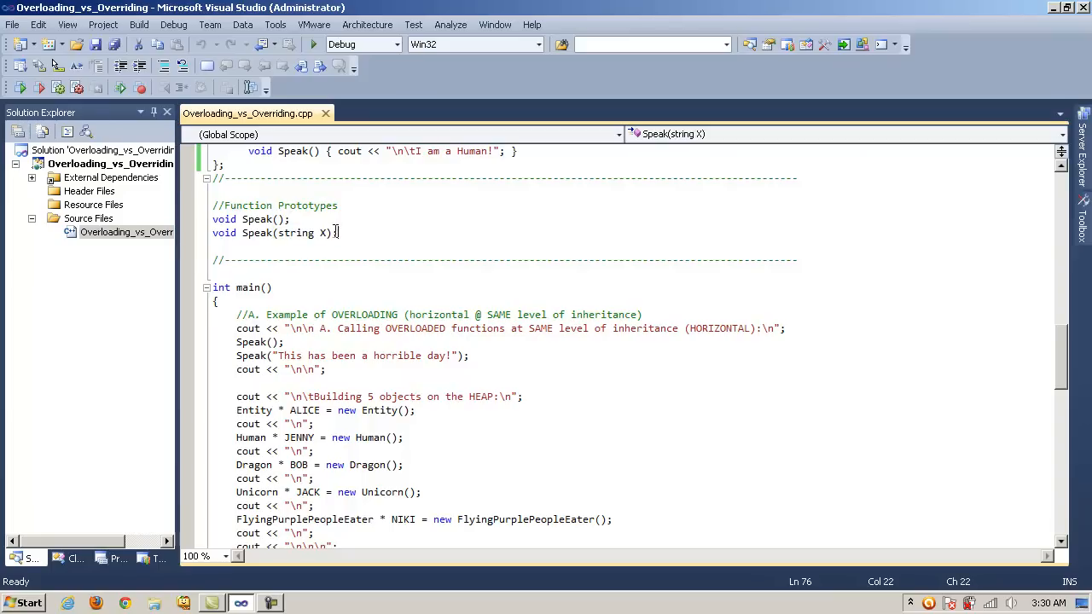
pyautogui.moveTo(211, 218); pyautogui.dragTo(337, 233)
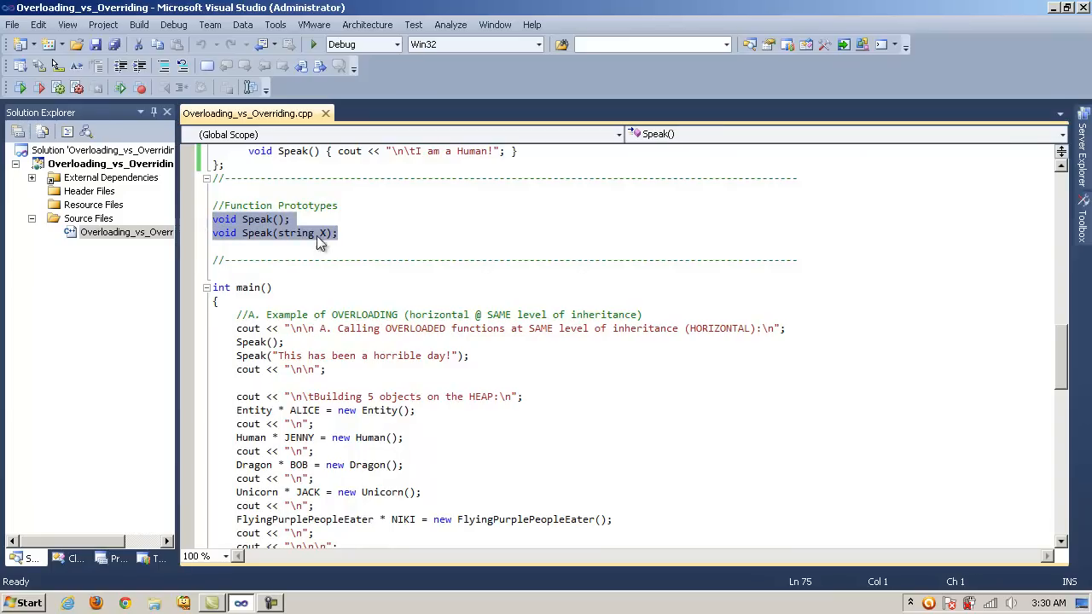
pyautogui.click(264, 233)
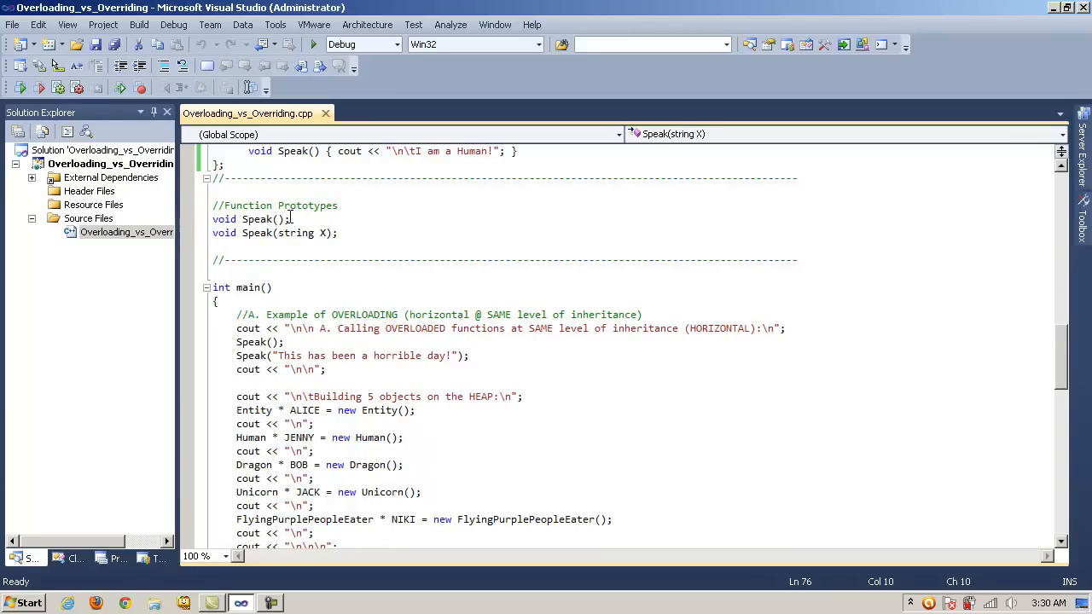
pyautogui.click(256, 220)
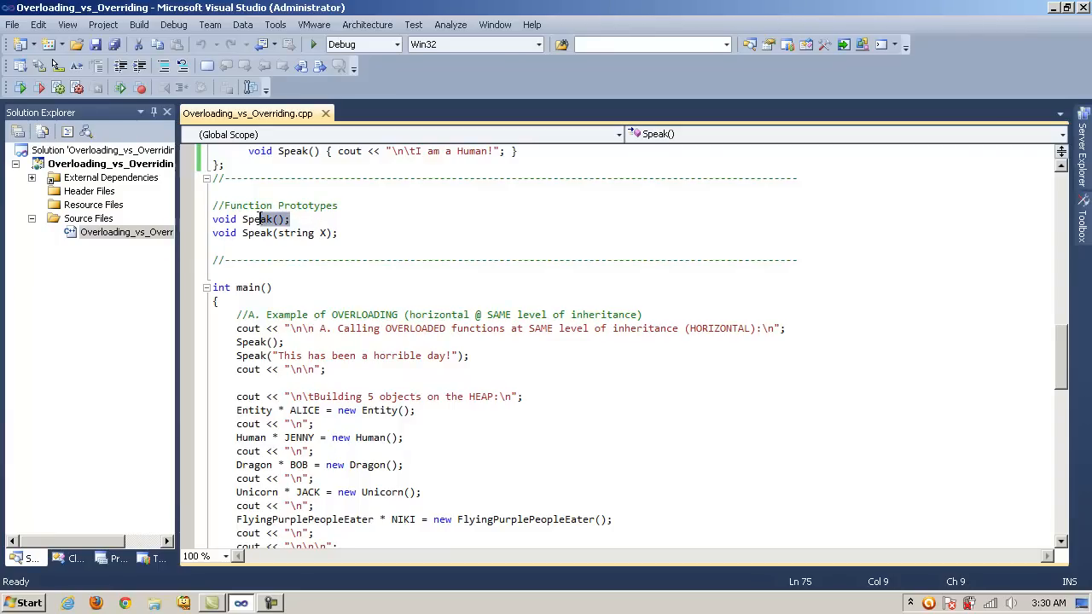
pyautogui.click(256, 233)
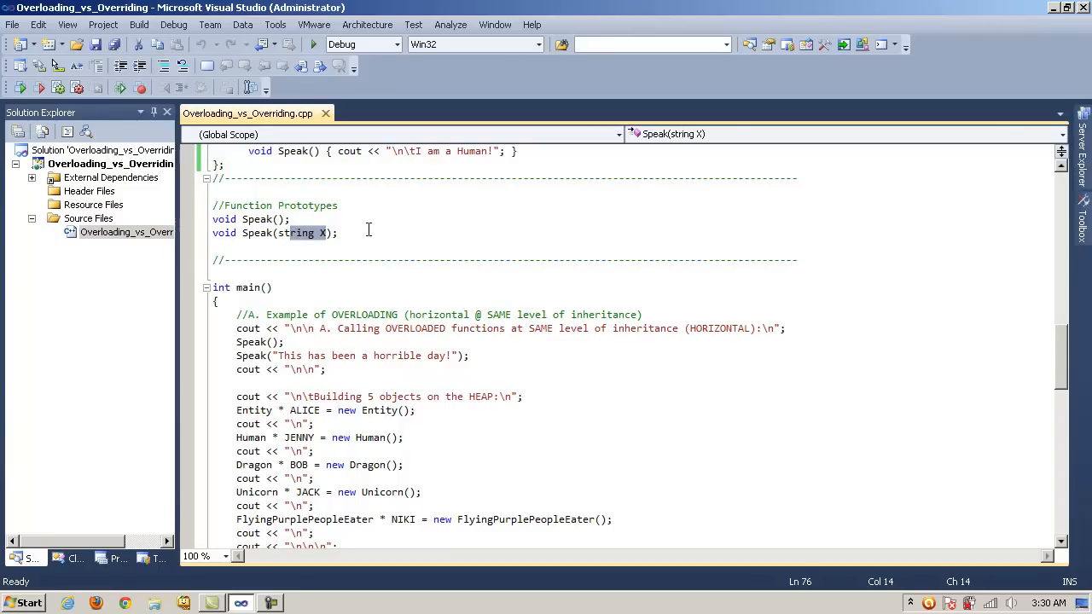
pyautogui.click(339, 232)
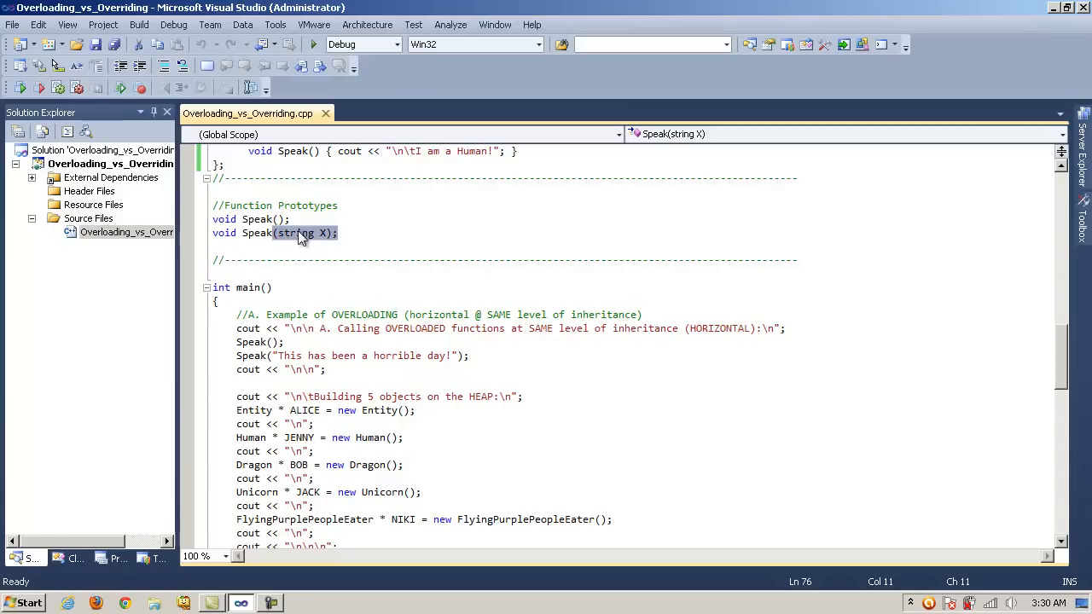
pyautogui.click(307, 233)
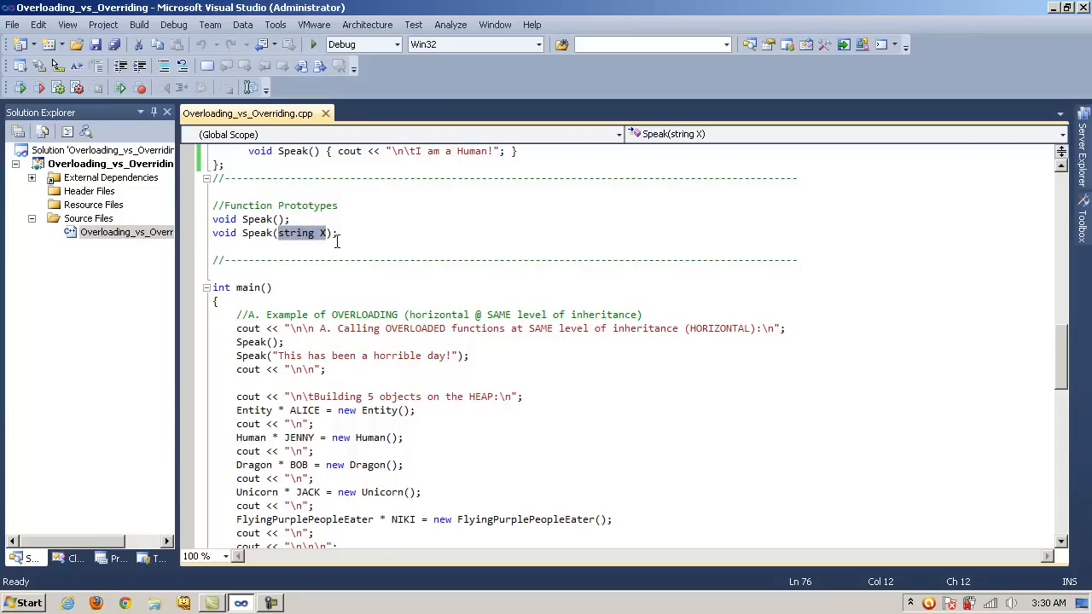
pyautogui.click(373, 233)
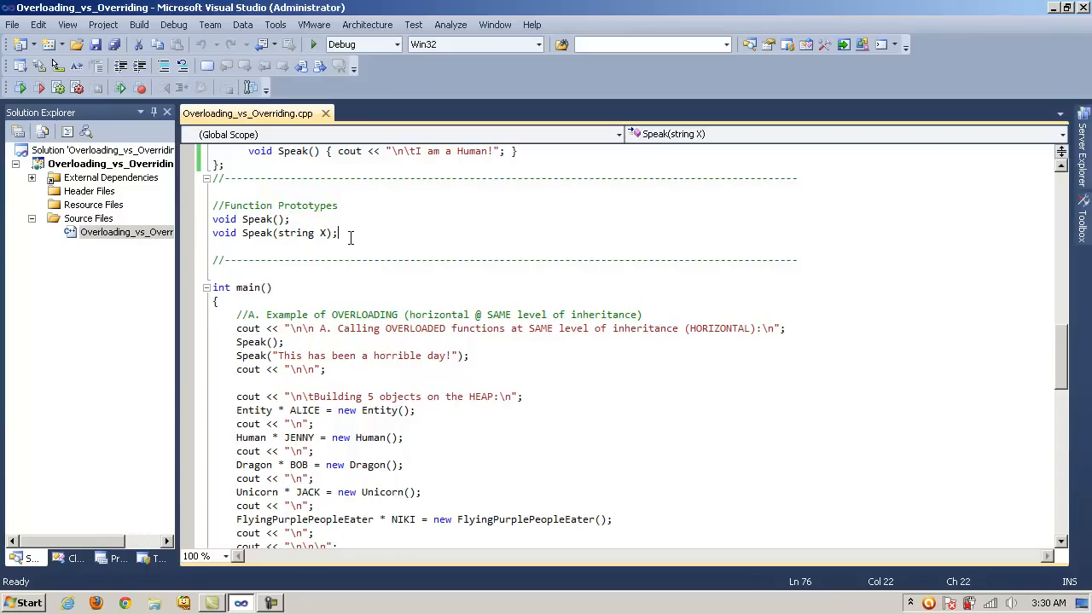
# Scroll below main and highlight the names of both Speak definitions
pyautogui.scroll(-3)
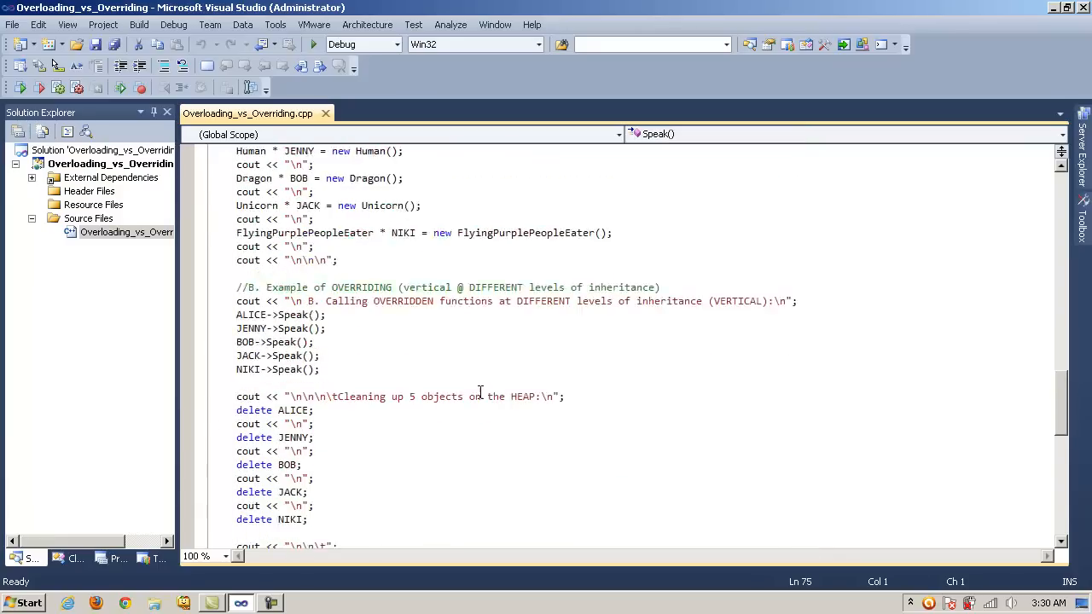
pyautogui.scroll(-3)
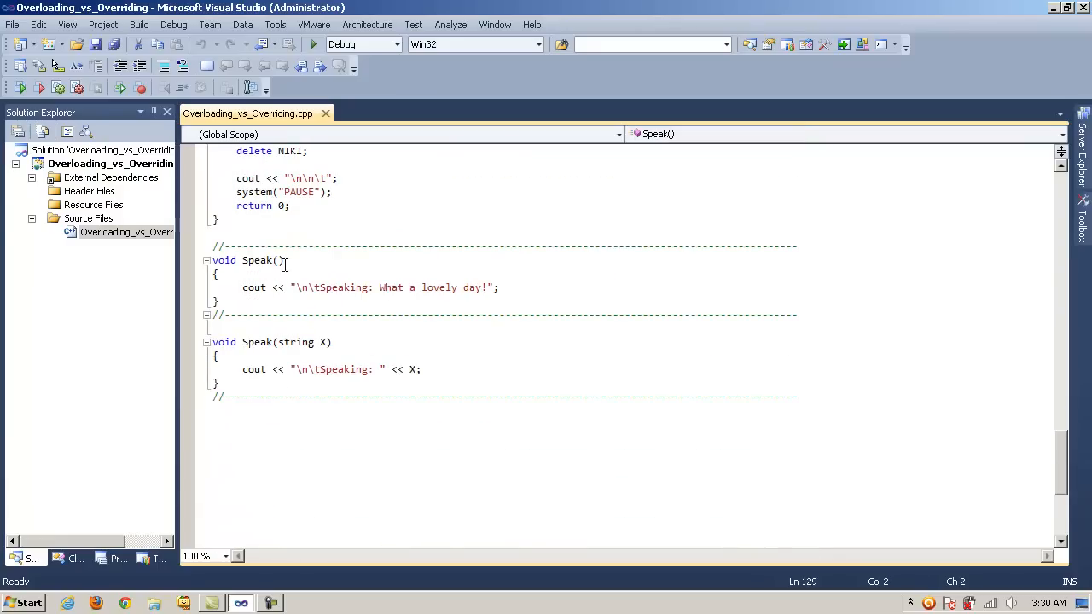
pyautogui.doubleClick(256, 260)
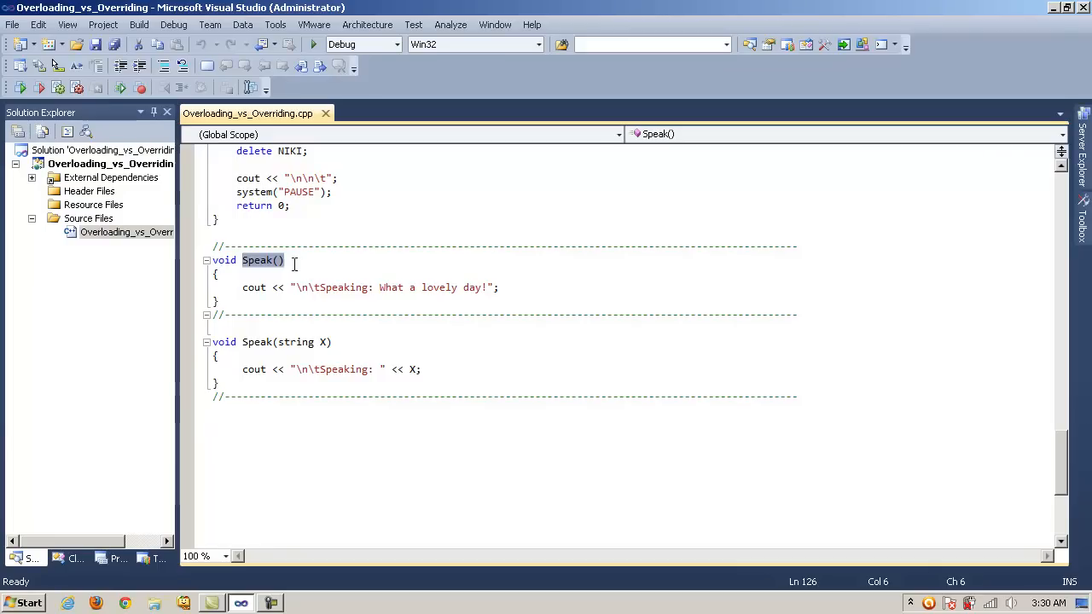
pyautogui.moveTo(526, 300)
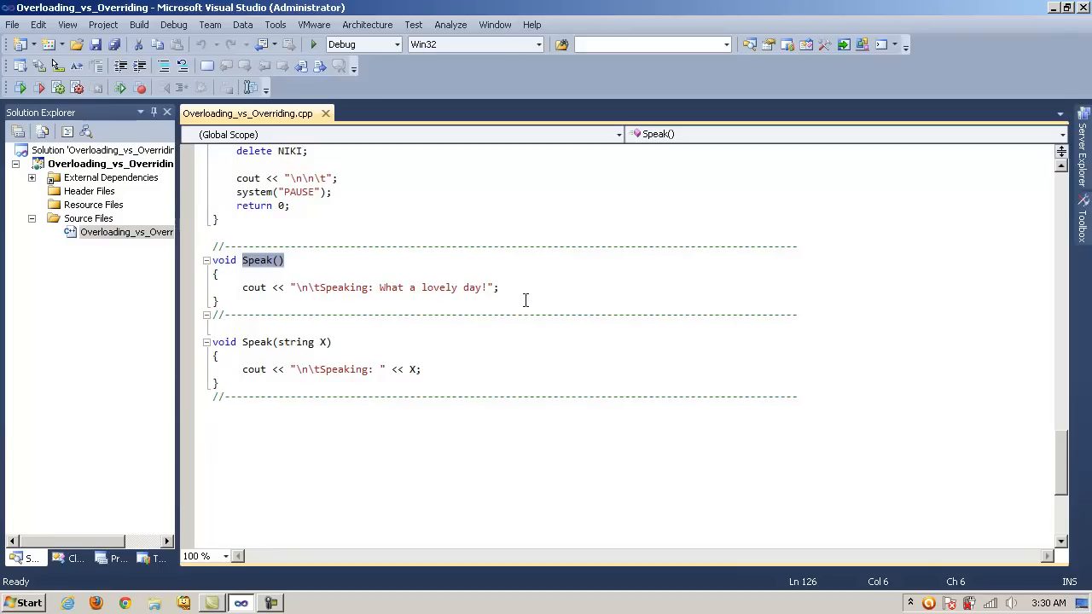
pyautogui.click(350, 342)
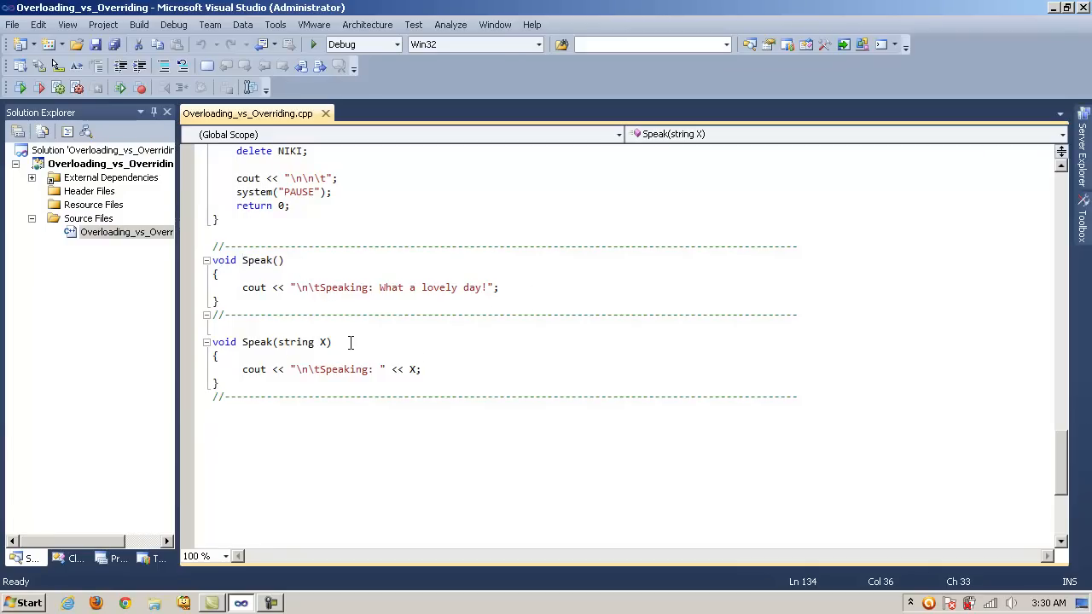
pyautogui.click(280, 342)
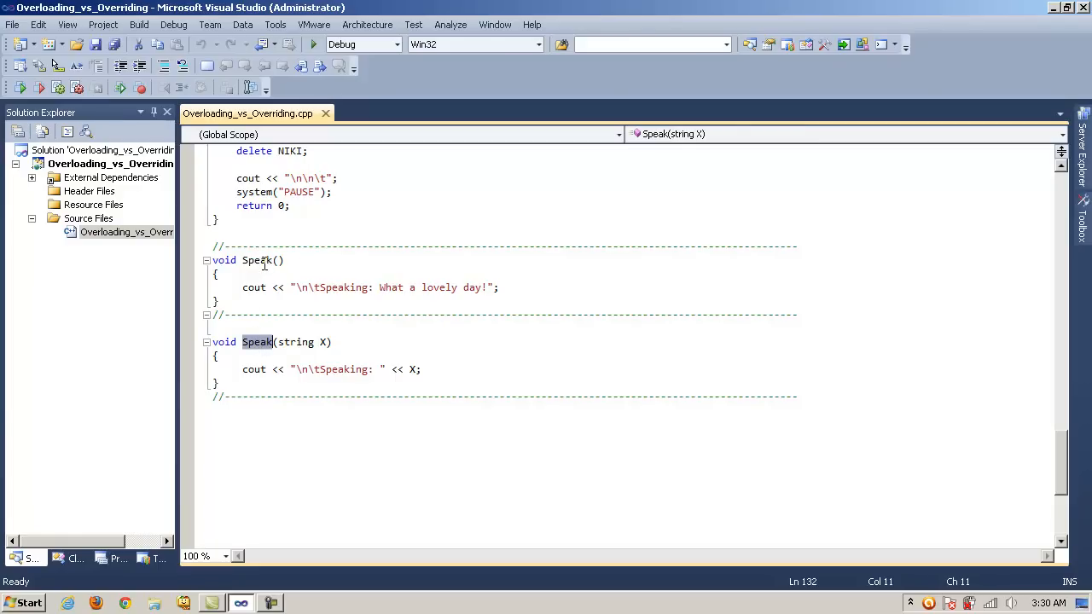
pyautogui.click(217, 273)
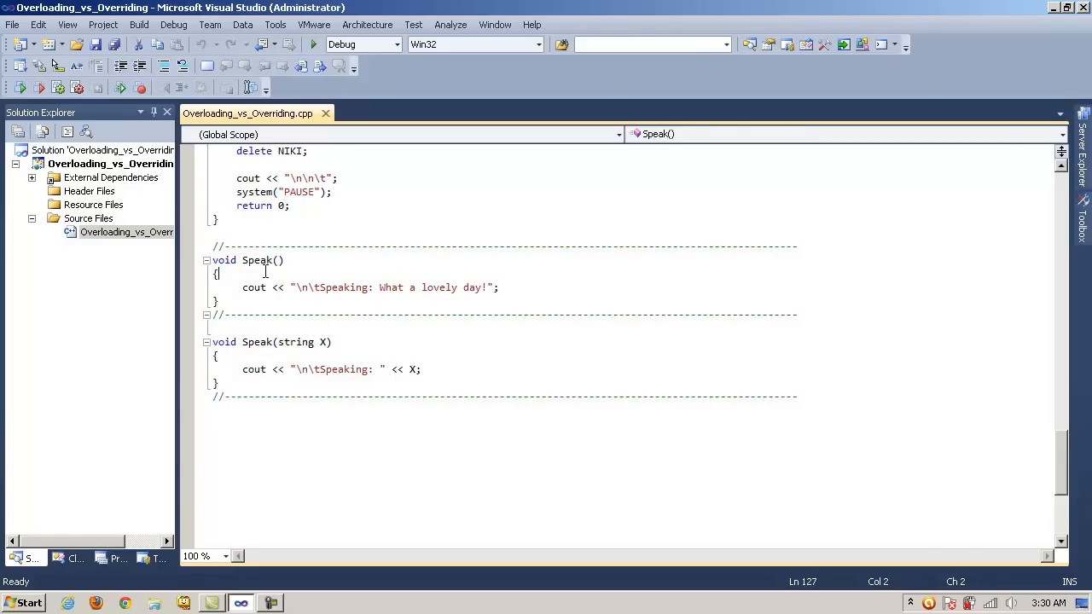
pyautogui.doubleClick(257, 260)
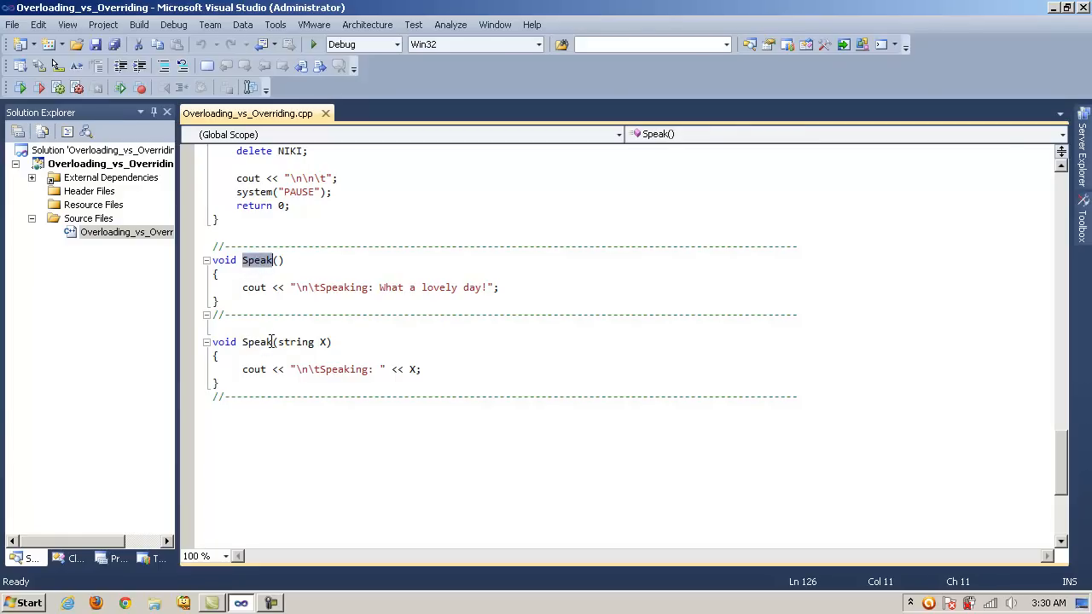
pyautogui.click(260, 357)
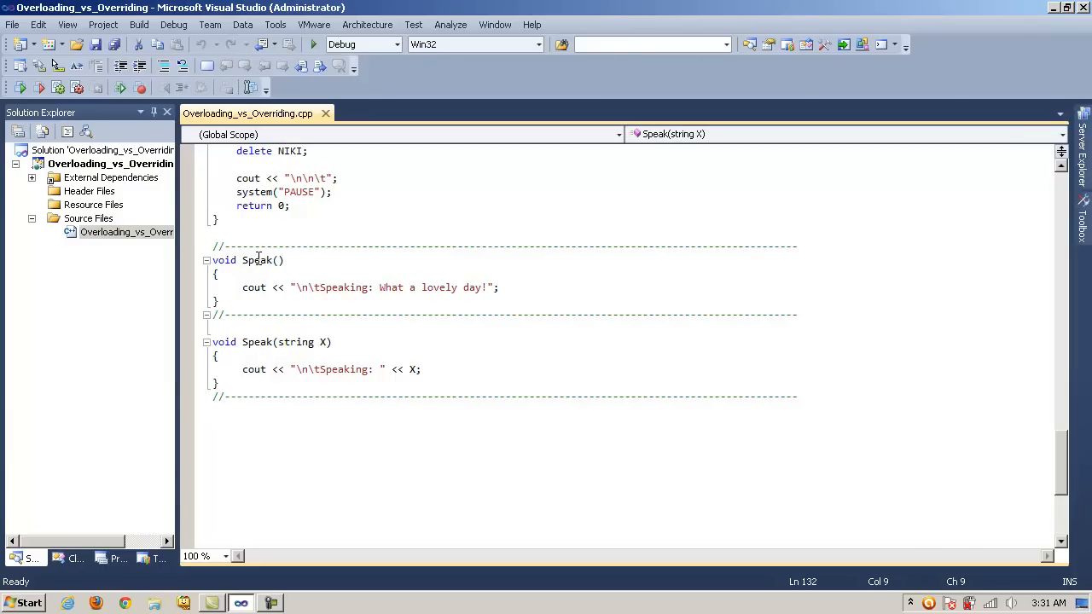
# Highlight the first Speak's name, the second's string parameter, and the lovely day message
pyautogui.click(273, 260)
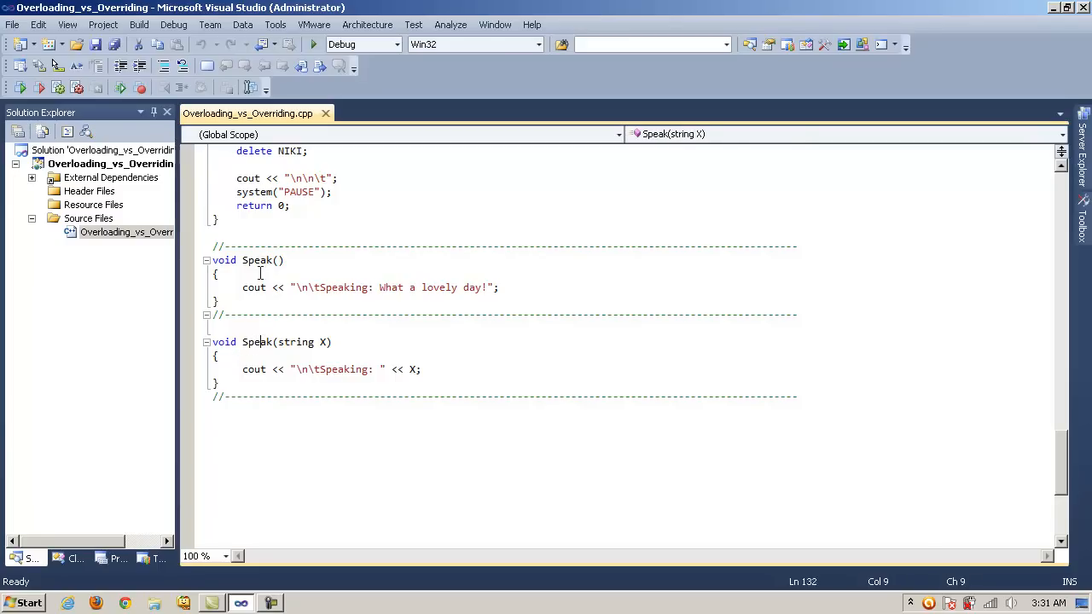
pyautogui.click(265, 277)
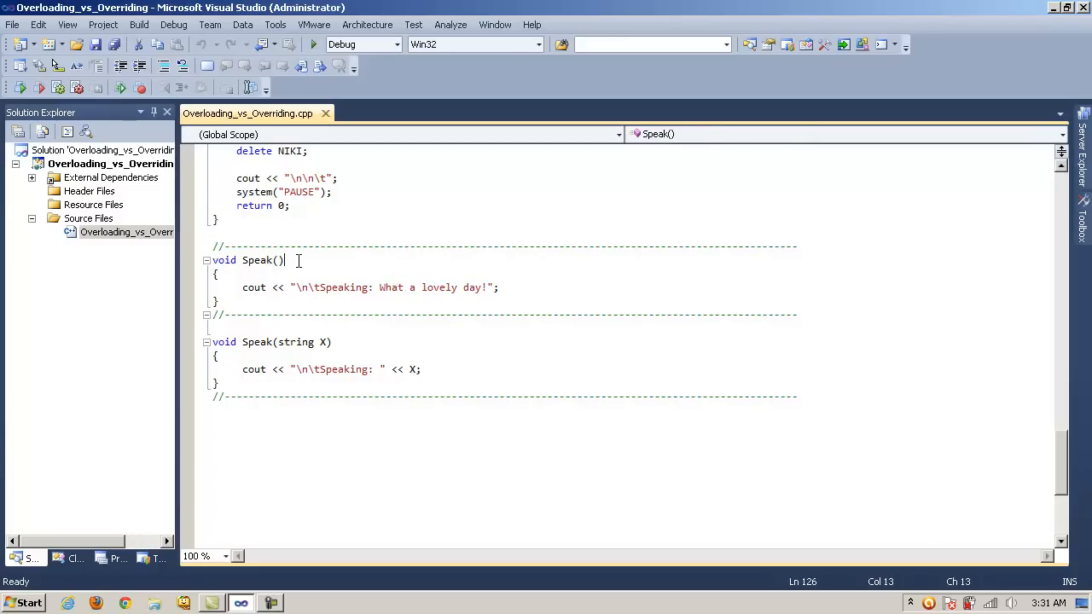
pyautogui.doubleClick(257, 260)
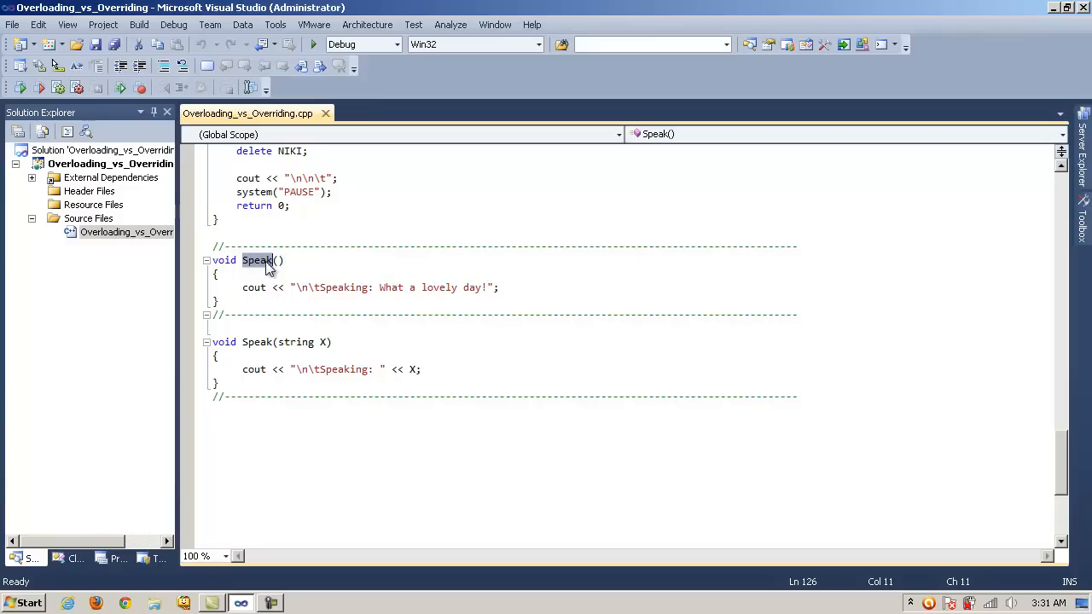
pyautogui.click(280, 260)
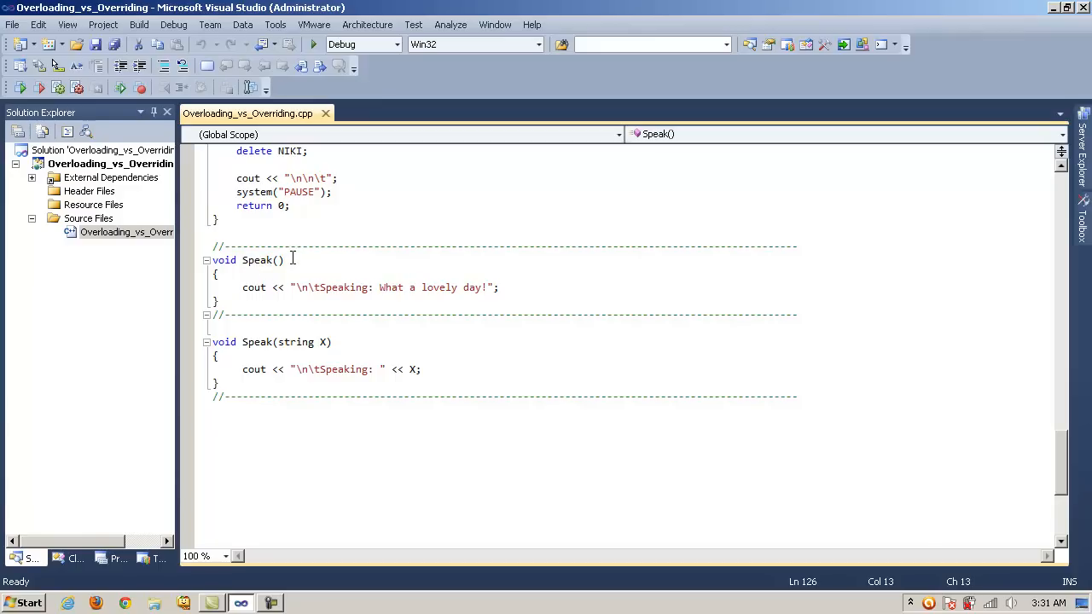
pyautogui.click(263, 260)
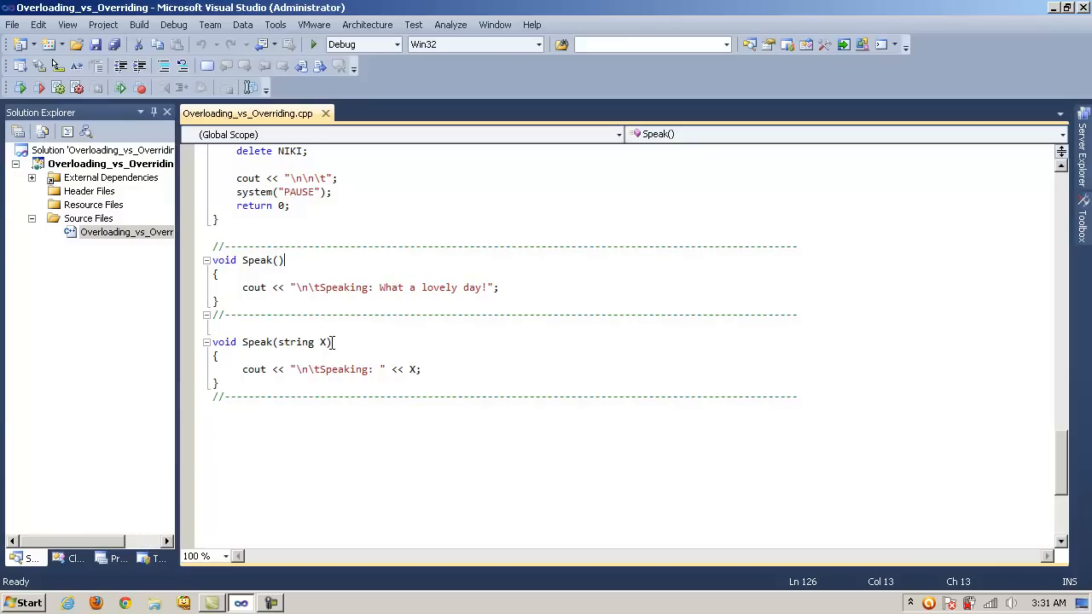
pyautogui.doubleClick(296, 342)
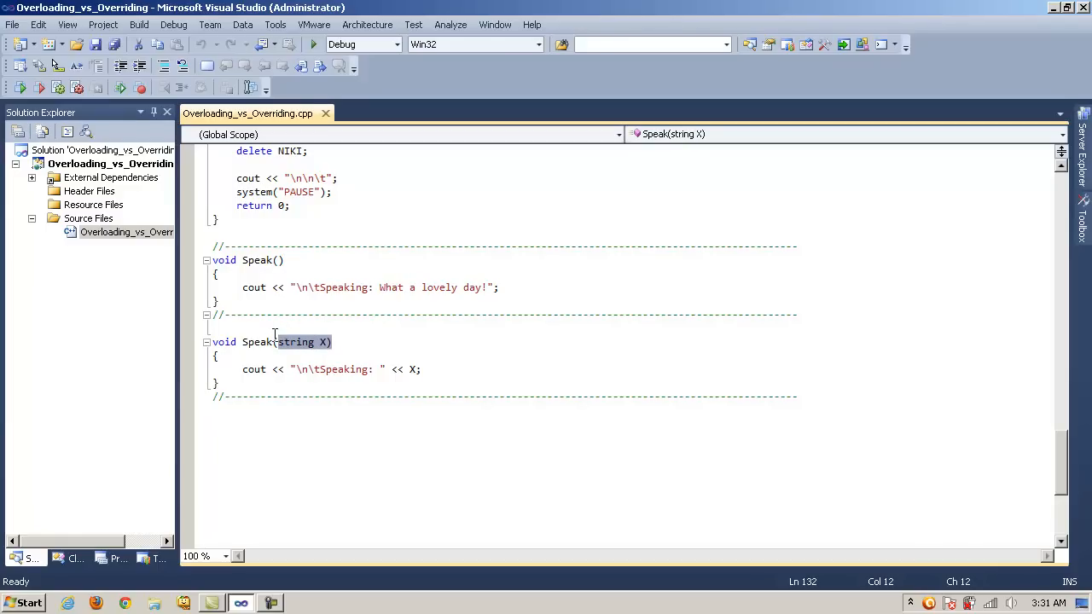
pyautogui.moveTo(307, 348)
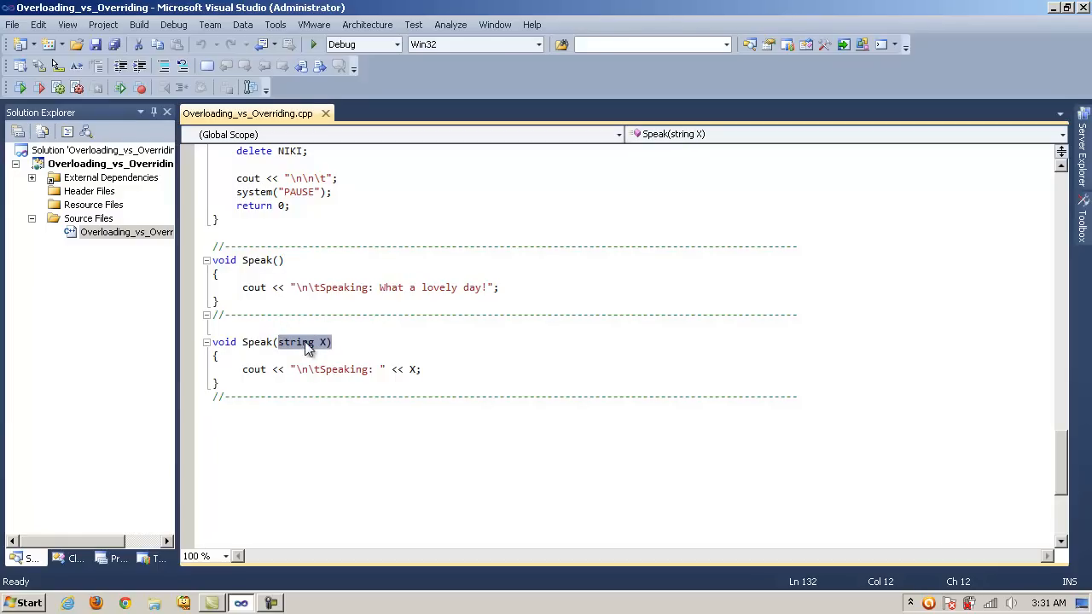
pyautogui.moveTo(284, 331)
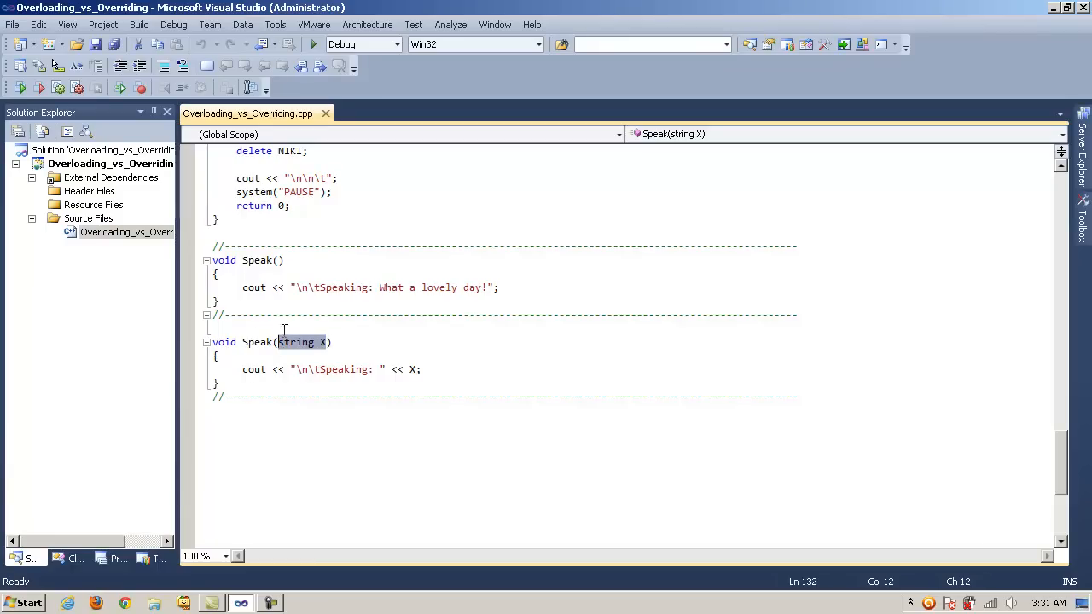
pyautogui.click(313, 342)
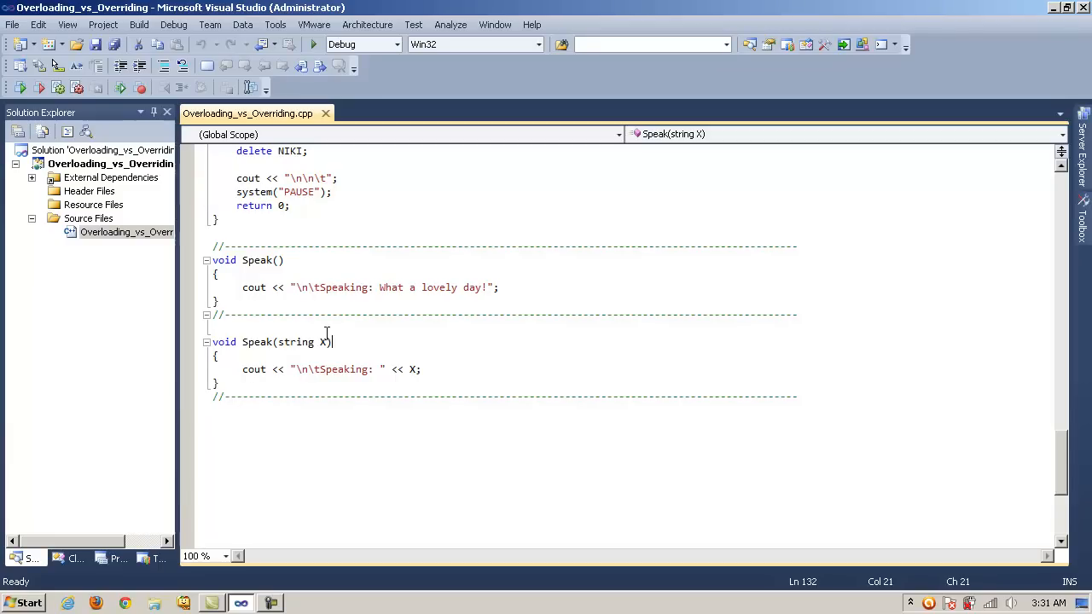
pyautogui.click(481, 287)
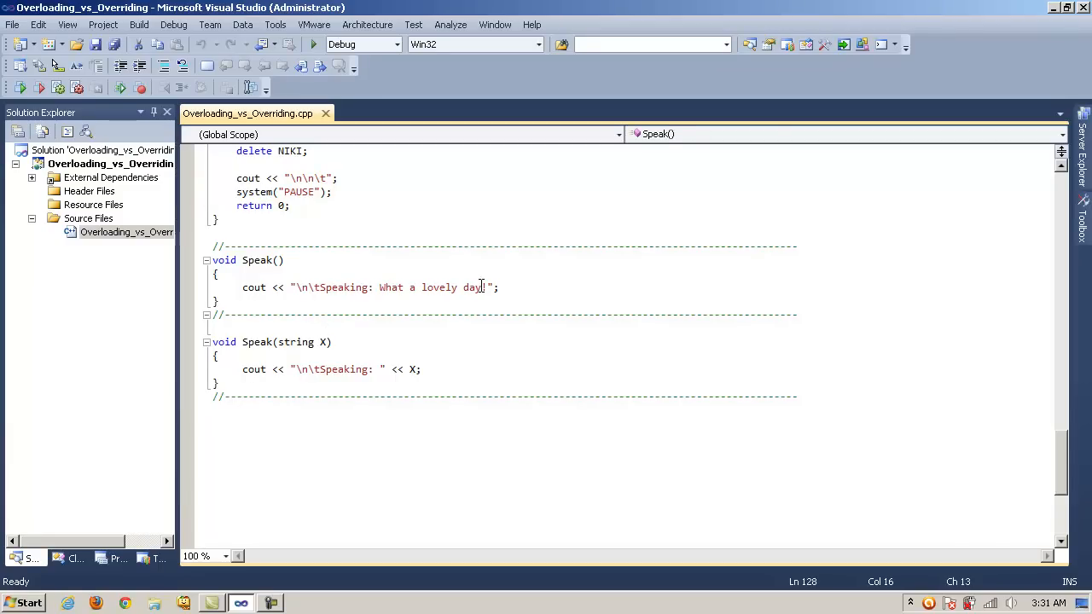
pyautogui.scroll(3)
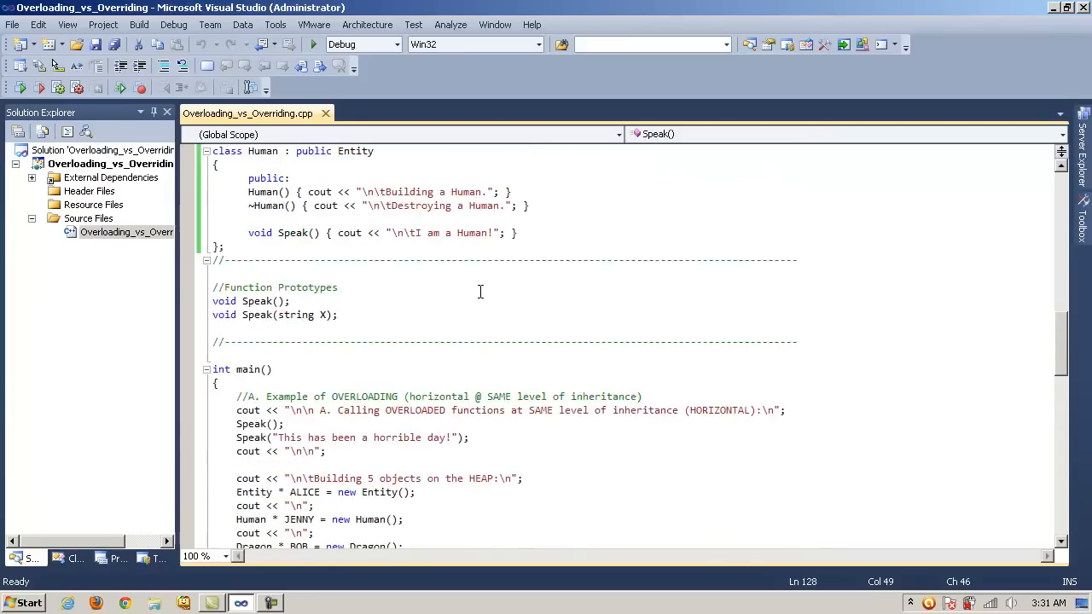
pyautogui.scroll(3)
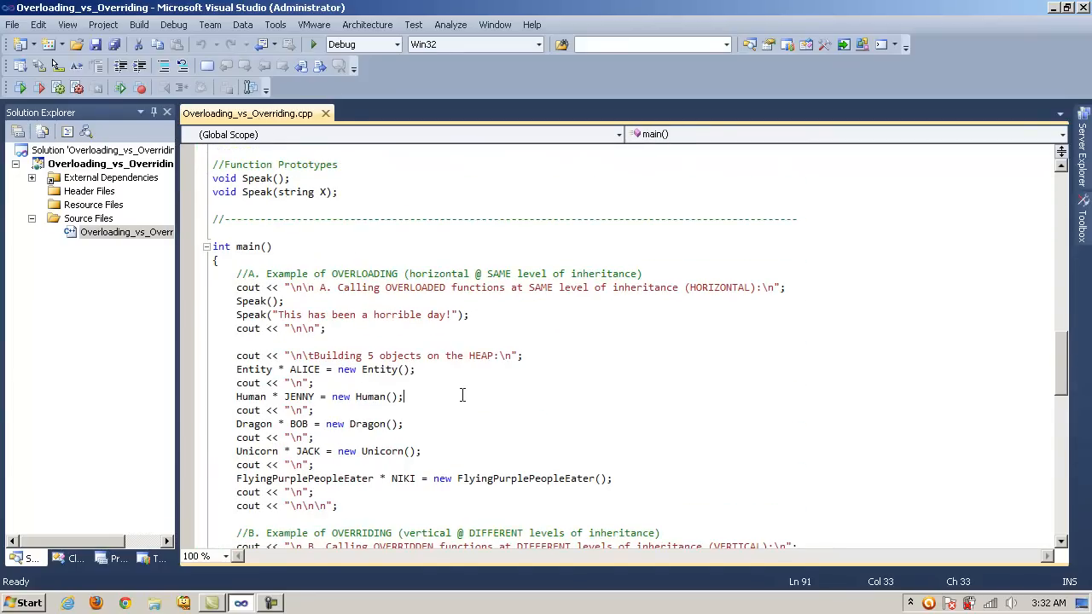
pyautogui.scroll(3)
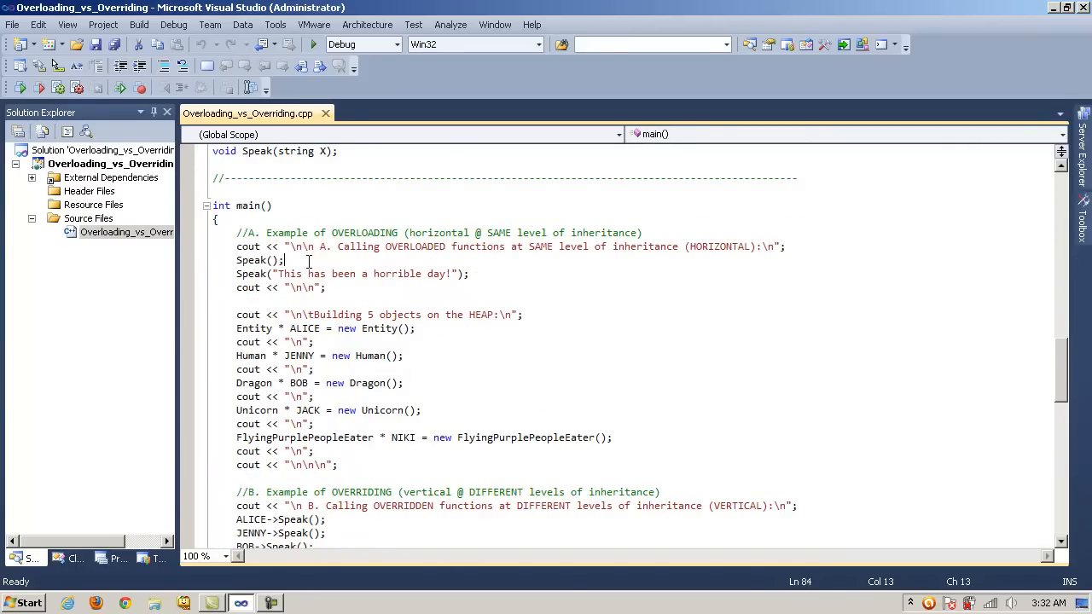
pyautogui.click(408, 246)
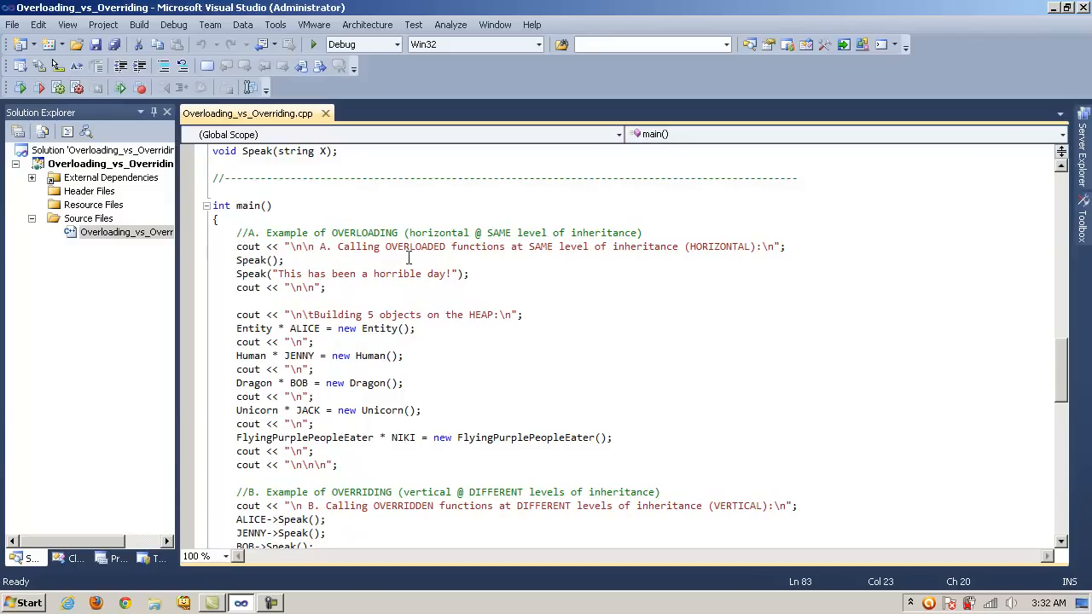
pyautogui.click(785, 246)
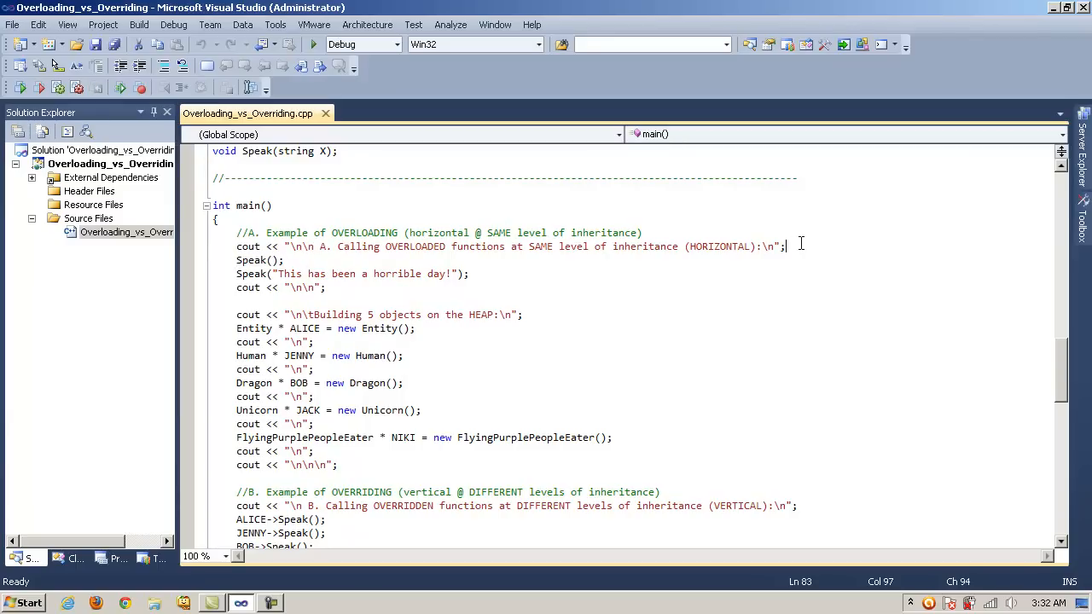
pyautogui.click(222, 260)
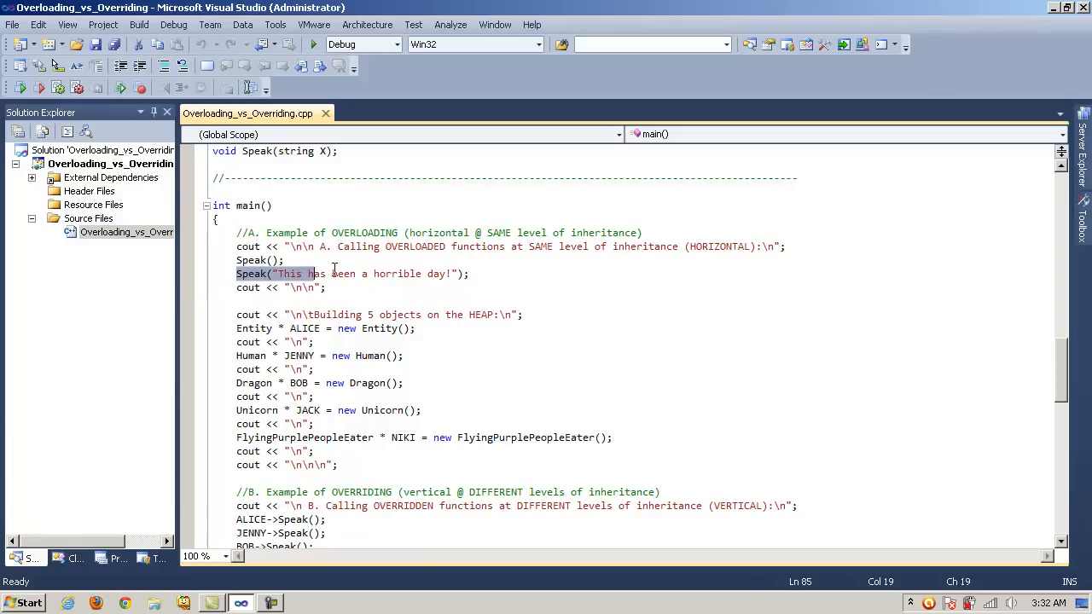
pyautogui.click(415, 274)
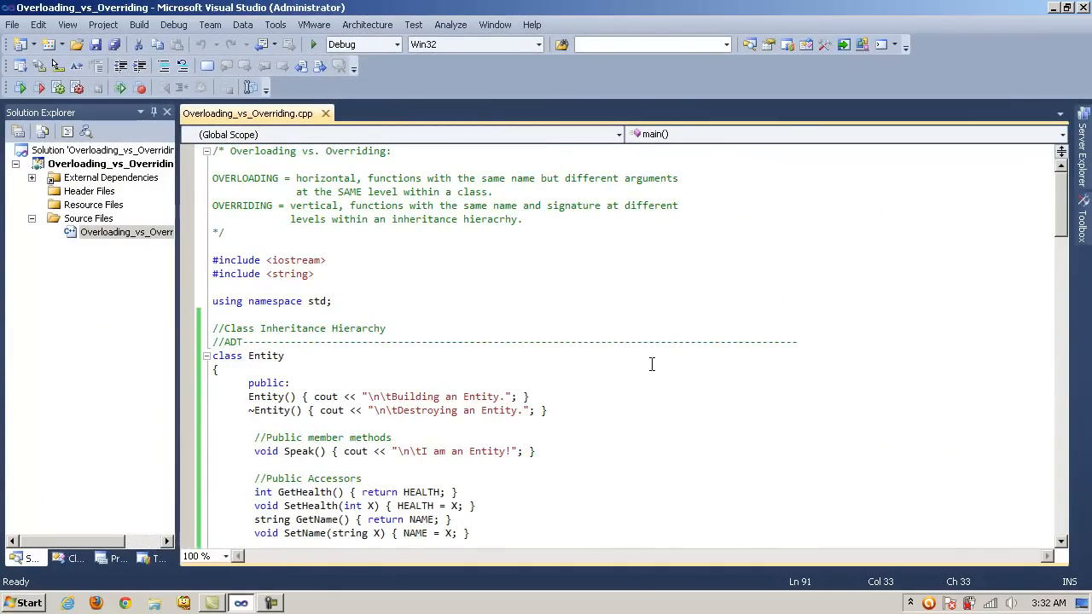
pyautogui.scroll(-3)
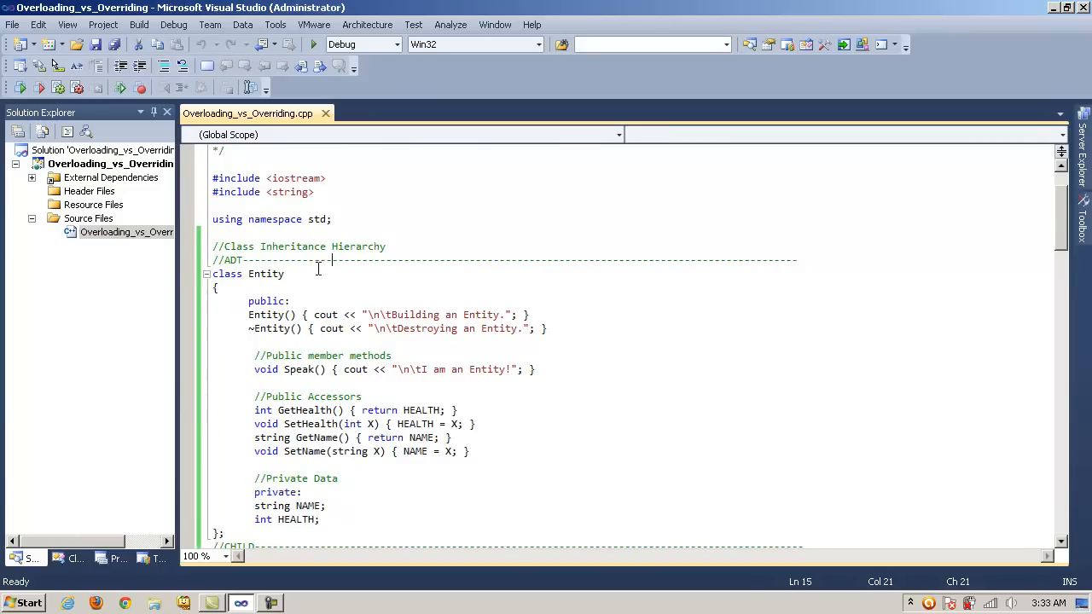
pyautogui.scroll(-3)
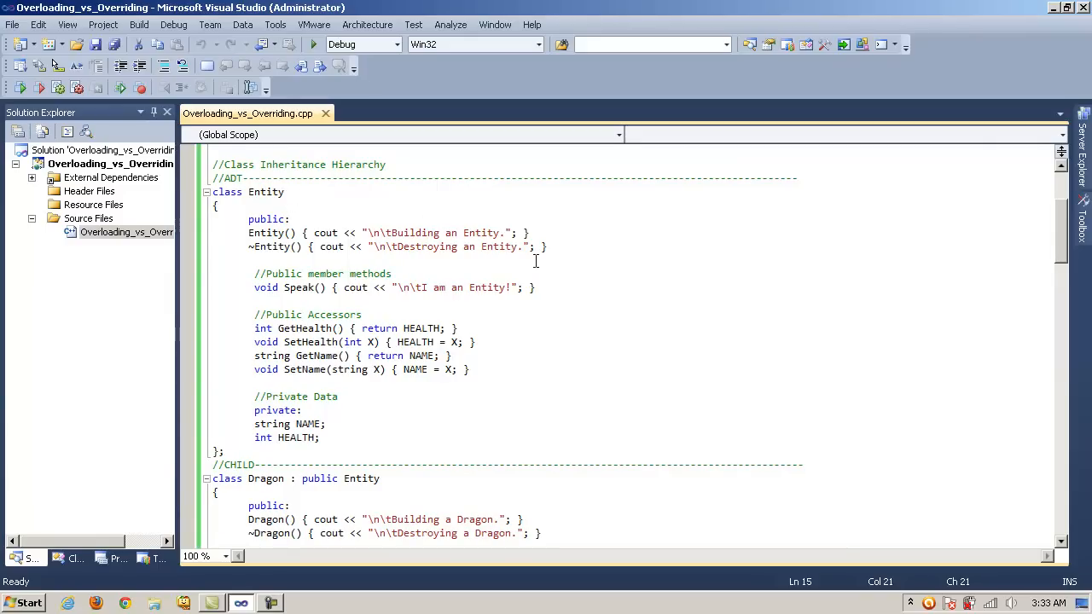
pyautogui.click(271, 247)
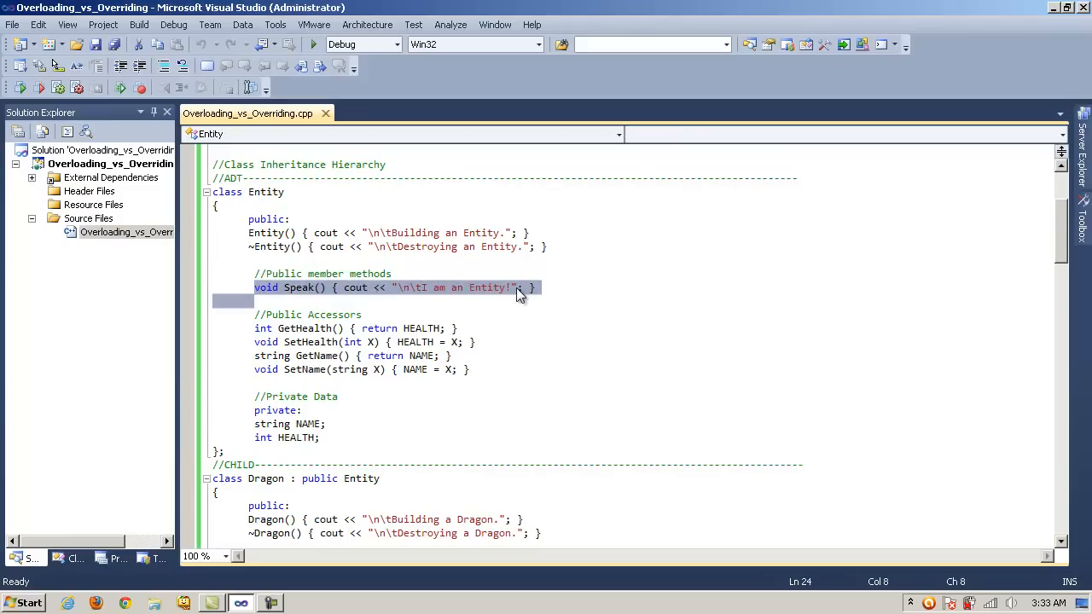
pyautogui.click(512, 288)
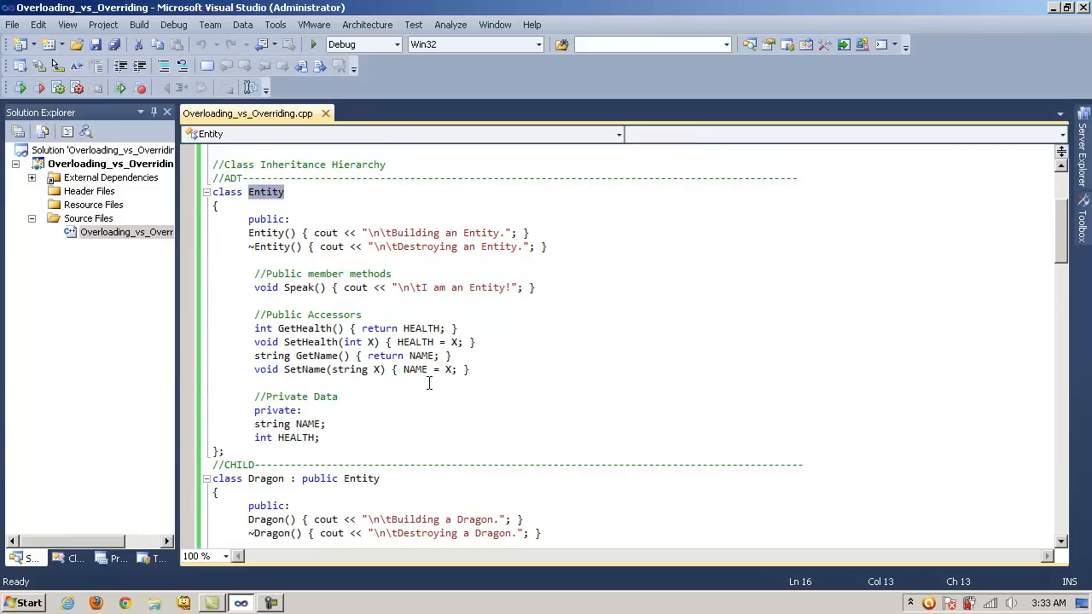
pyautogui.scroll(-3)
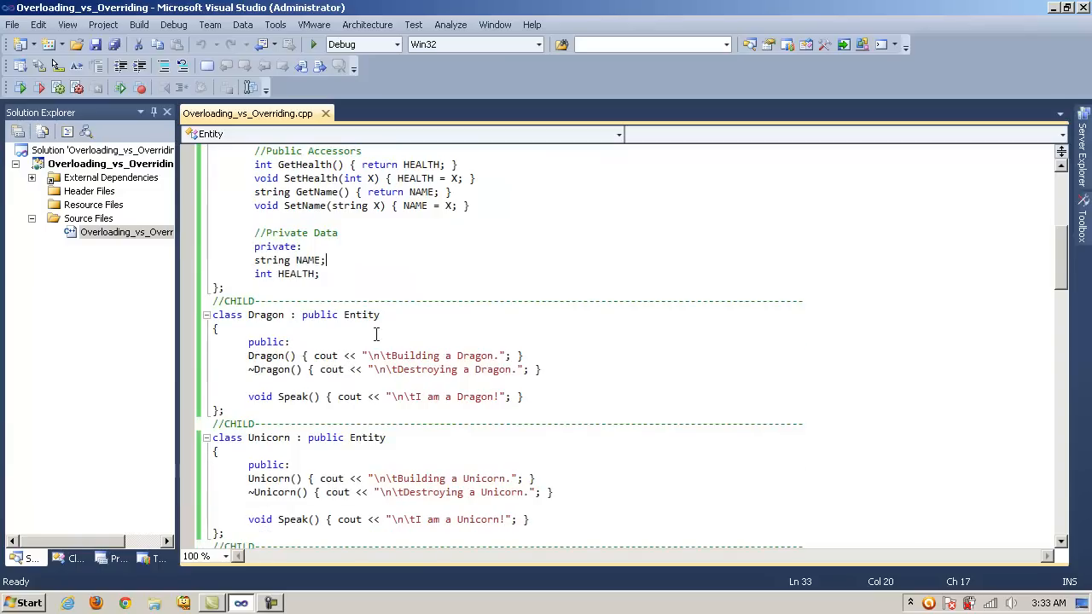
pyautogui.click(353, 314)
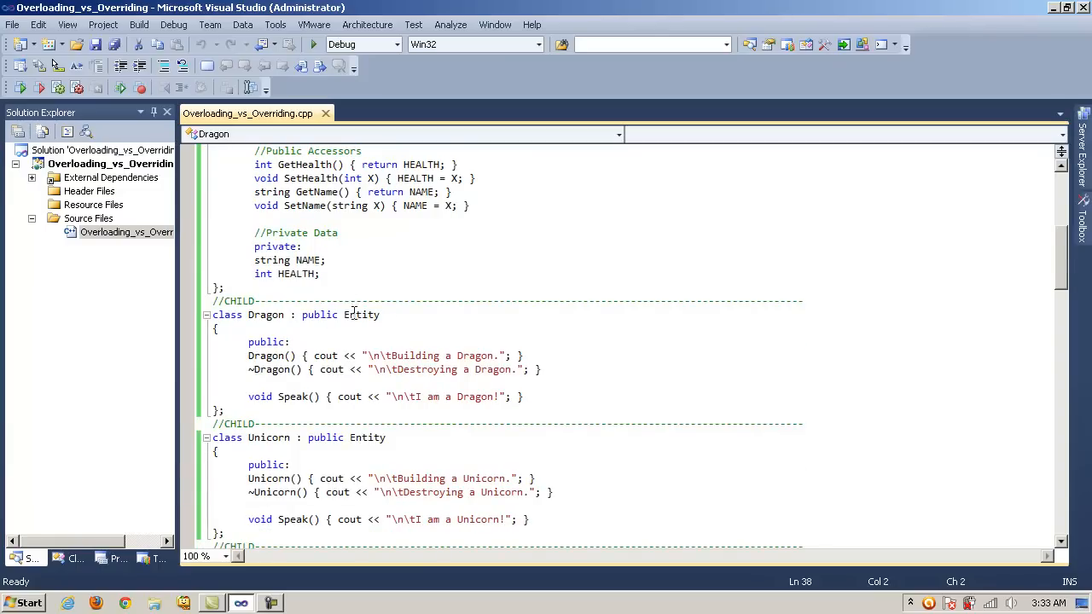
pyautogui.scroll(3)
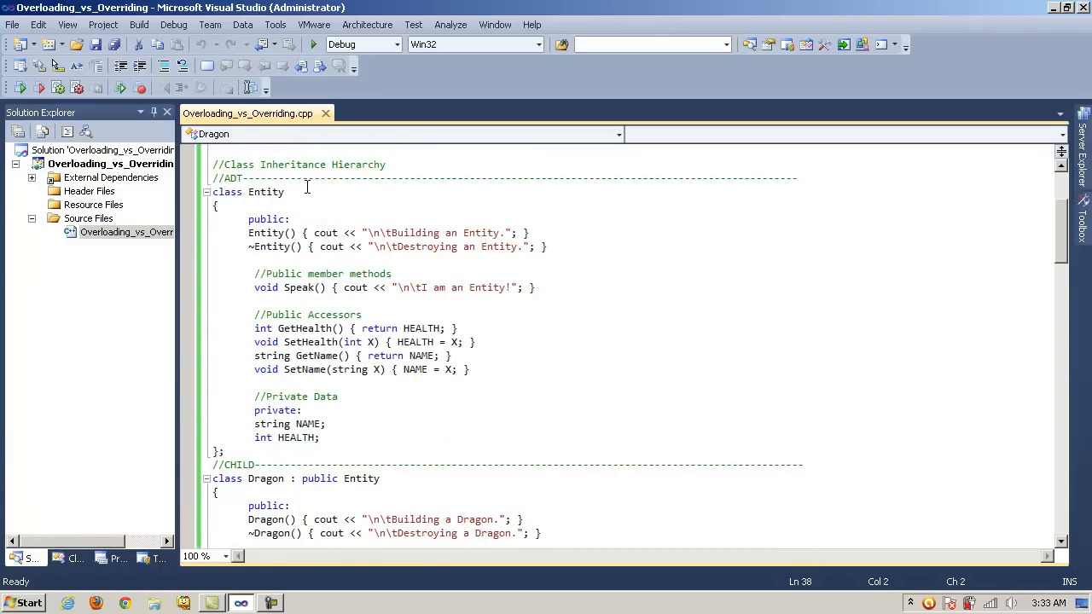
pyautogui.scroll(-3)
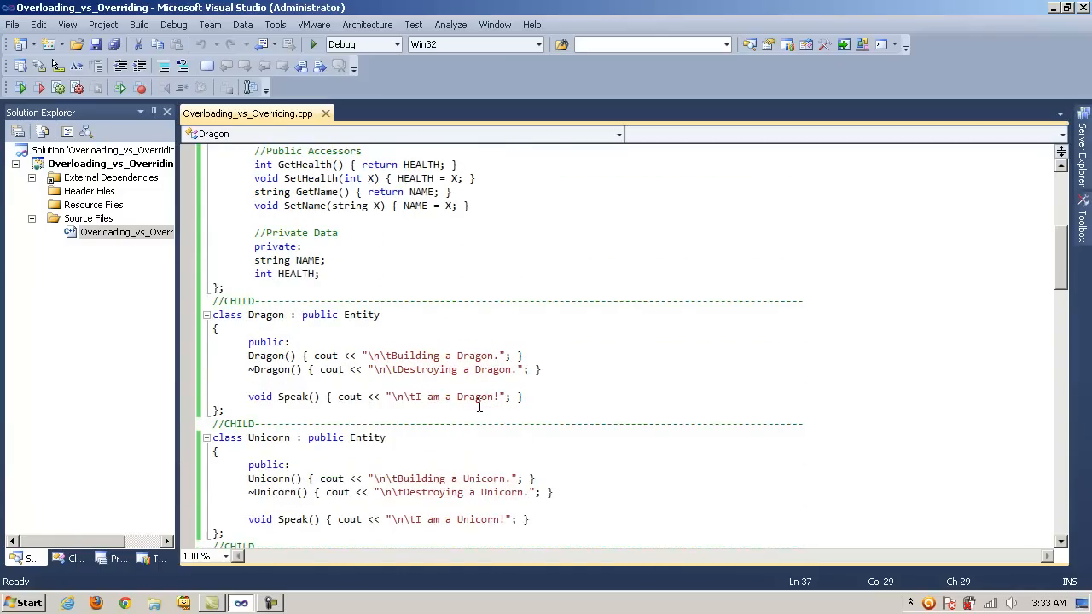
pyautogui.click(288, 396)
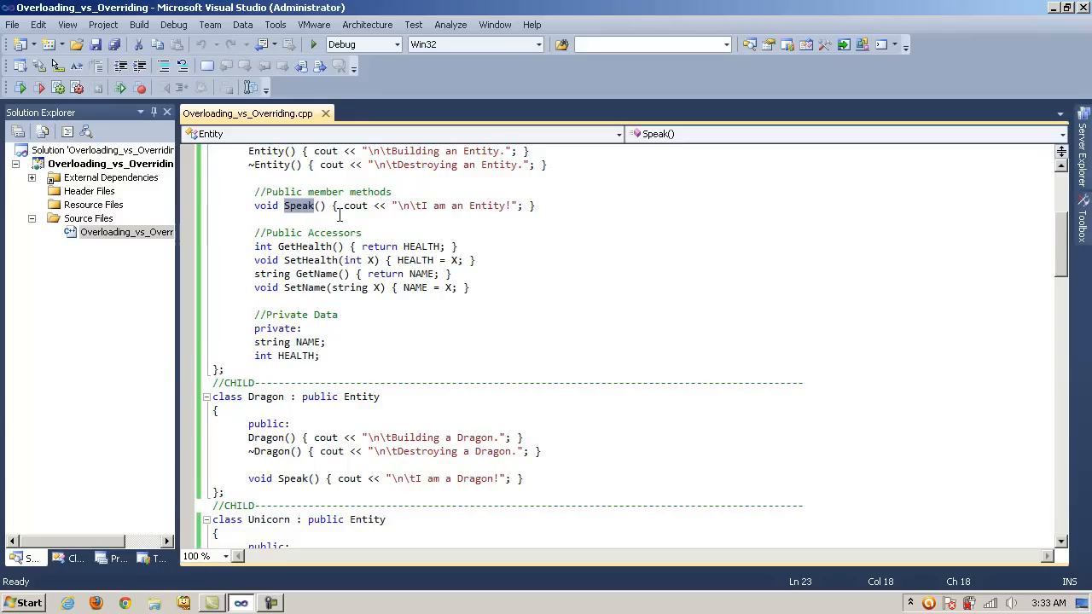
pyautogui.click(324, 205)
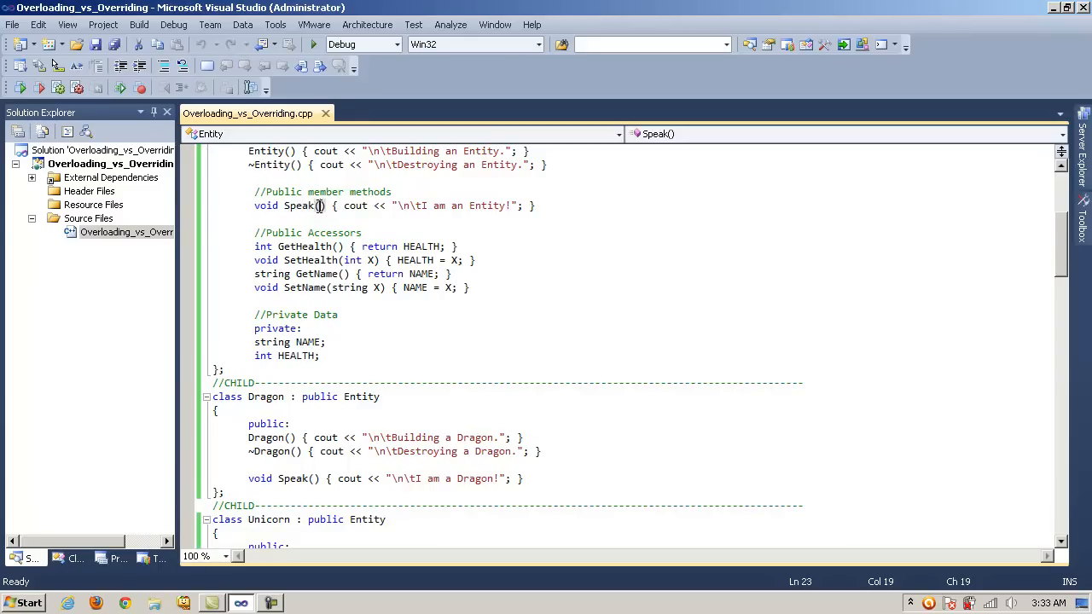
pyautogui.click(333, 206)
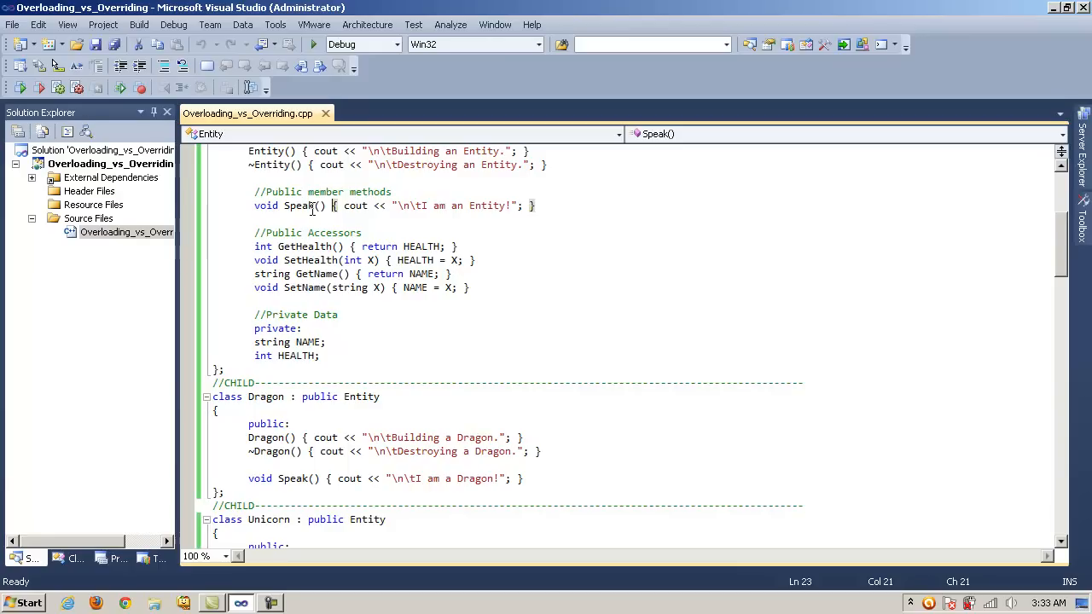
pyautogui.doubleClick(304, 205)
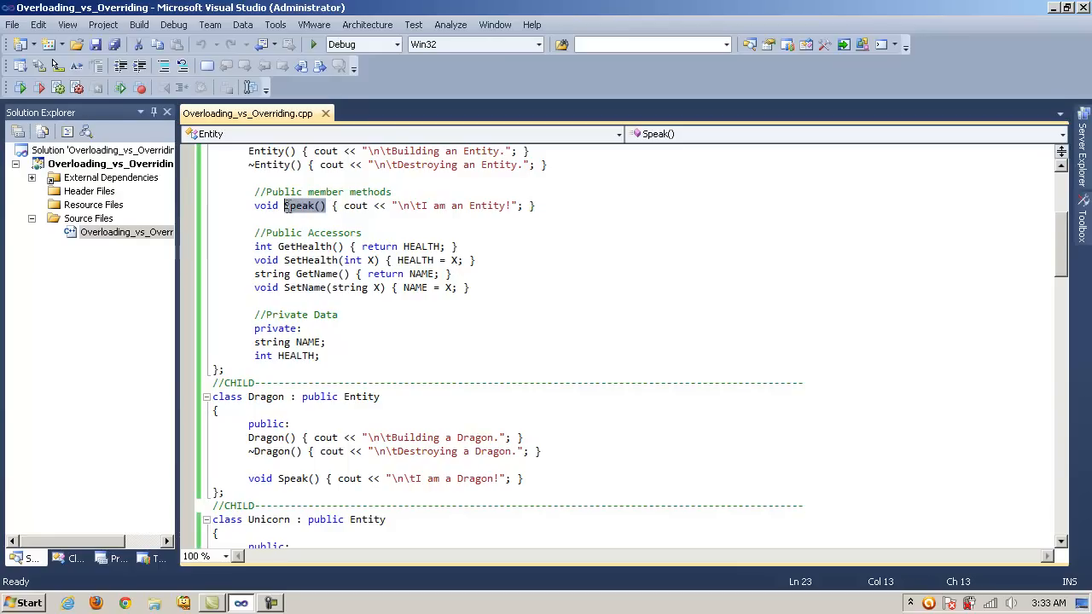
pyautogui.click(303, 479)
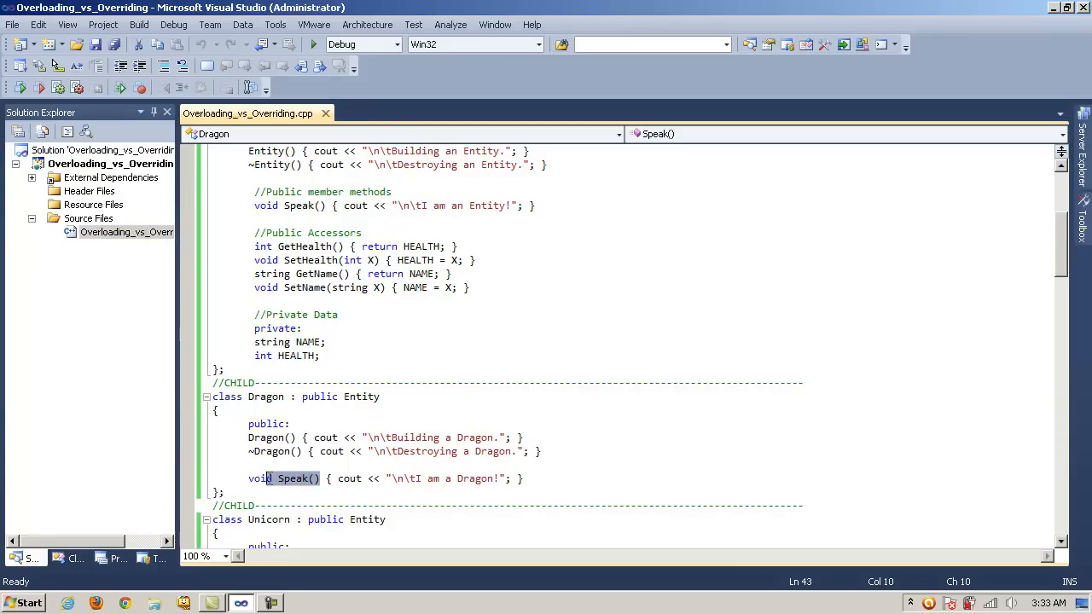
pyautogui.click(316, 206)
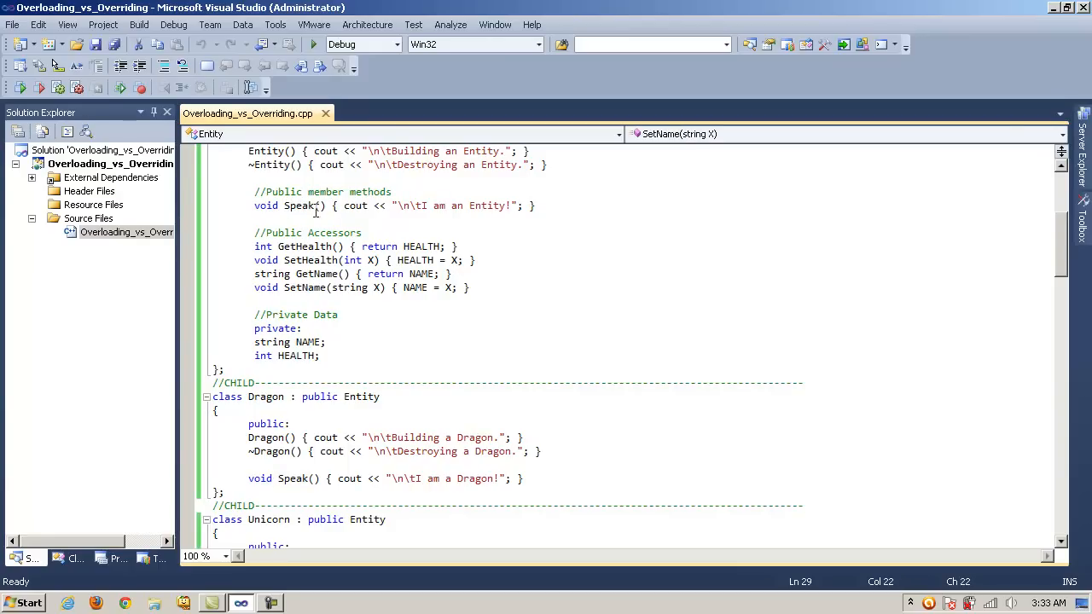
pyautogui.click(303, 206)
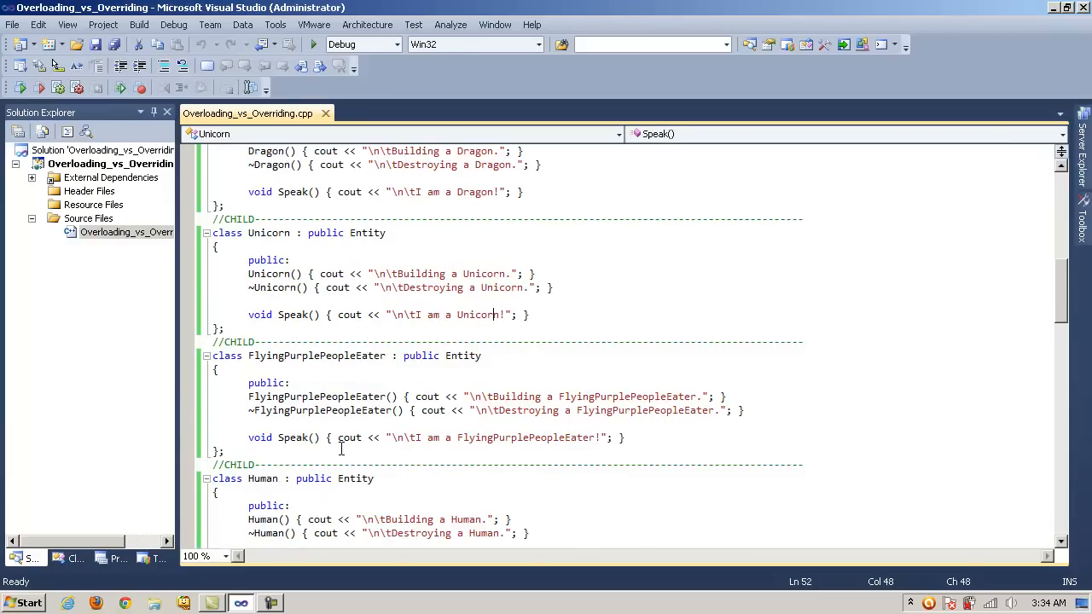
pyautogui.doubleClick(525, 438)
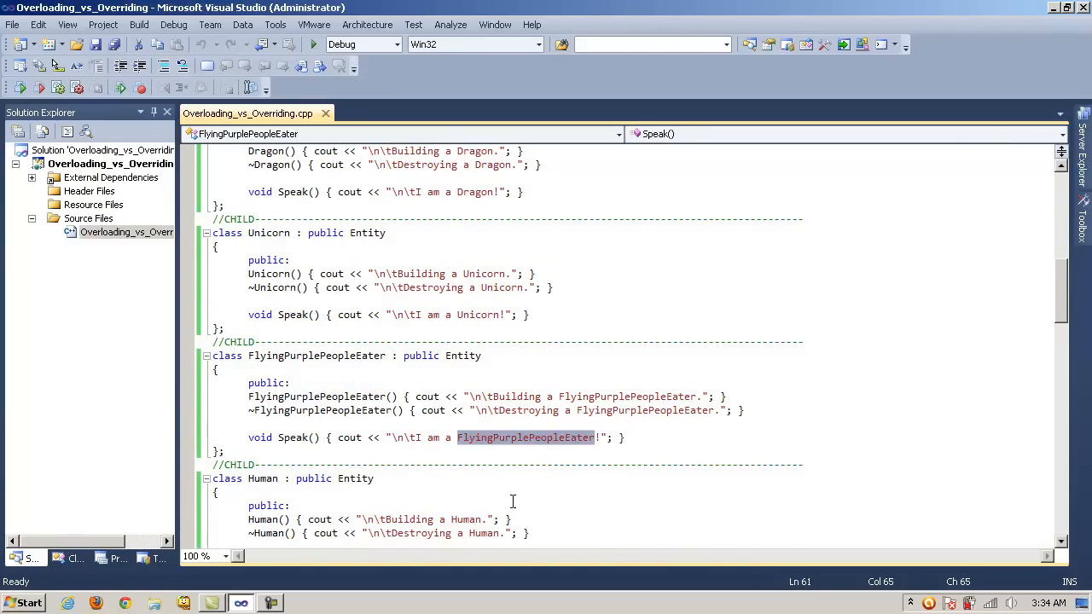
pyautogui.scroll(-3)
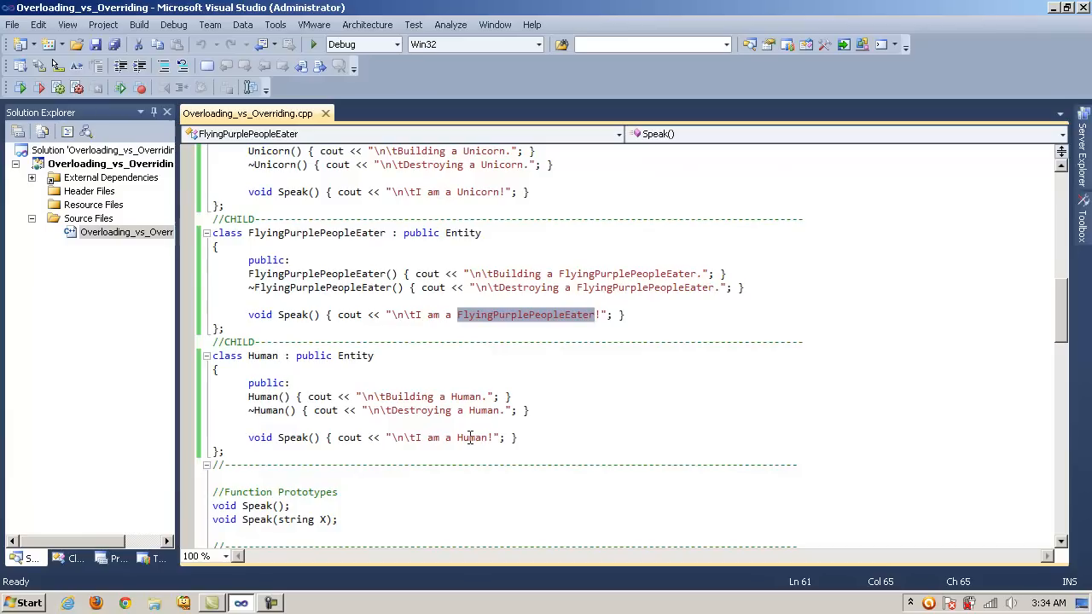
pyautogui.click(517, 438)
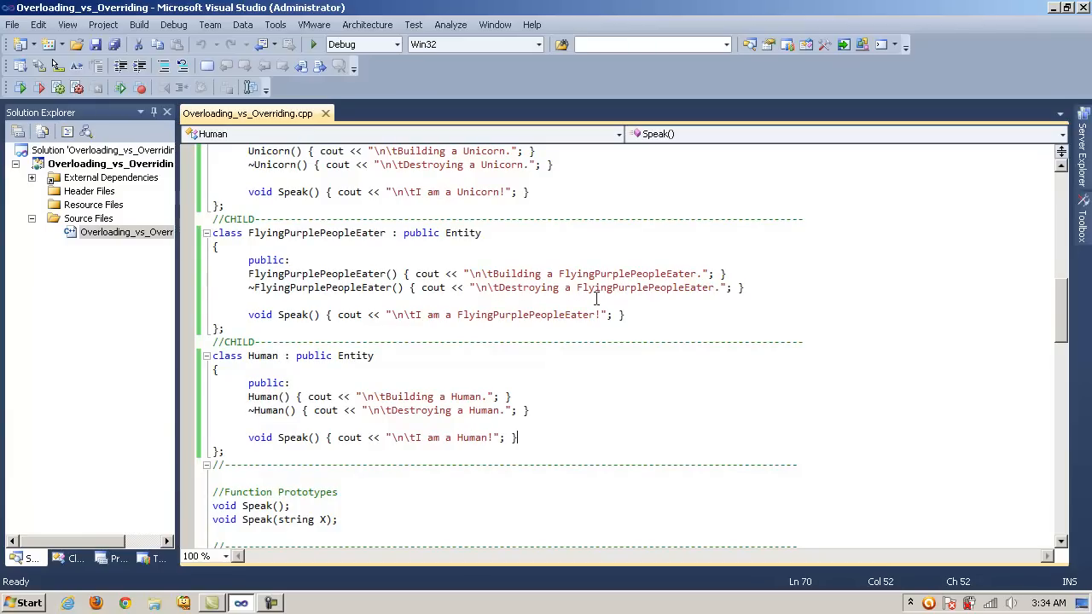
pyautogui.scroll(3)
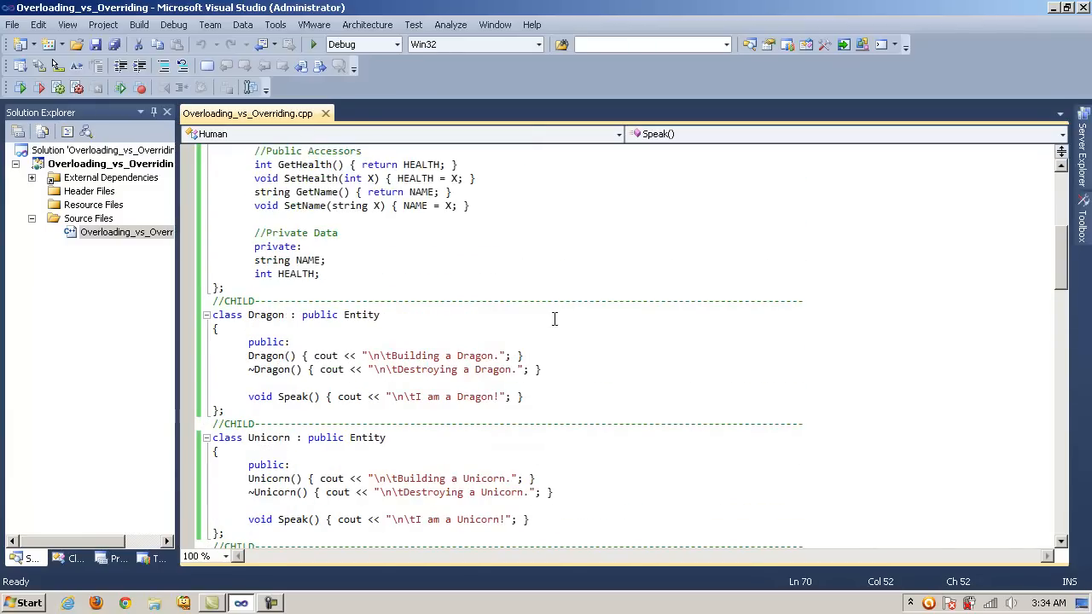
pyautogui.scroll(3)
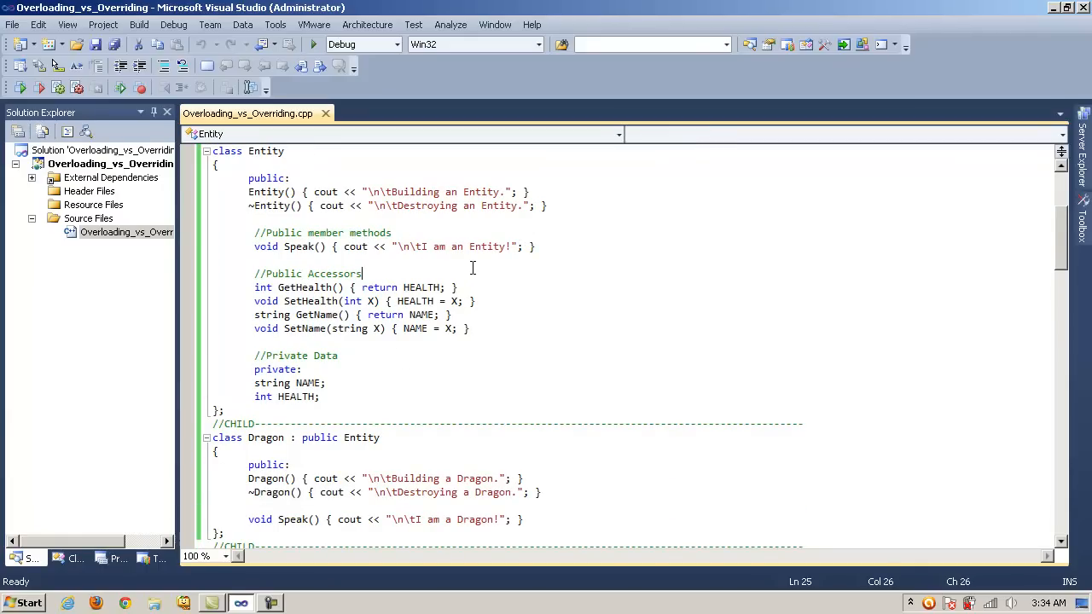
pyautogui.scroll(3)
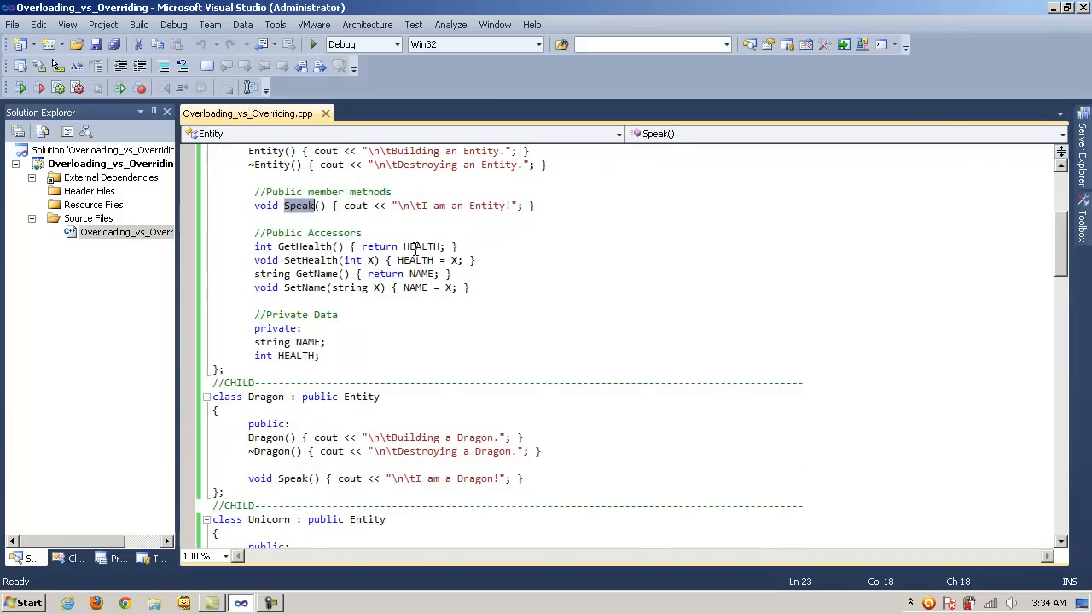
pyautogui.scroll(3)
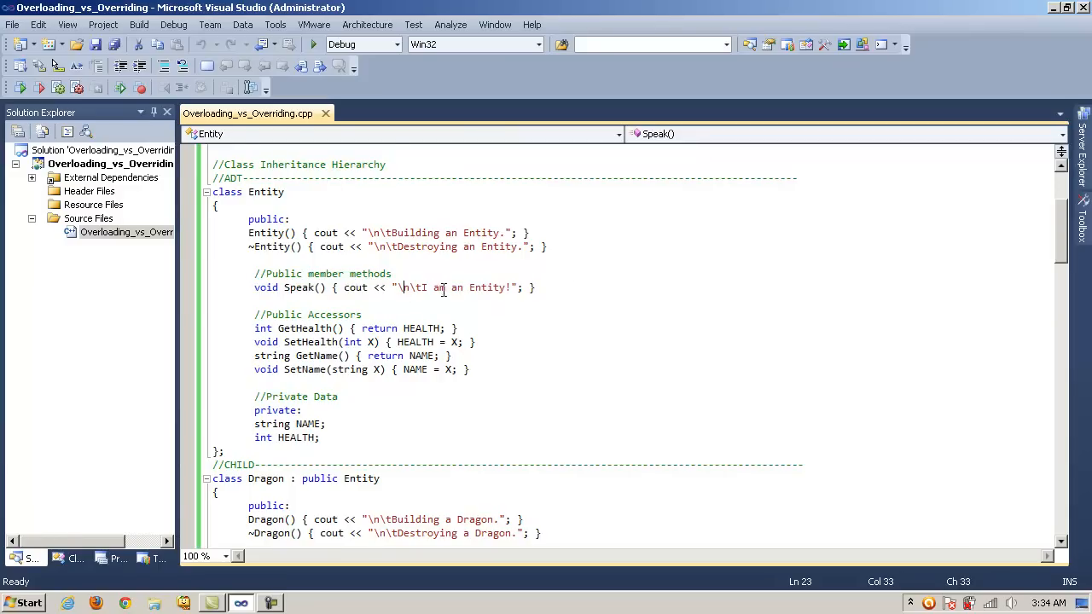
pyautogui.scroll(-3)
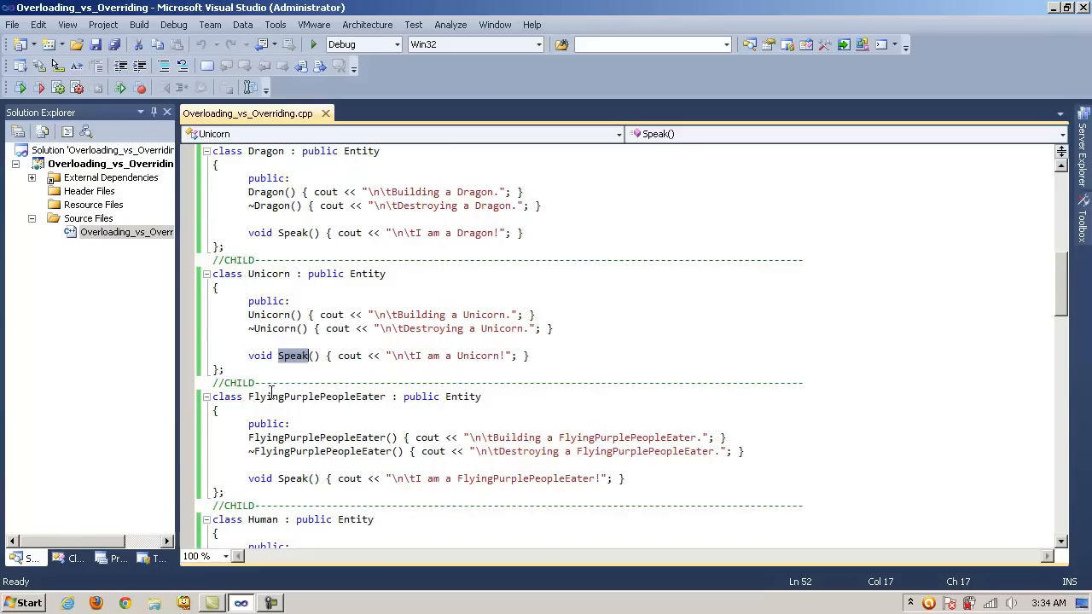
pyautogui.scroll(-3)
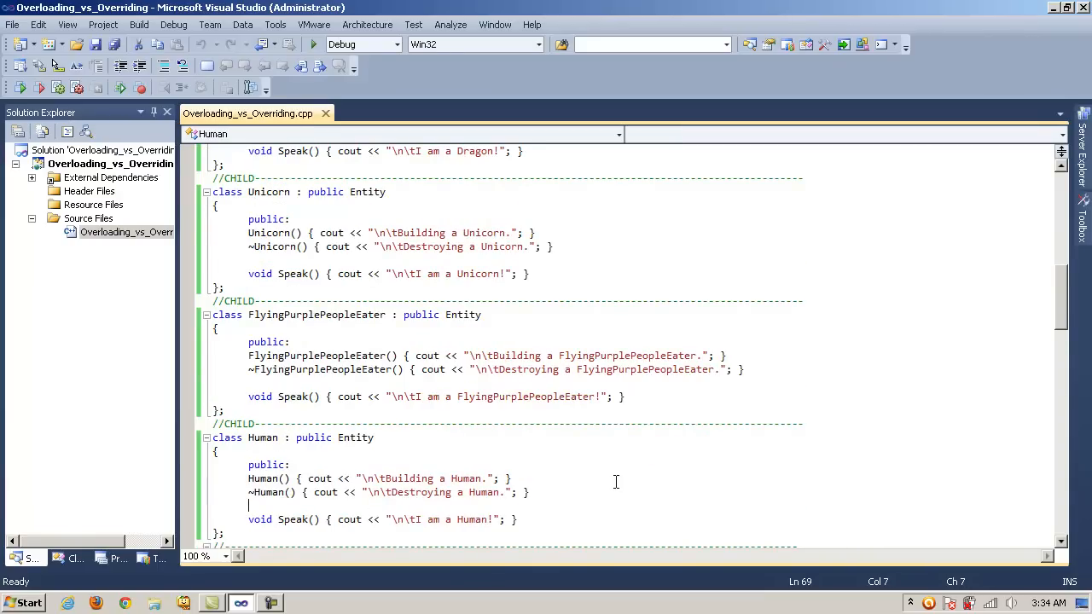
pyautogui.scroll(-3)
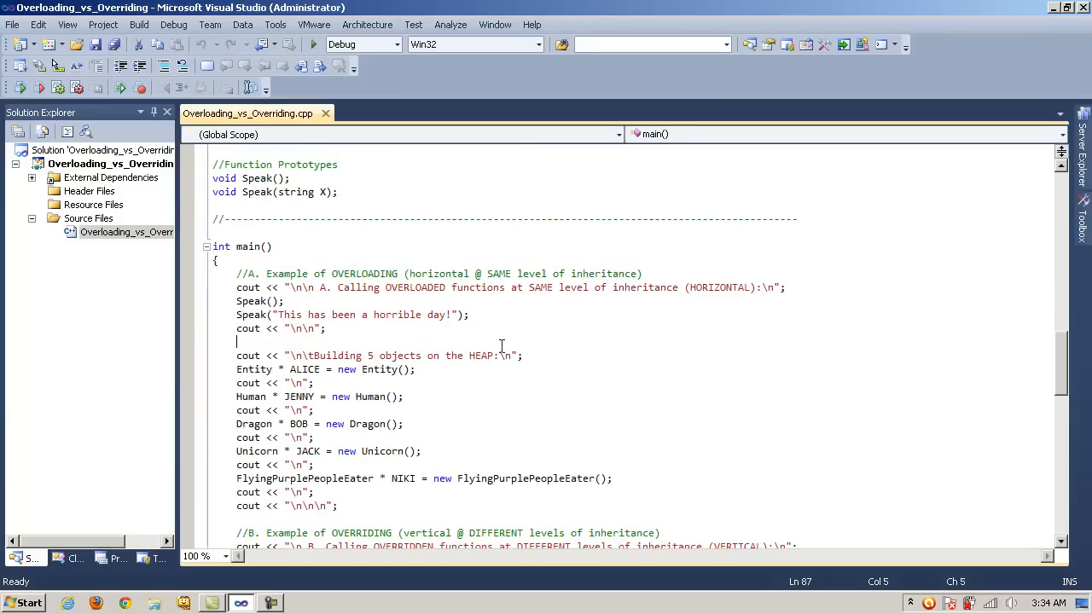
pyautogui.scroll(-3)
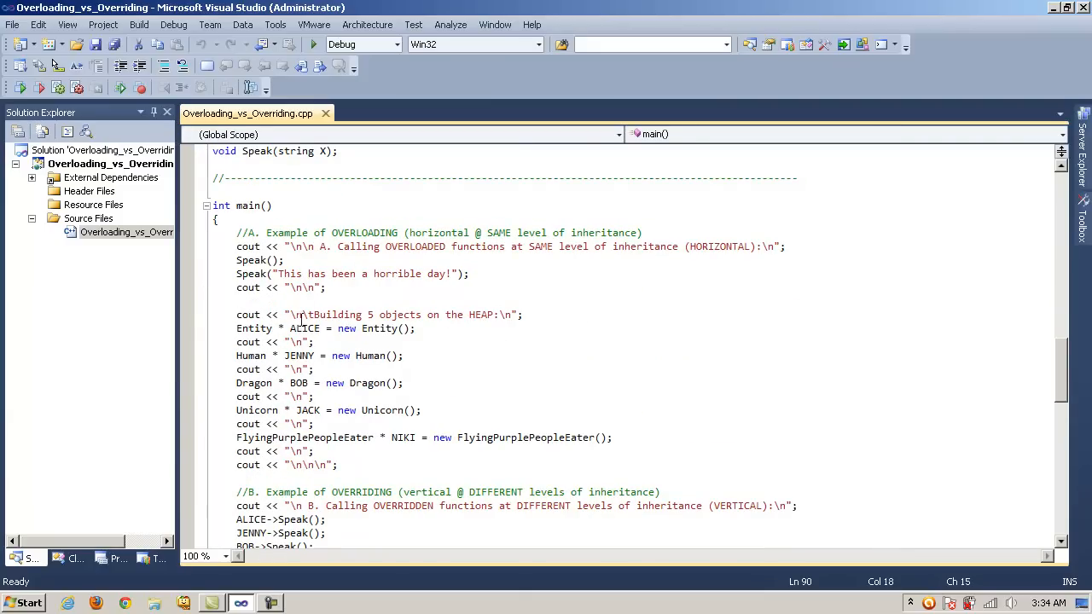
pyautogui.click(330, 328)
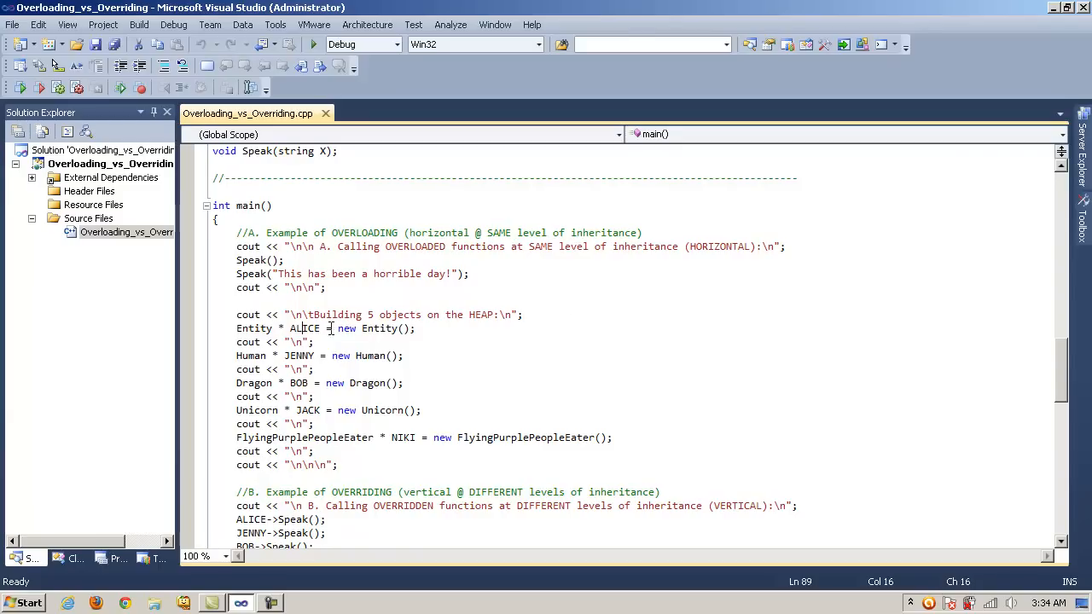
pyautogui.click(364, 355)
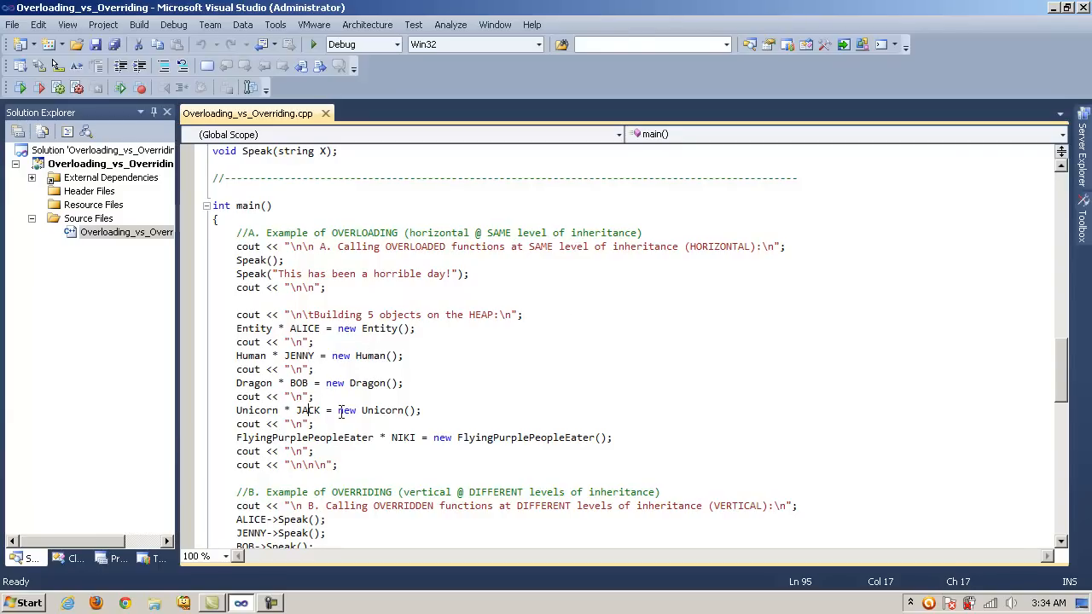
pyautogui.scroll(-3)
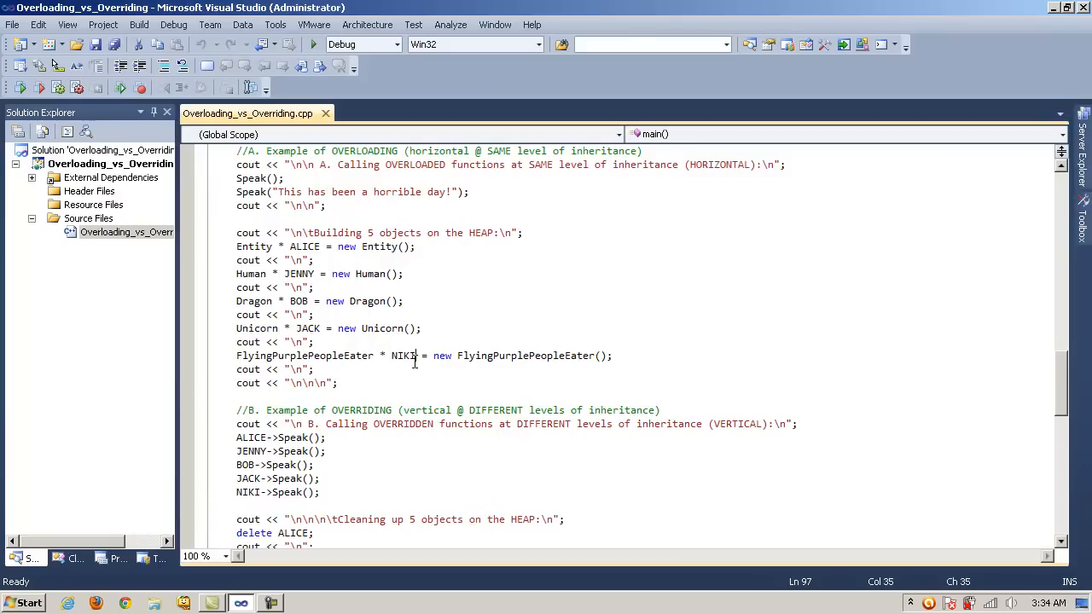
pyautogui.click(695, 369)
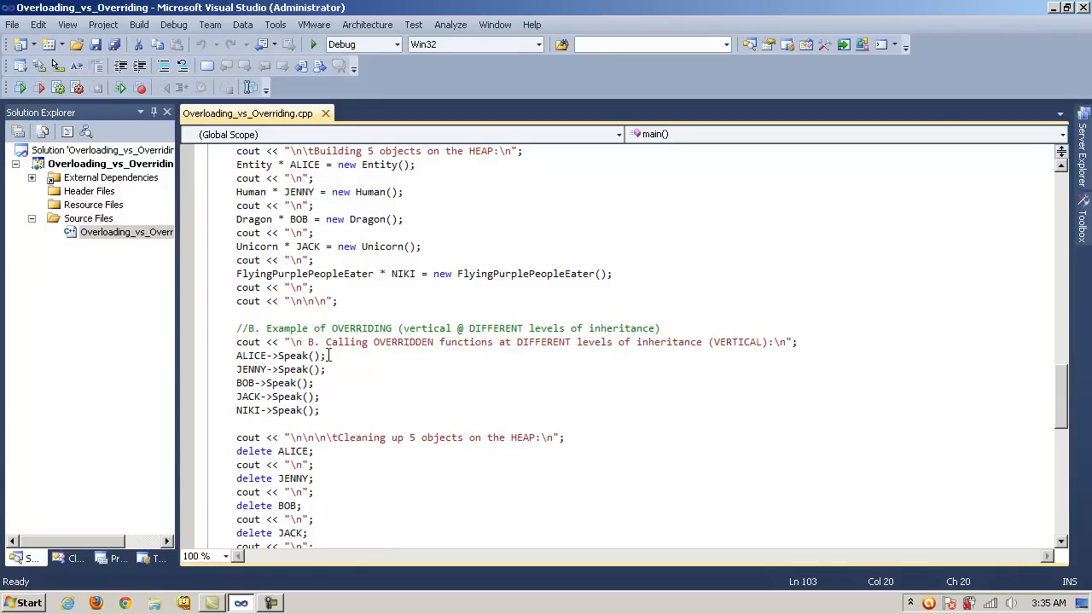
pyautogui.click(256, 355)
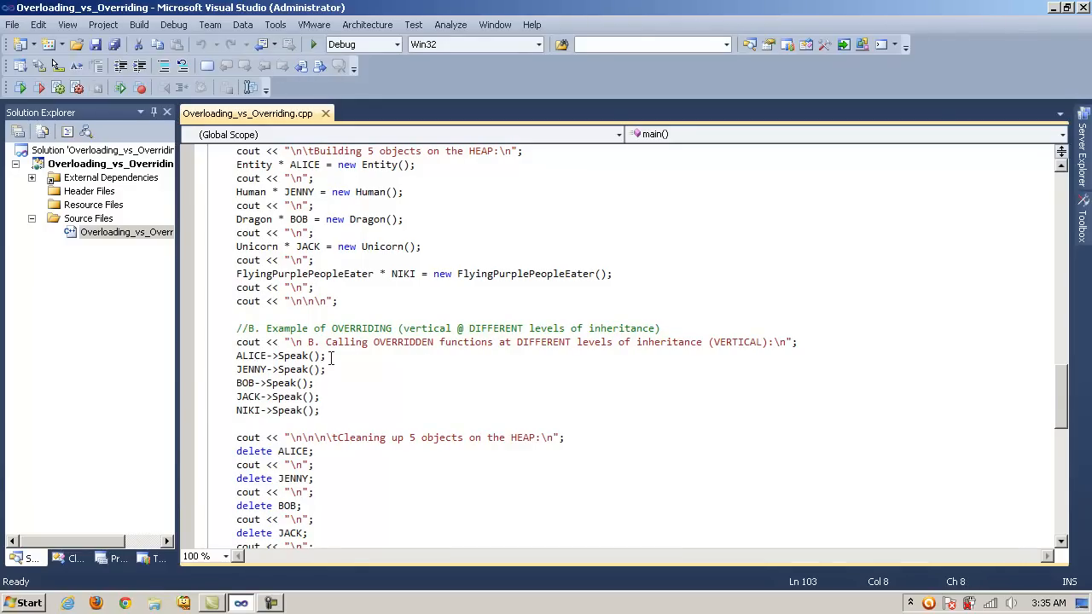
pyautogui.doubleClick(296, 356)
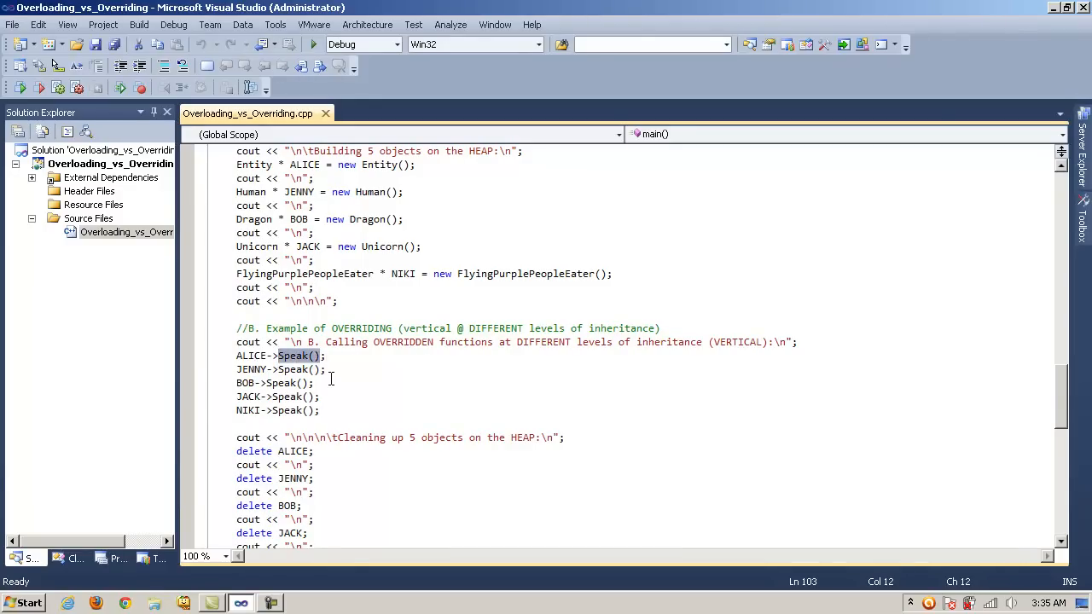
pyautogui.click(296, 383)
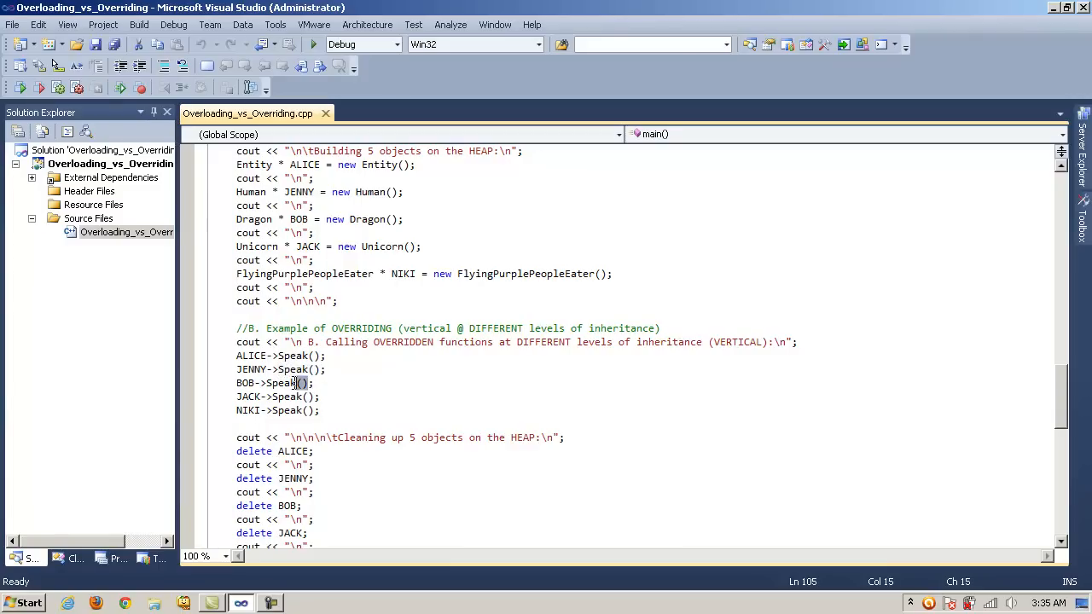
pyautogui.click(313, 356)
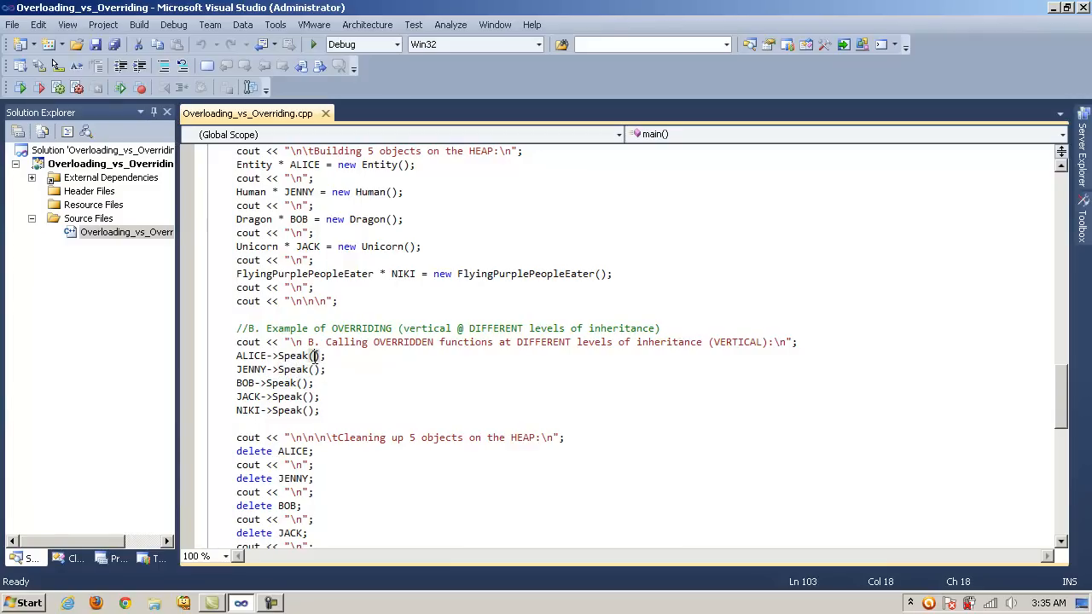
pyautogui.click(290, 383)
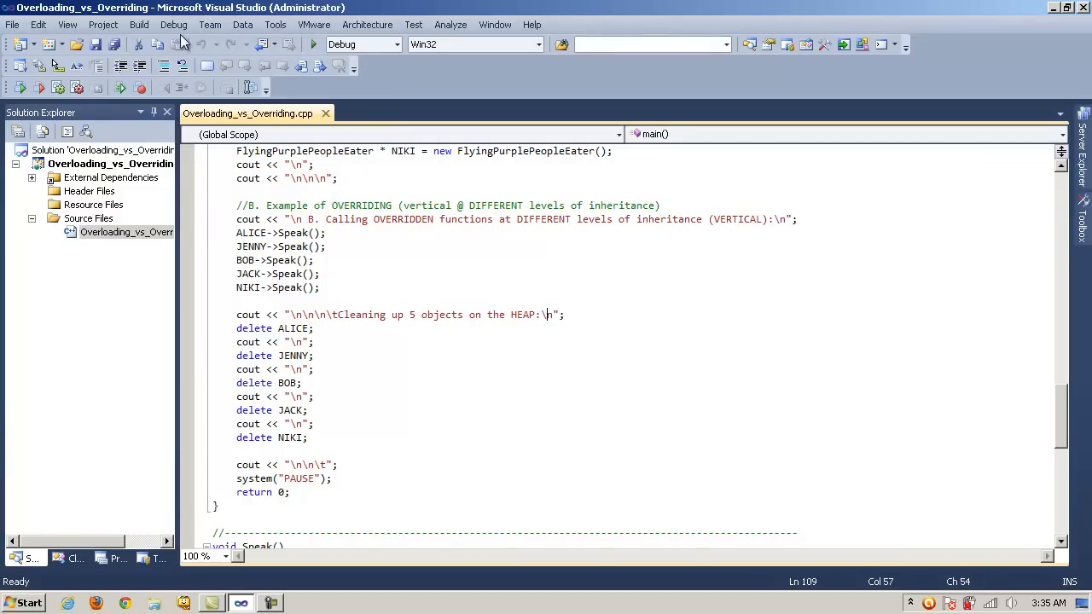
# Run Build > Rebuild Solution on Overloading_vs_Overriding
pyautogui.click(138, 24)
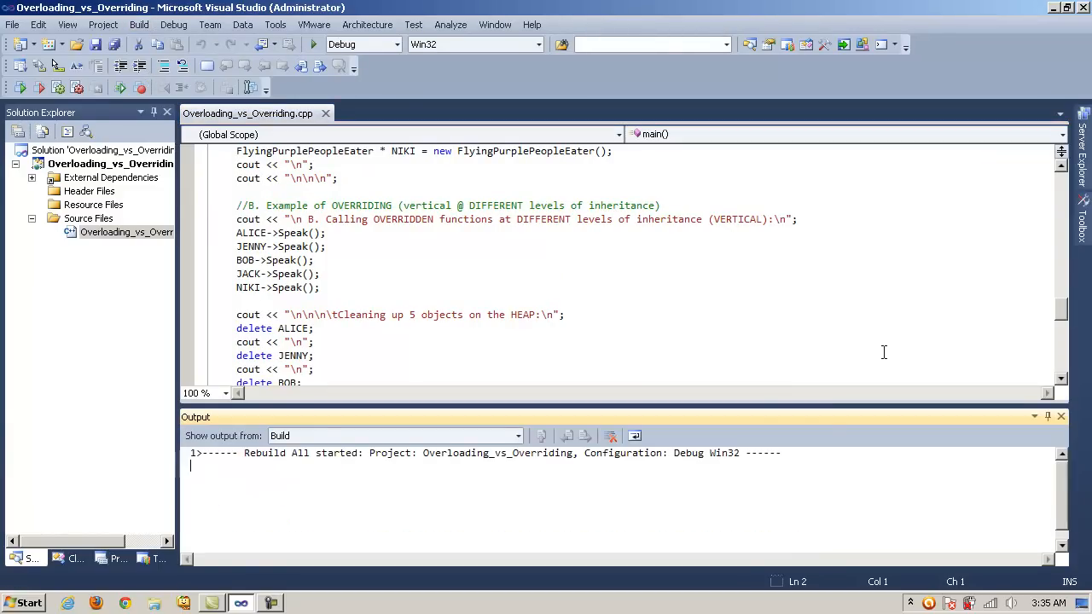
pyautogui.click(313, 44)
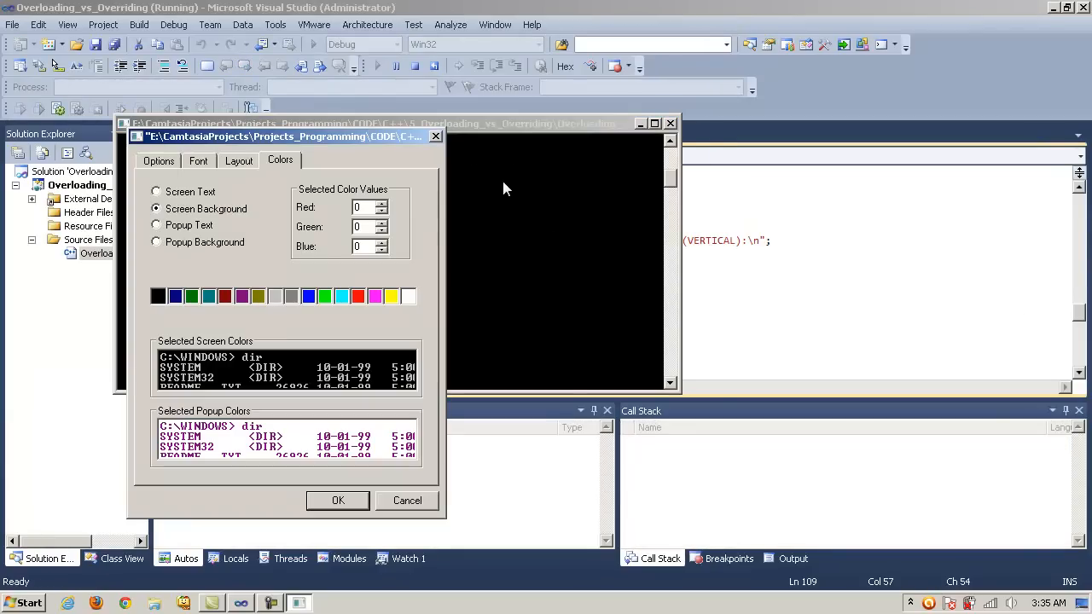
# Set the console Screen Background to white and select Screen Text for recoloring
pyautogui.click(408, 296)
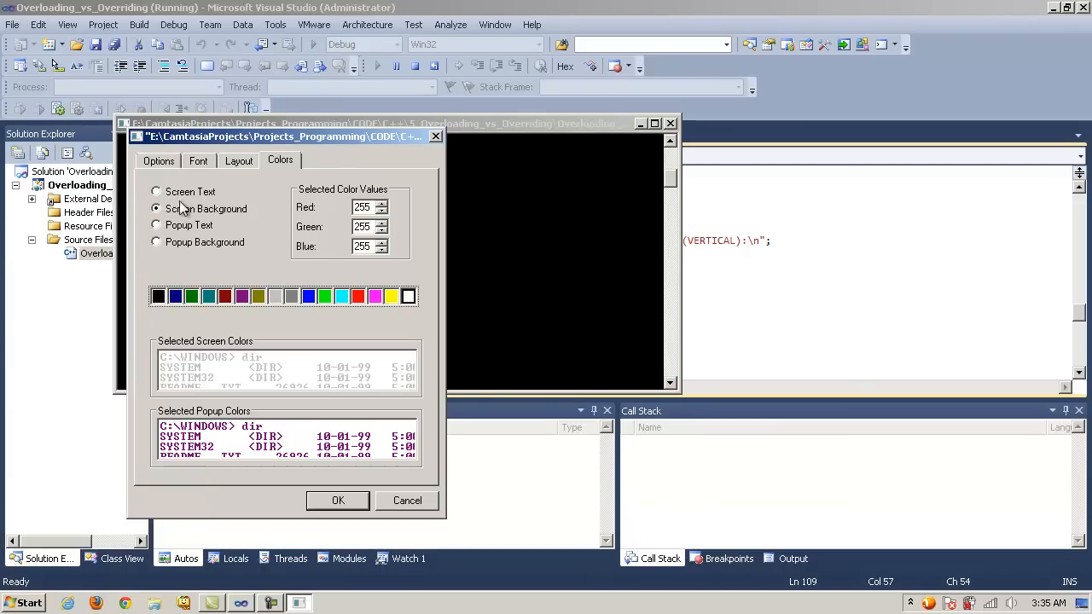
pyautogui.click(156, 191)
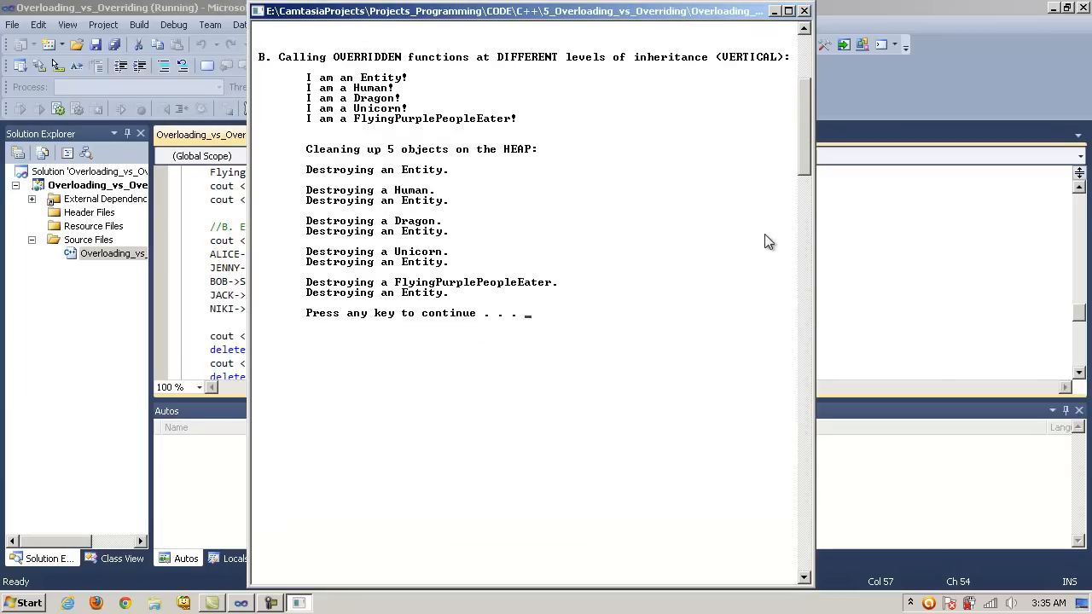
# Scroll up and back down through the console's overloaded and overridden Speak output
pyautogui.scroll(3)
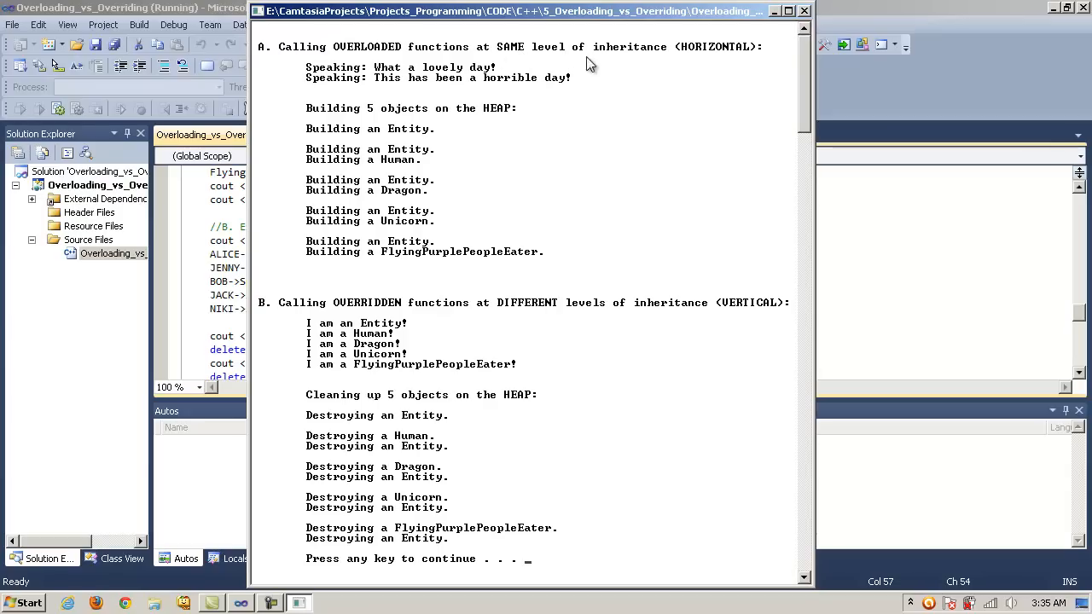
pyautogui.moveTo(742, 97)
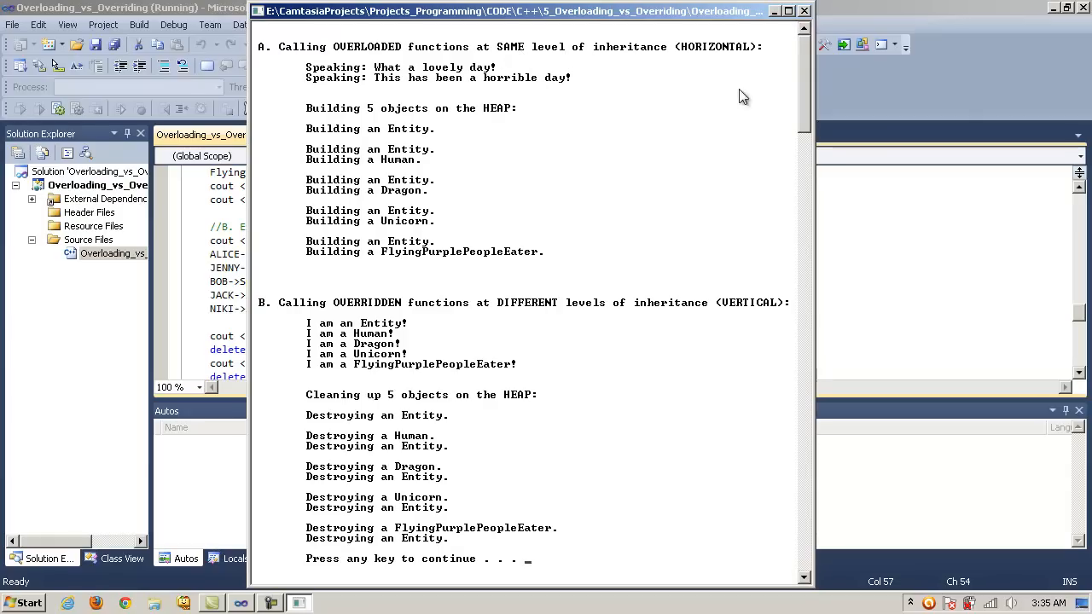
pyautogui.moveTo(409, 73)
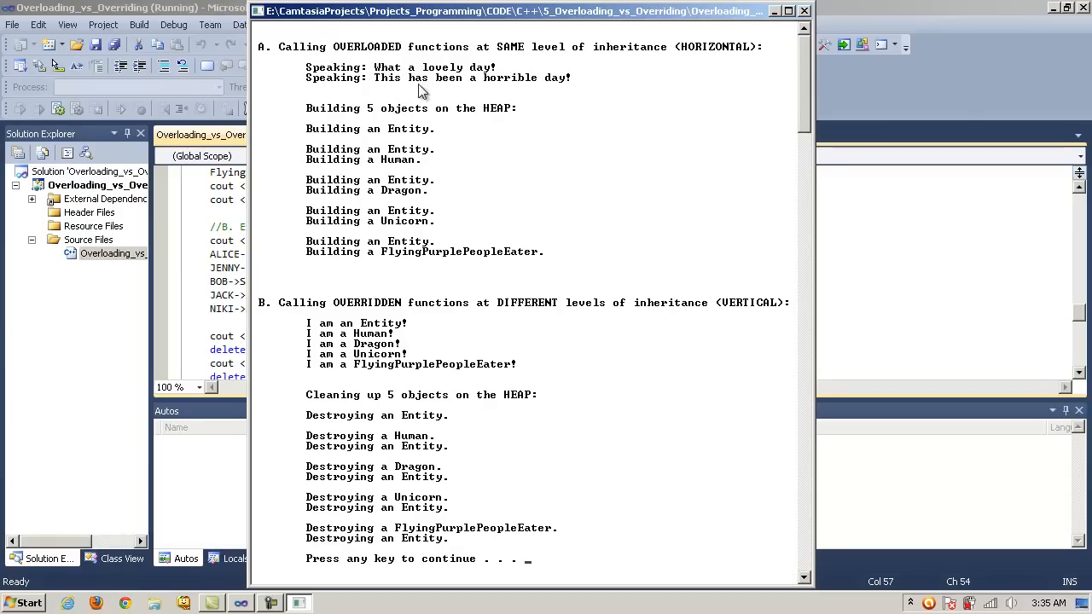
pyautogui.moveTo(426, 144)
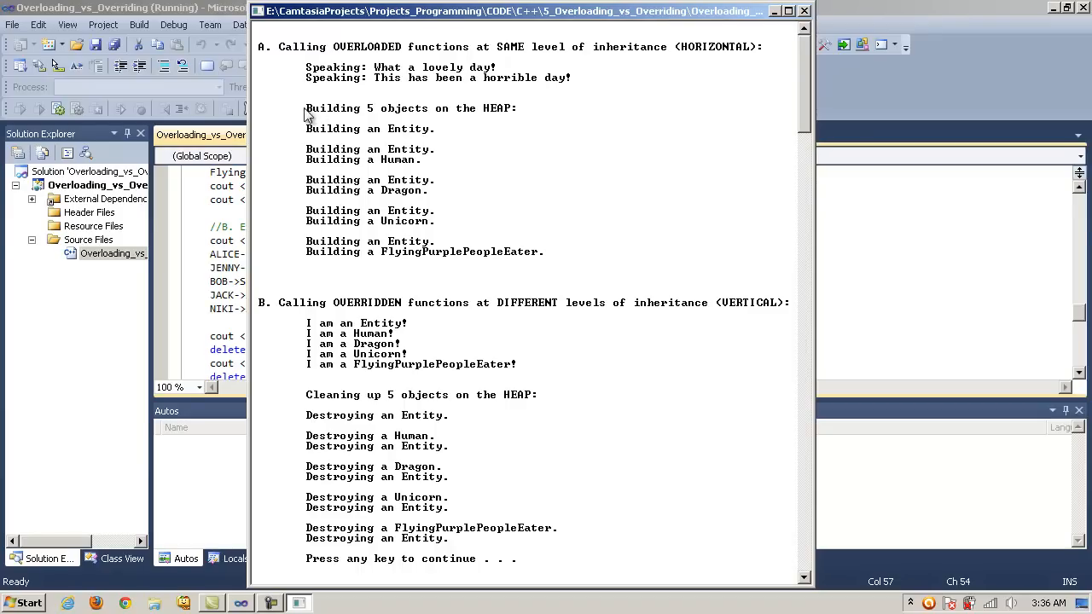
pyautogui.moveTo(431, 130)
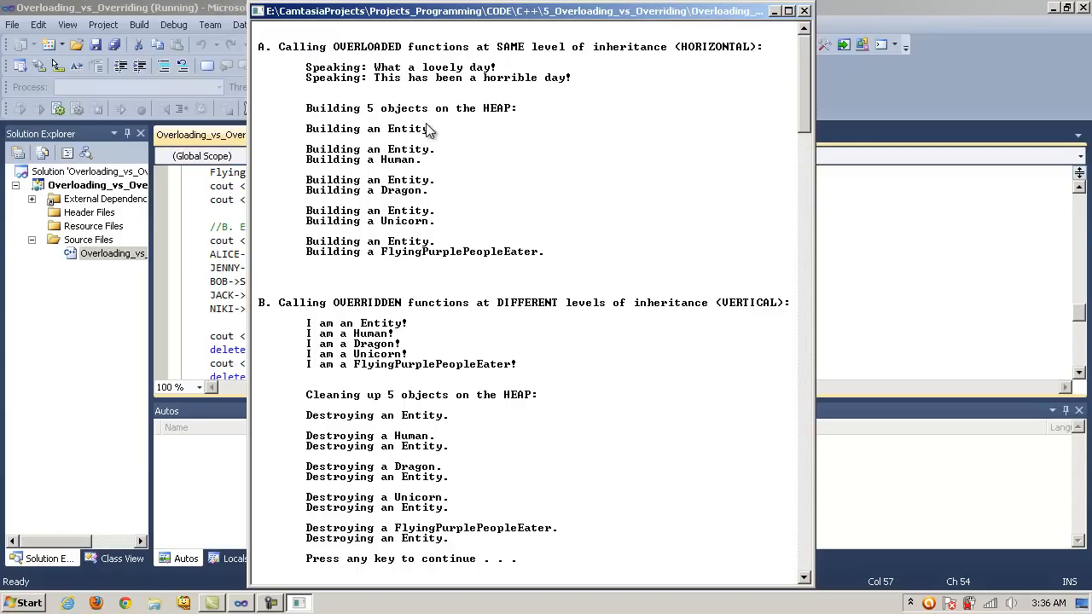
pyautogui.moveTo(441, 121)
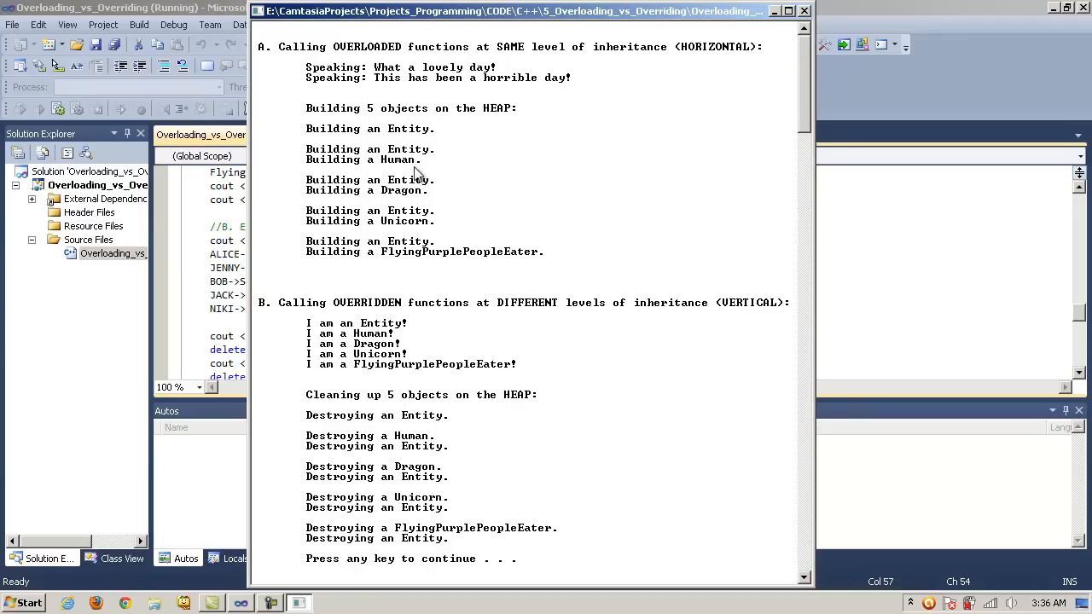
pyautogui.moveTo(778, 248)
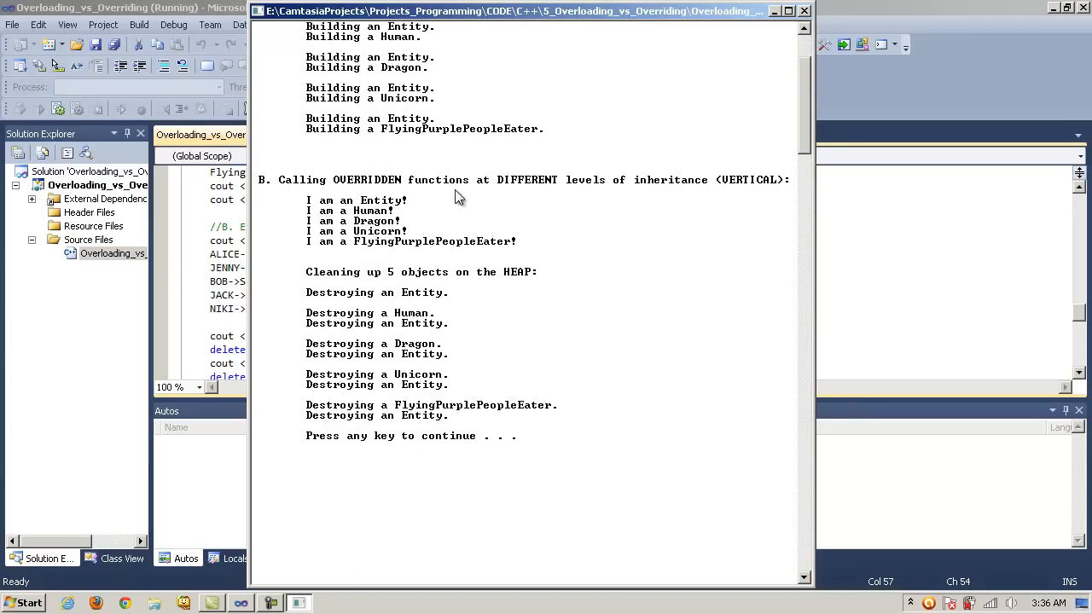
pyautogui.moveTo(597, 186)
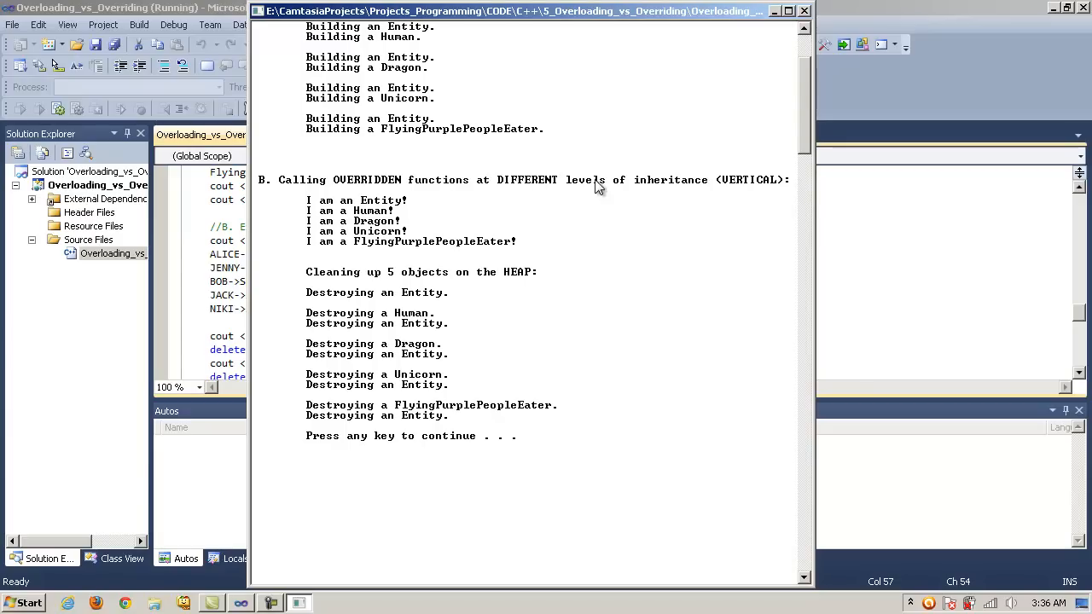
pyautogui.moveTo(742, 191)
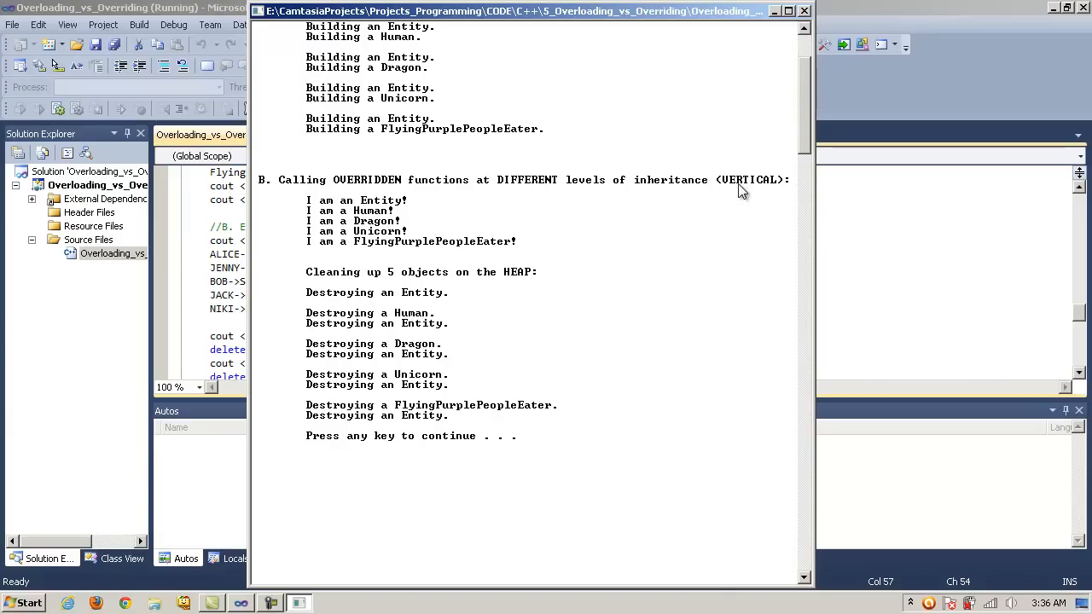
pyautogui.scroll(3)
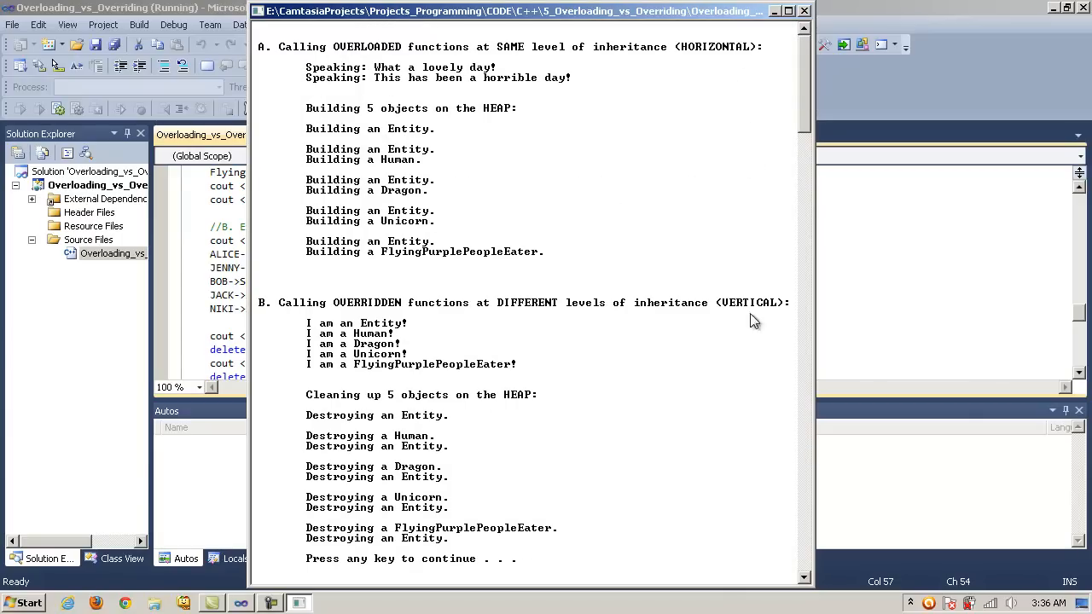
pyautogui.scroll(-3)
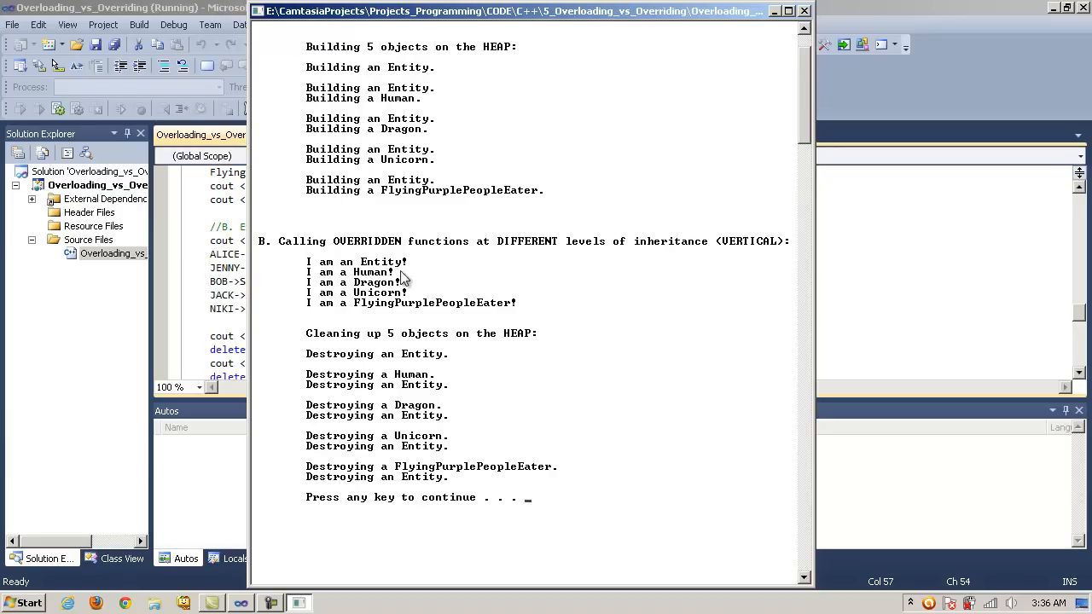
pyautogui.moveTo(346, 273)
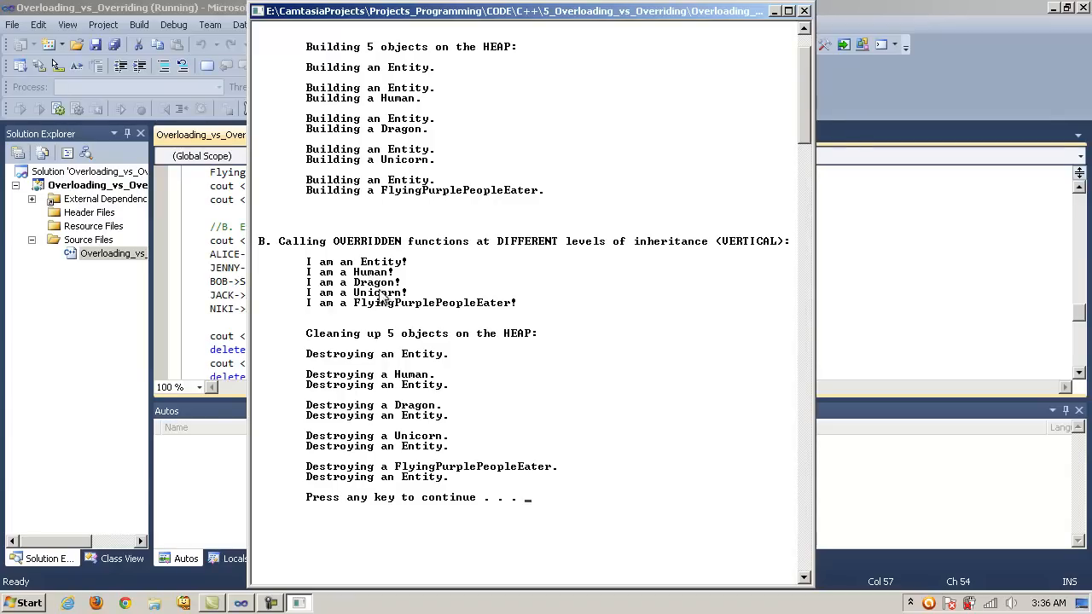
pyautogui.moveTo(546, 347)
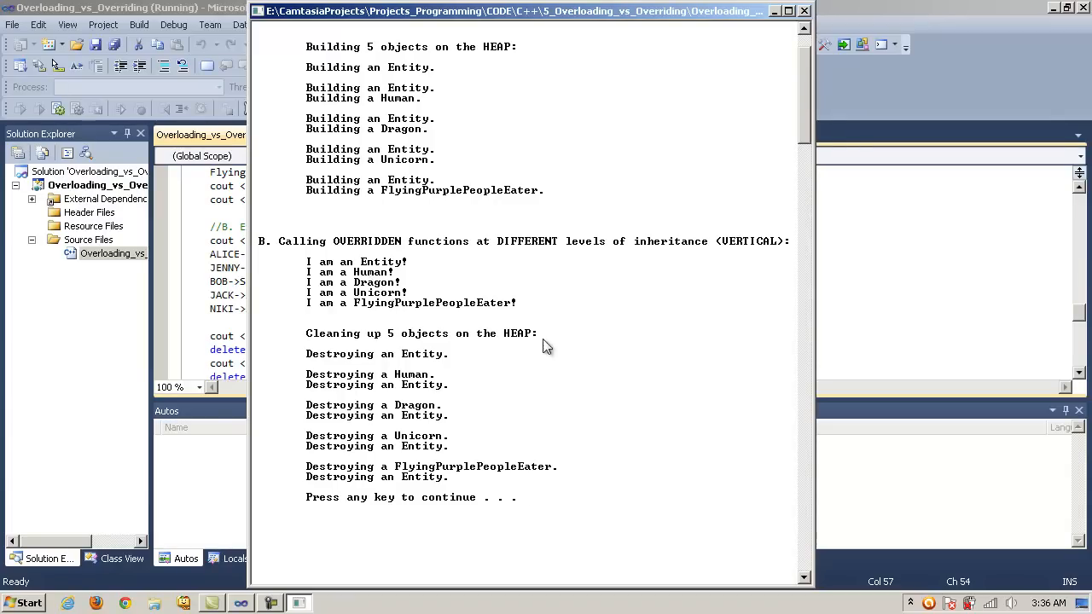
pyautogui.moveTo(524, 452)
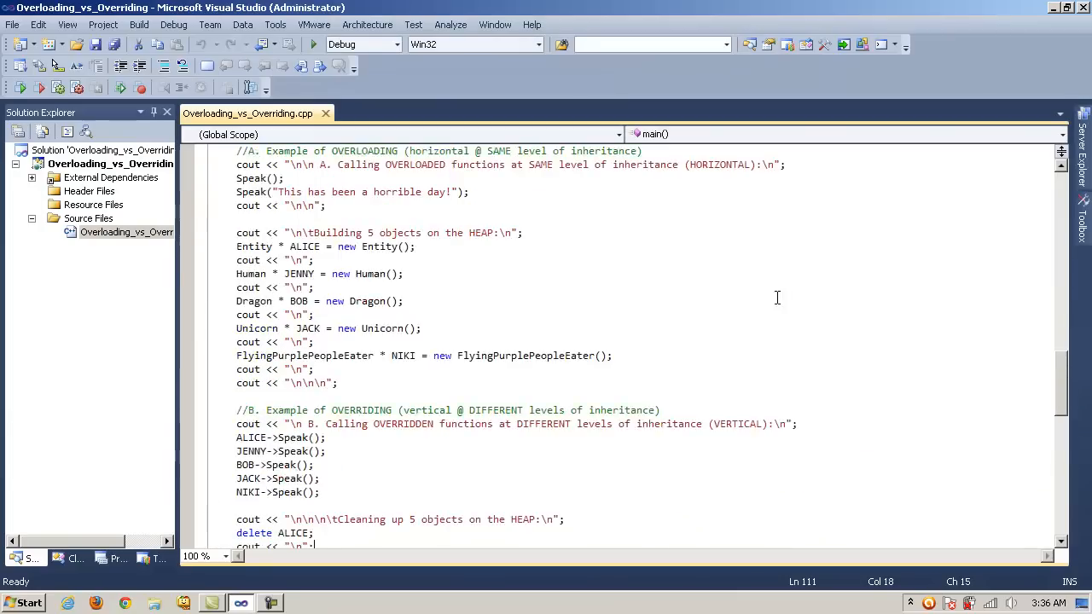
pyautogui.scroll(3)
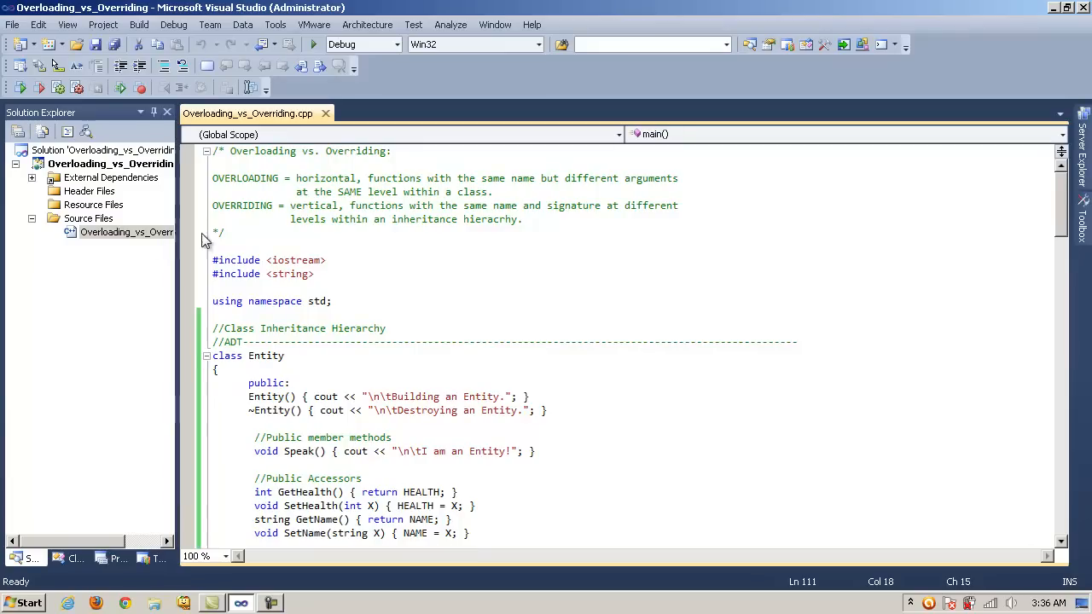
pyautogui.doubleClick(242, 205)
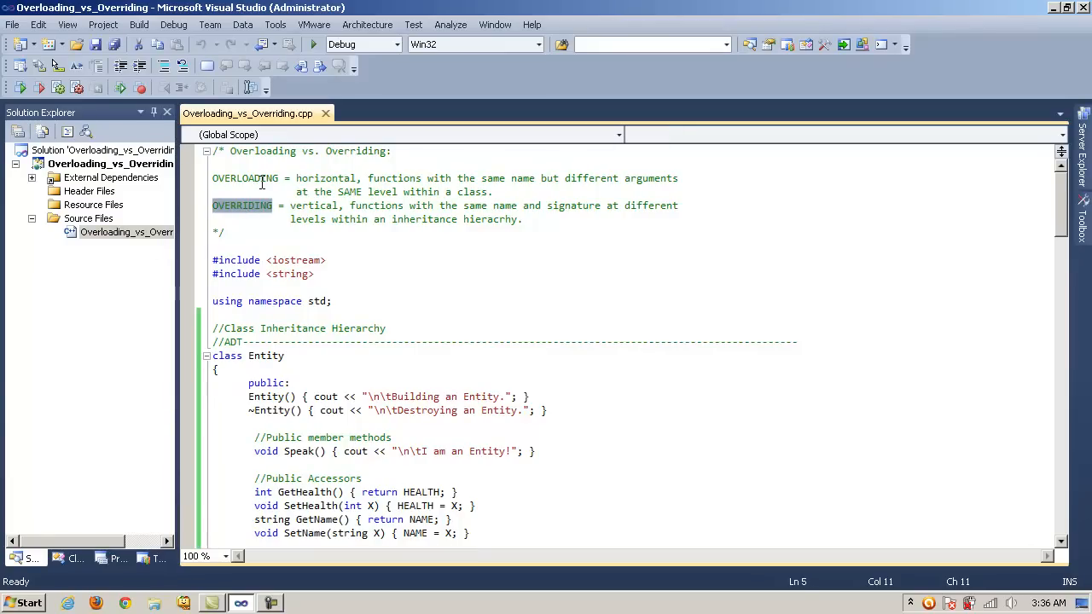